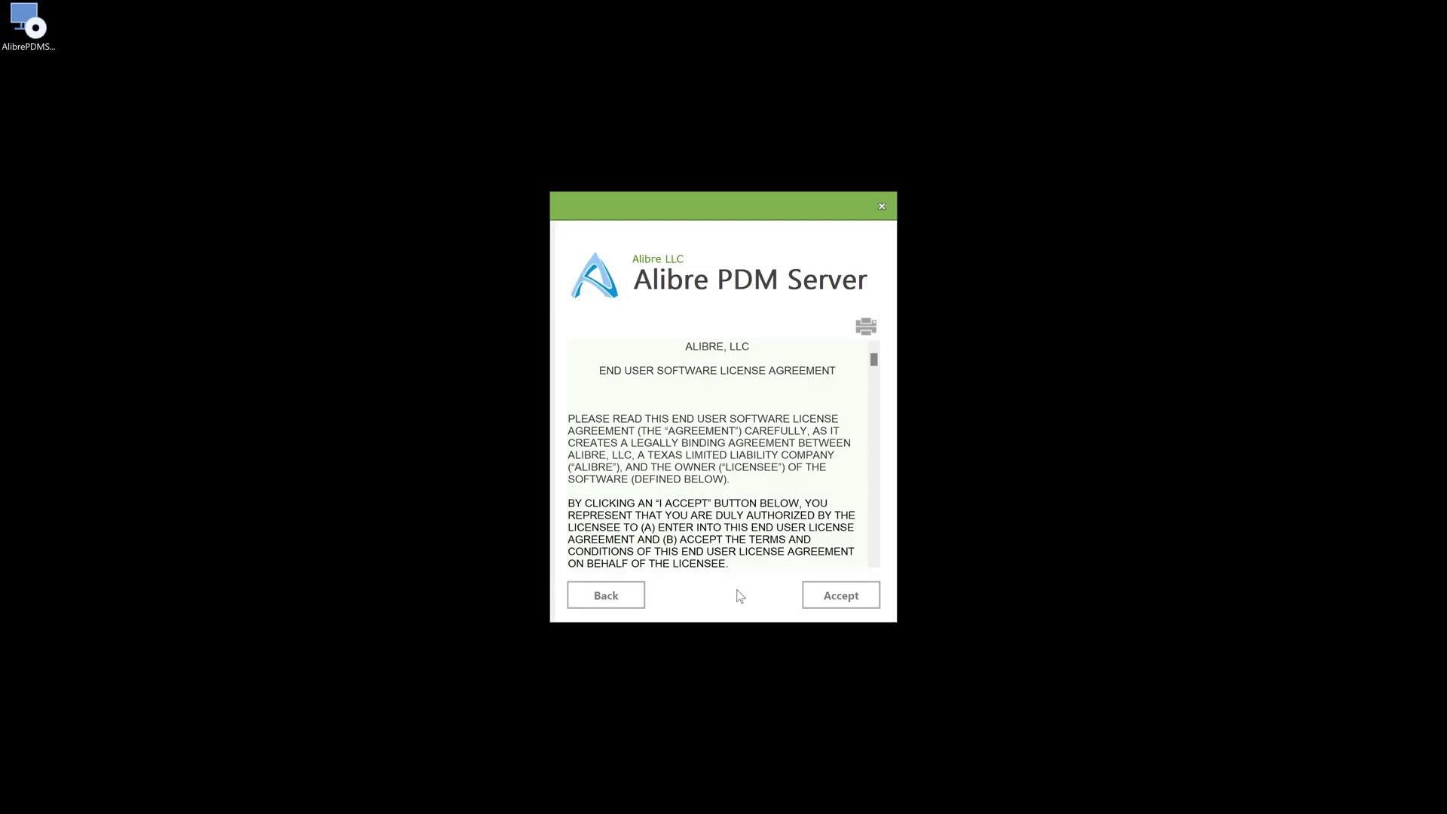
# Accept the licence and install into C:\Program Files\Alibre PDM Server\
pyautogui.click(840, 595)
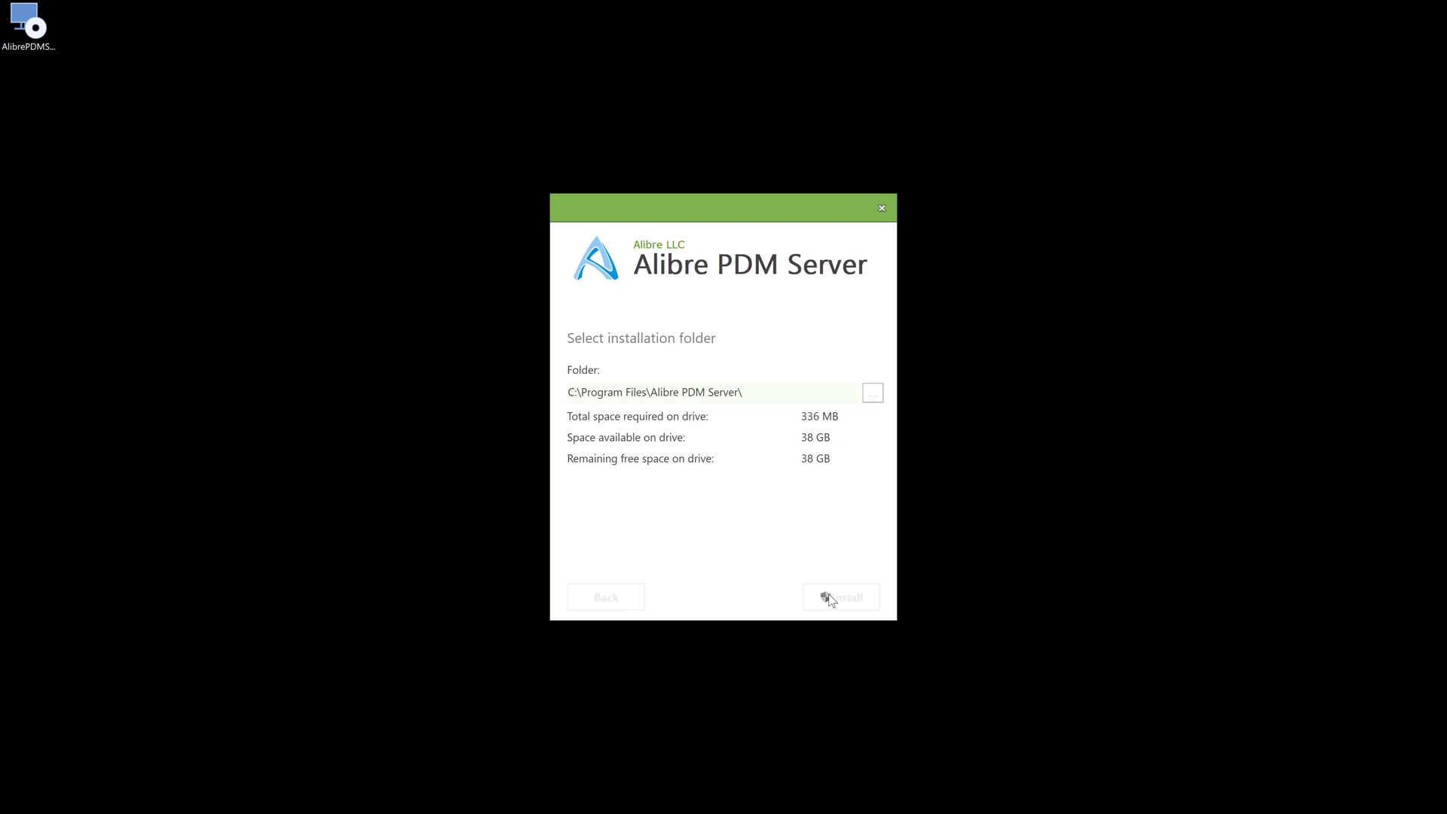
pyautogui.click(839, 597)
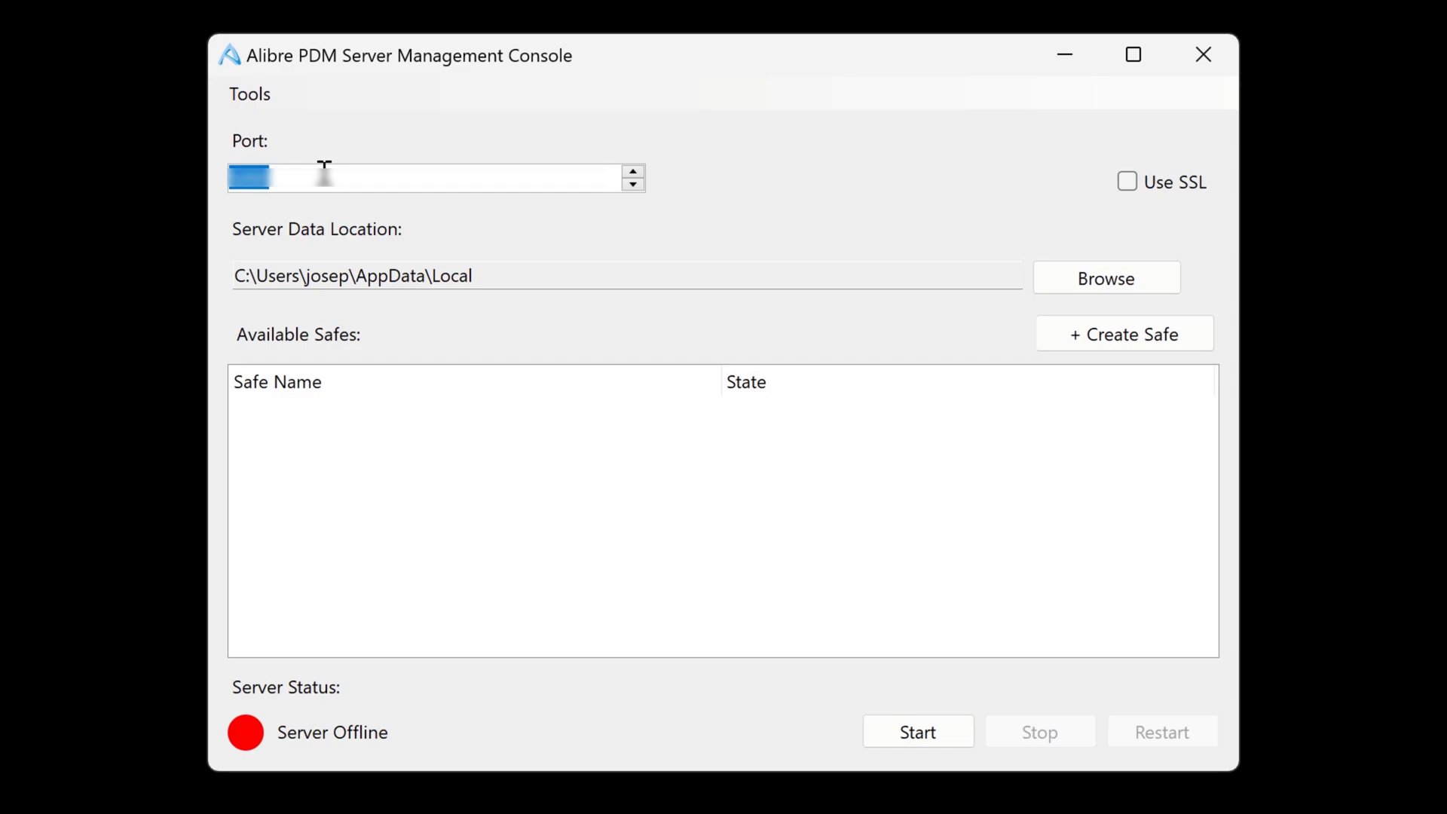
pyautogui.moveTo(117, 277)
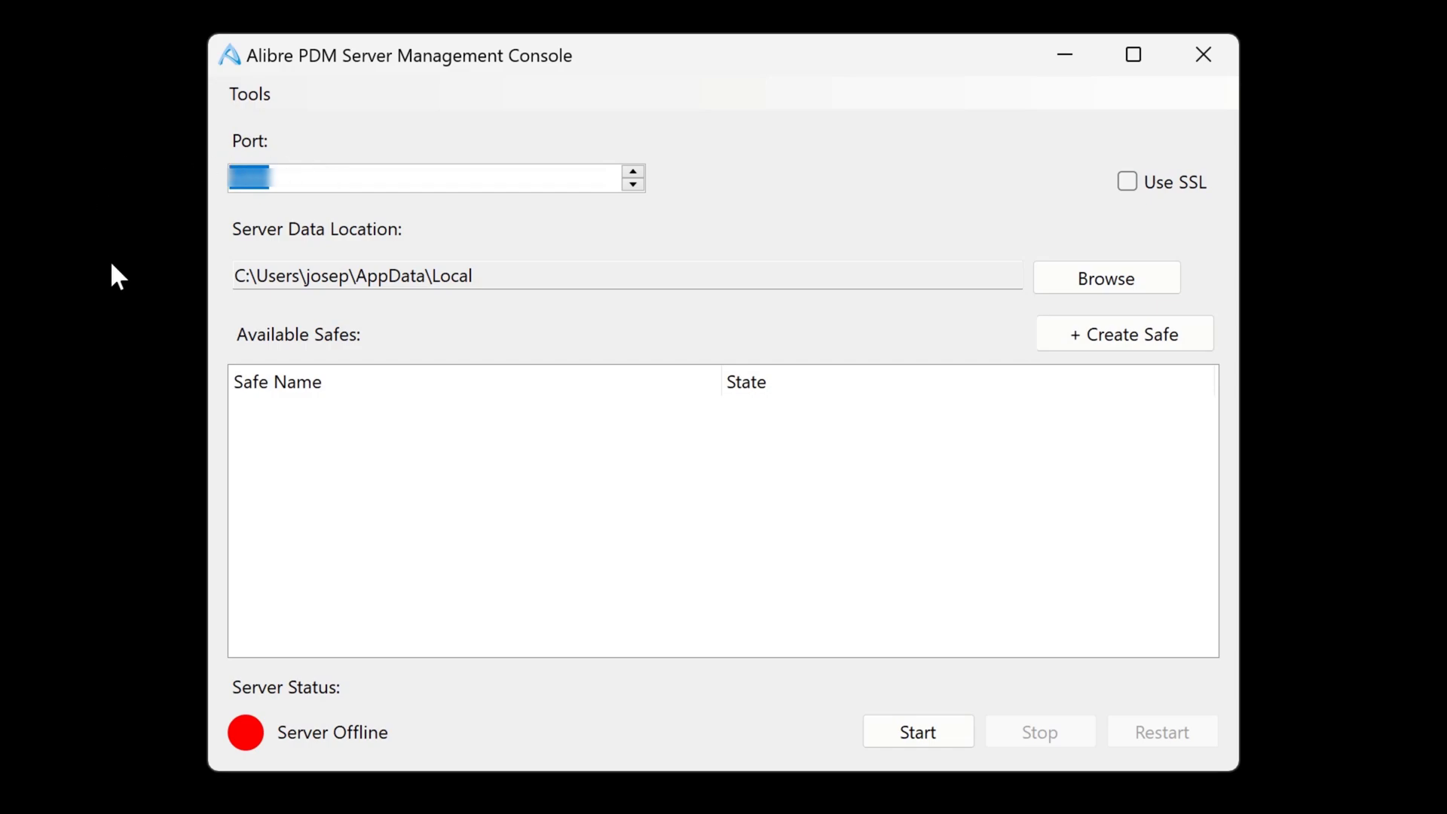
pyautogui.moveTo(362, 228)
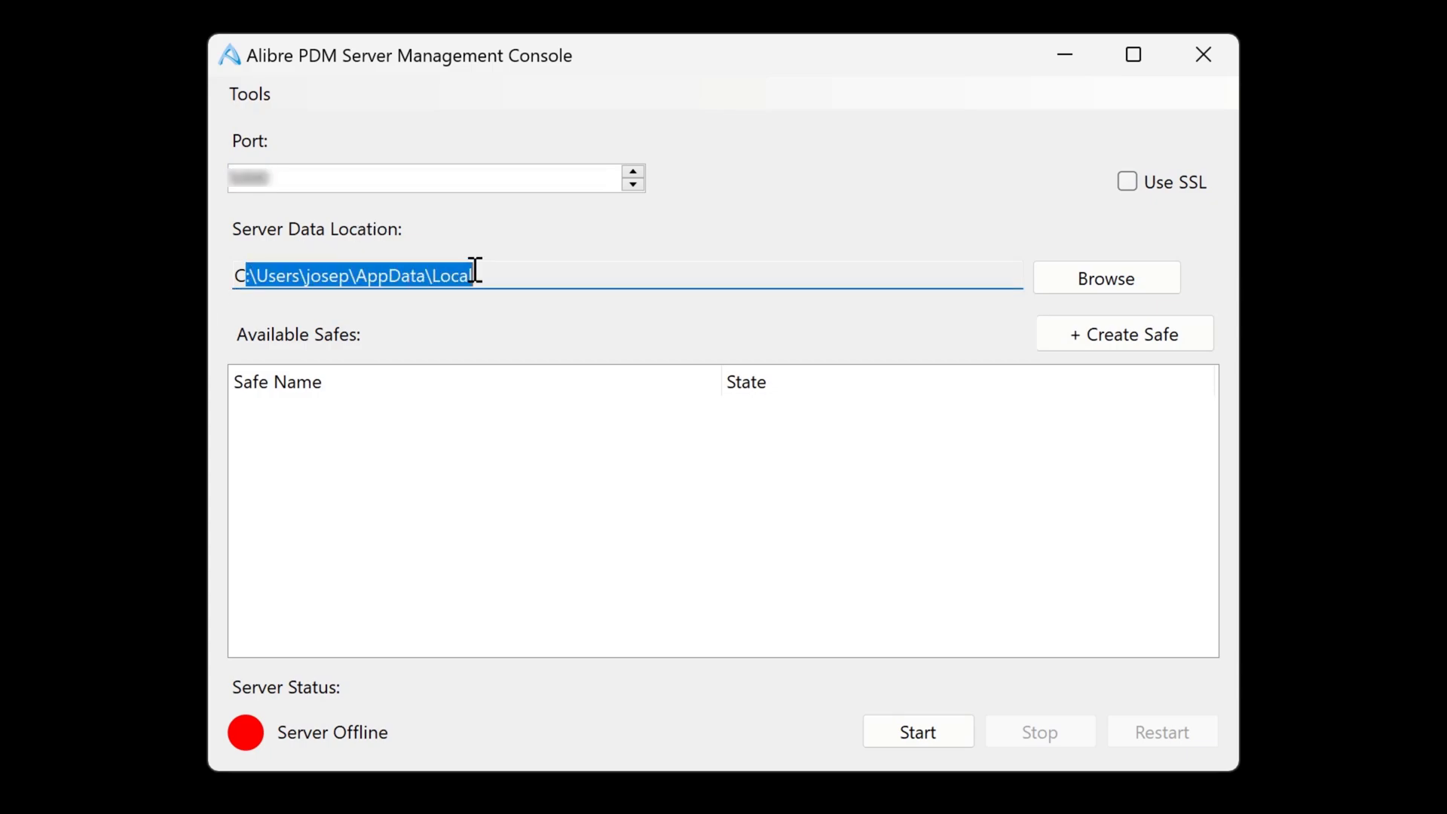
pyautogui.moveTo(1105, 278)
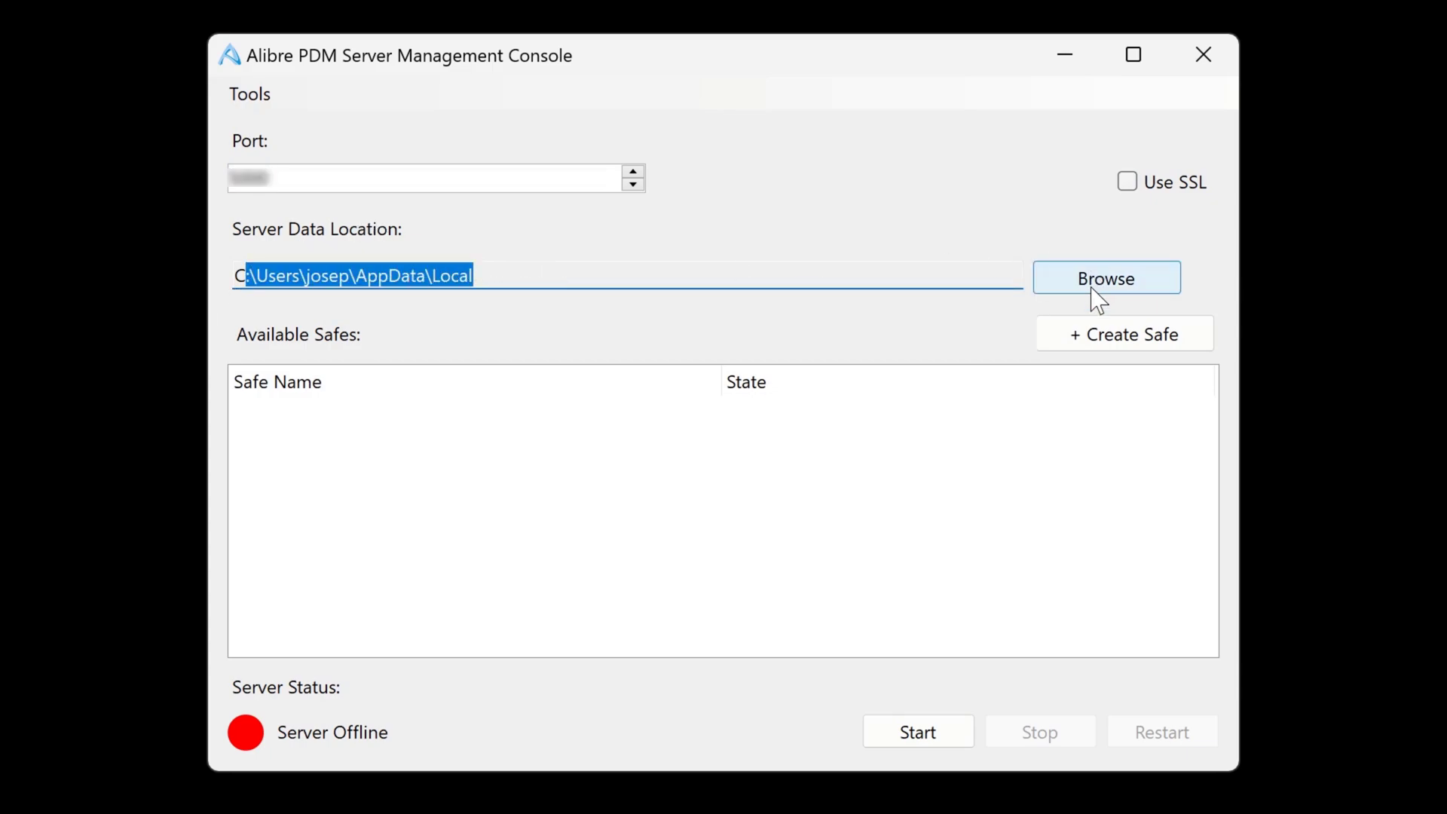
pyautogui.moveTo(583, 275)
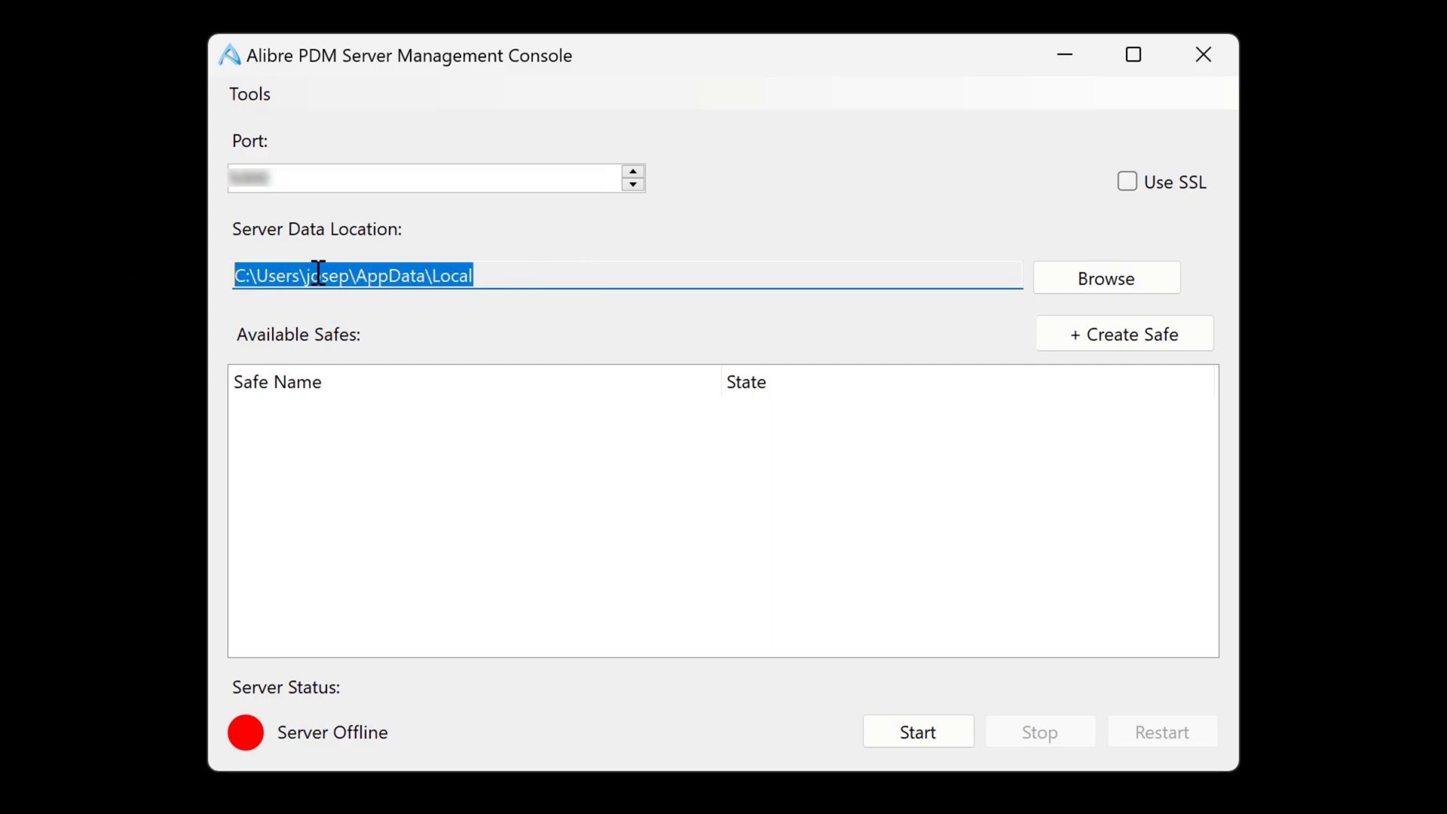
pyautogui.moveTo(498, 254)
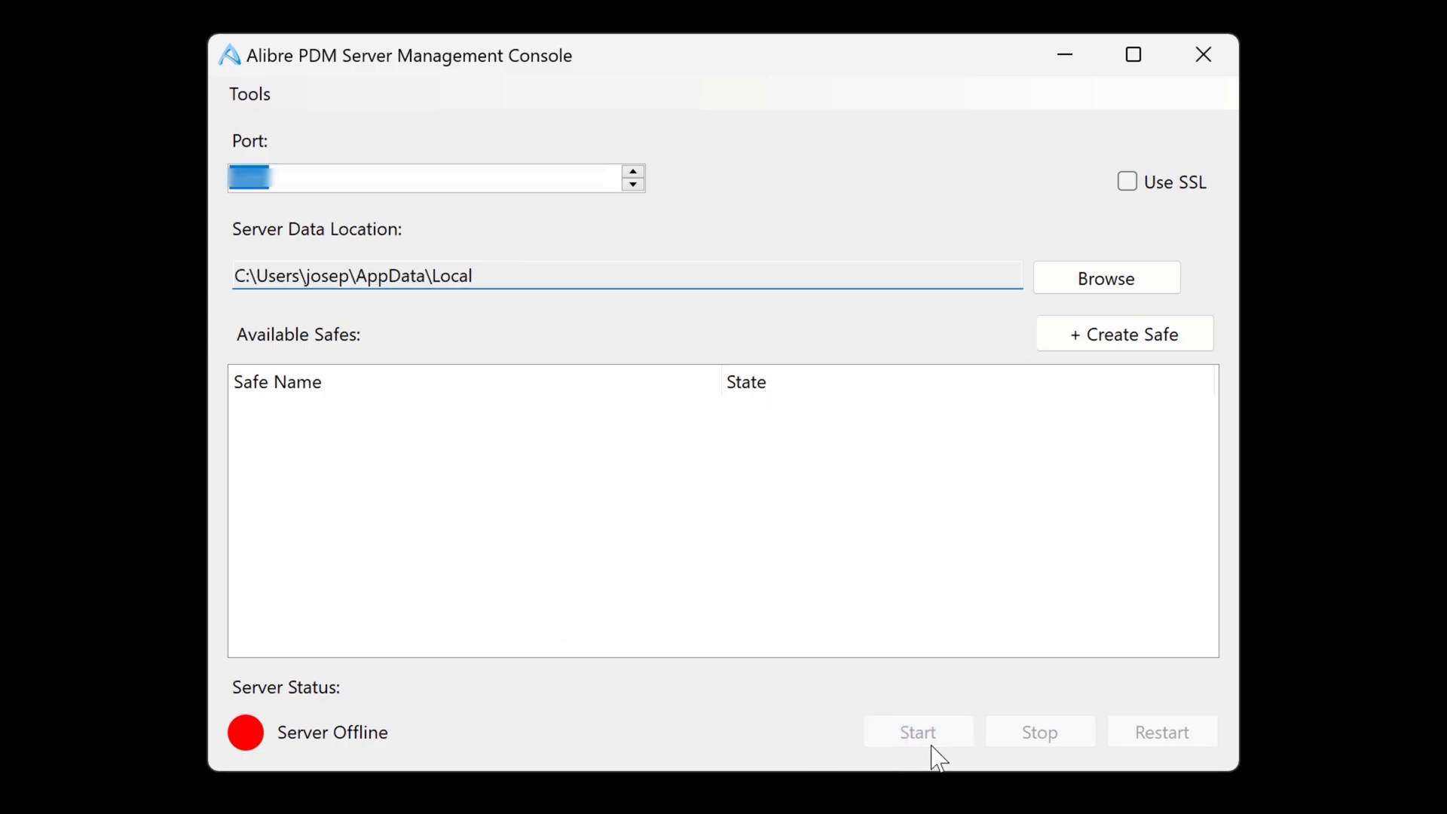
# Start the server on port 5000 and select the active Alibre Safe
pyautogui.click(918, 731)
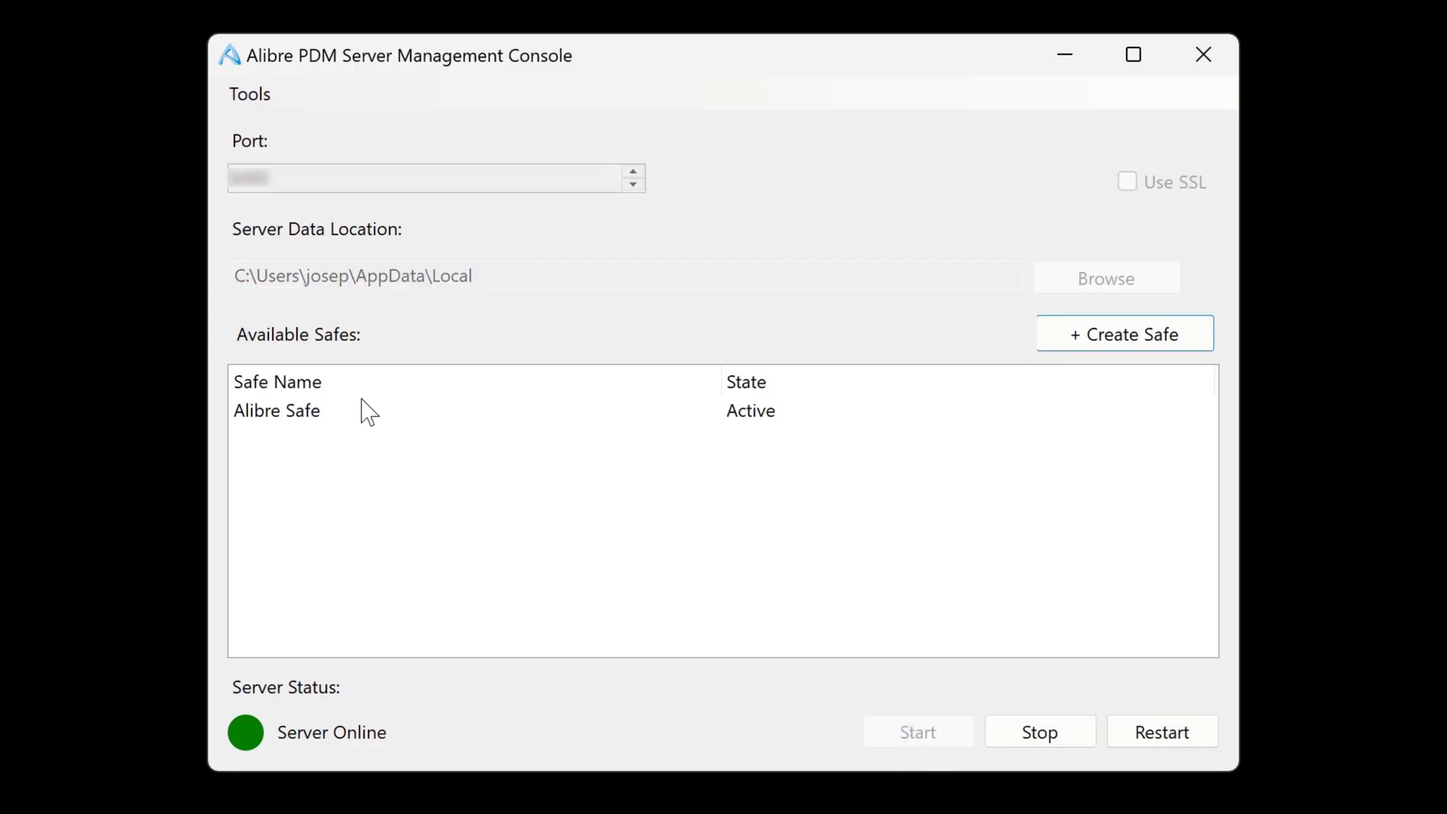
pyautogui.click(276, 410)
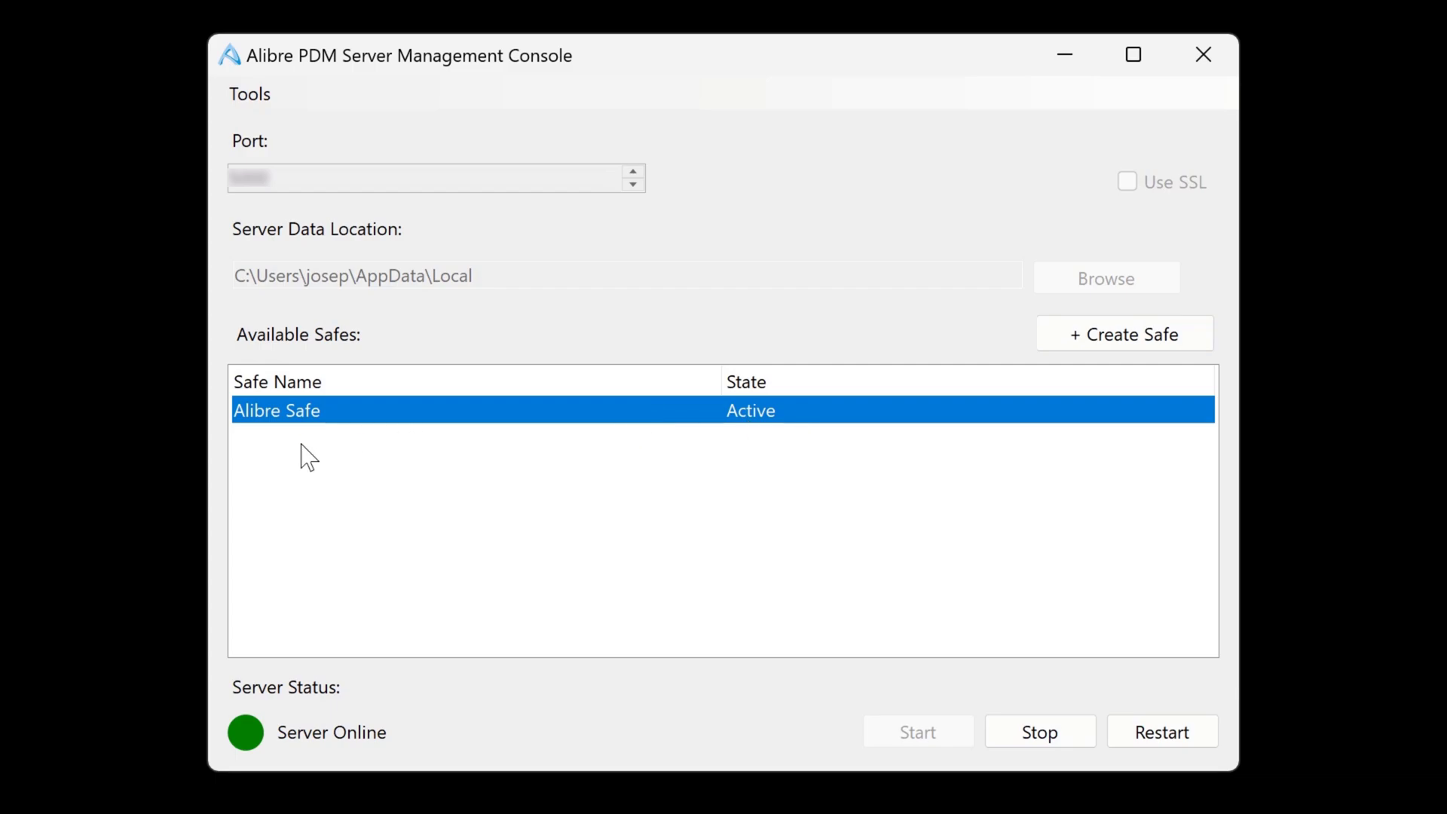
pyautogui.moveTo(392, 416)
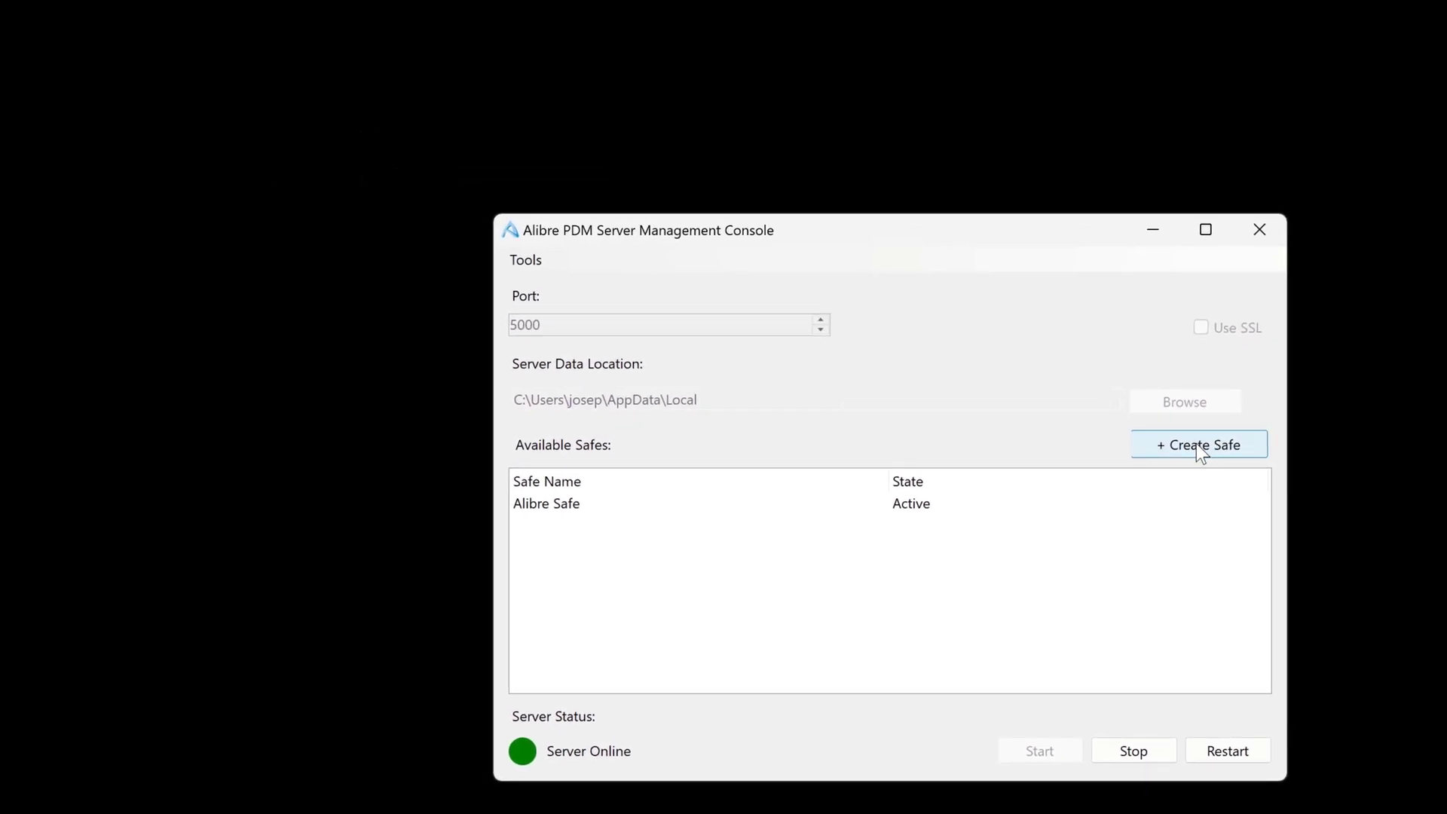
# Create a new safe named New_Safe and dismiss the confirmation
pyautogui.click(1198, 444)
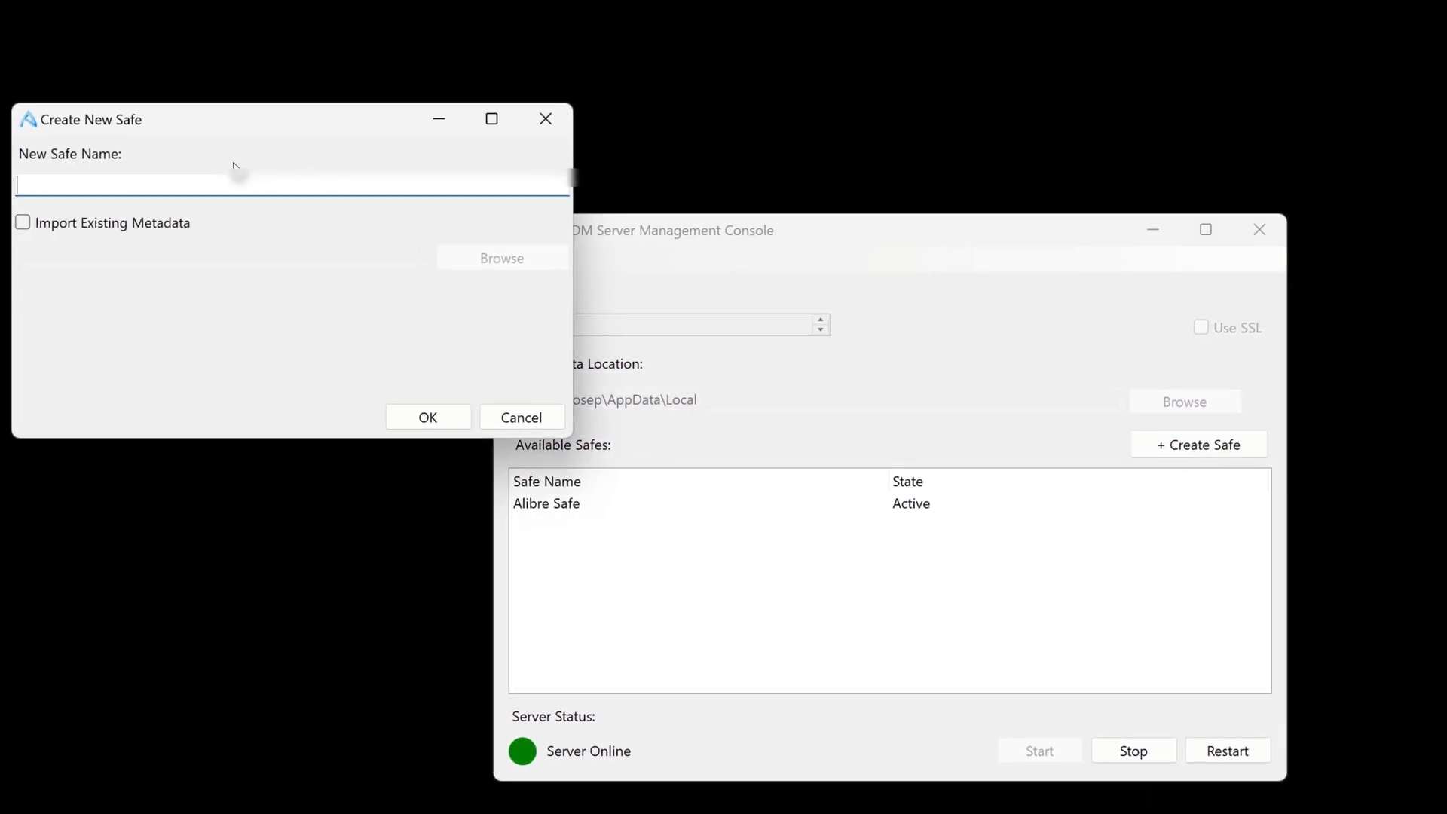
pyautogui.write('New_Safe')
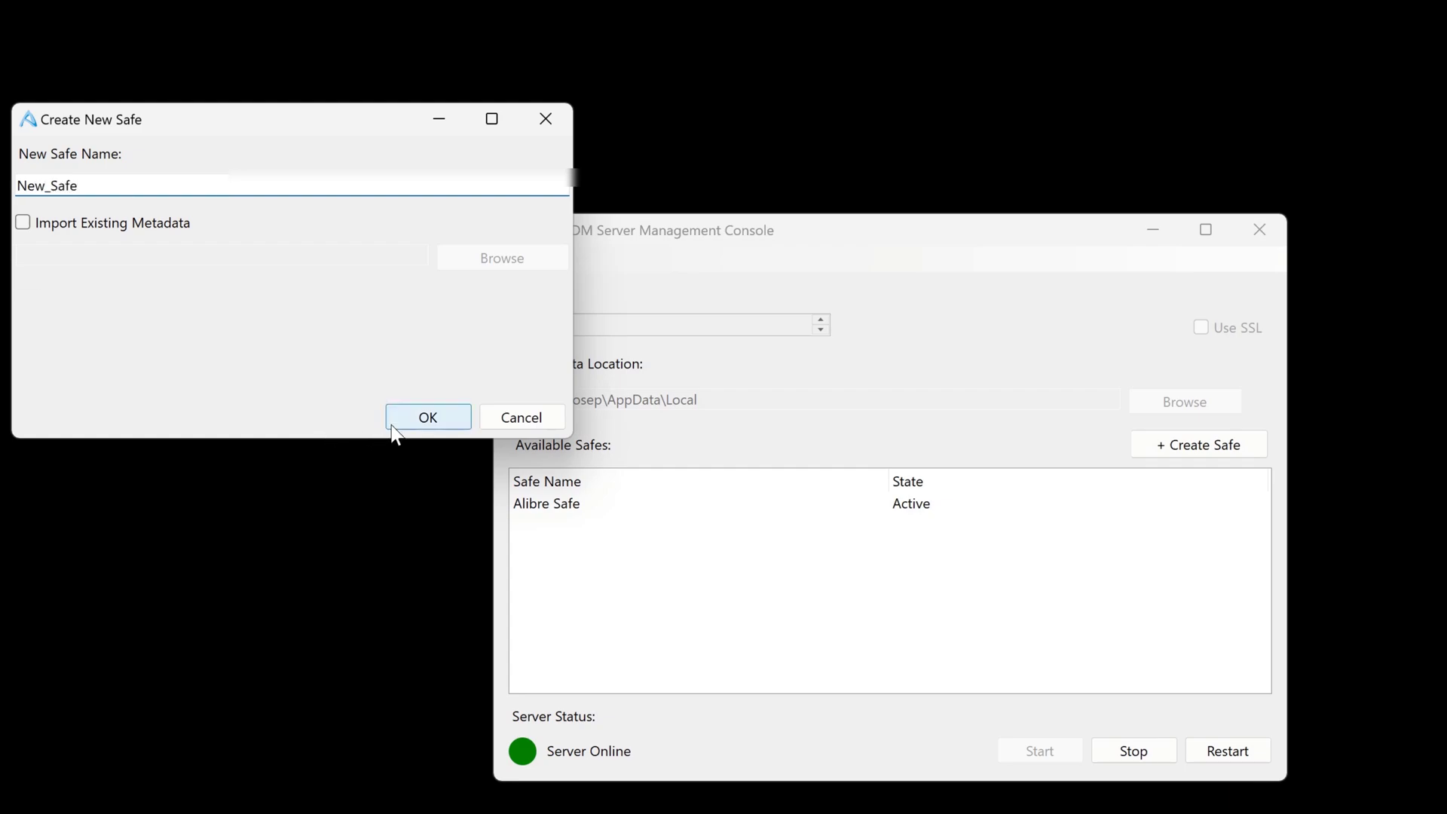
pyautogui.click(426, 416)
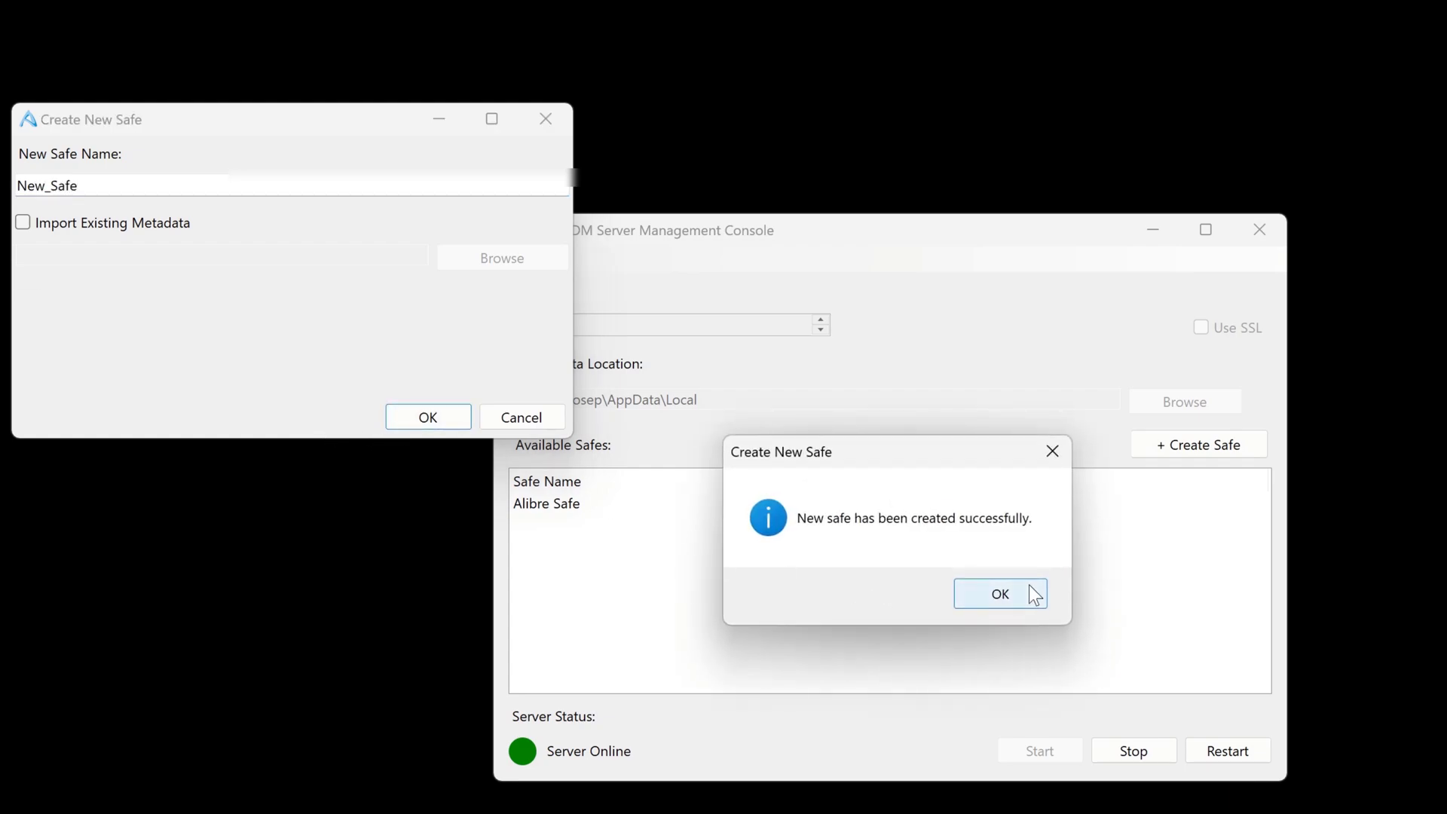
pyautogui.click(999, 593)
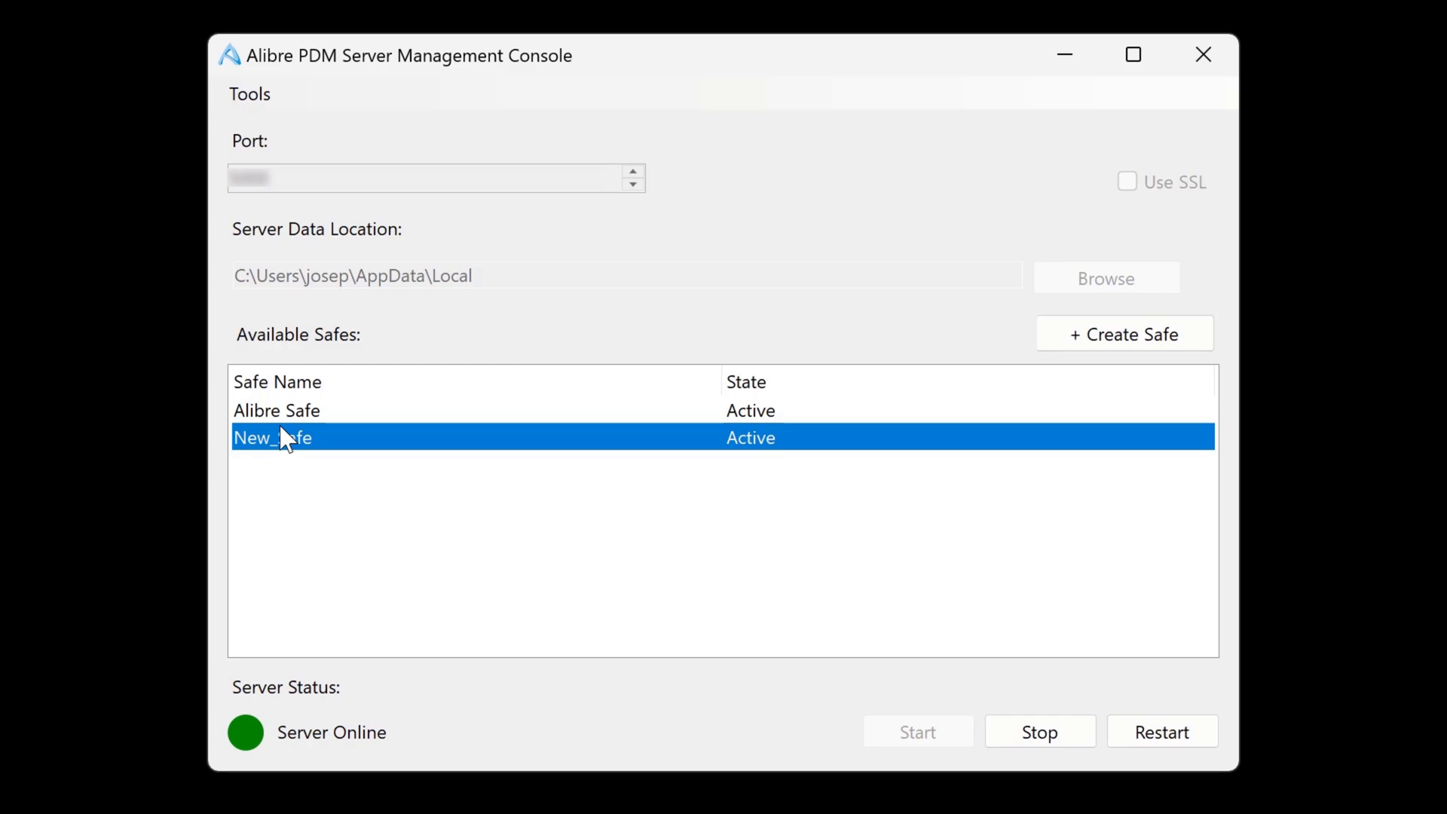
# Deactivate New_Safe and confirm so it shows as InActive
pyautogui.click(276, 410)
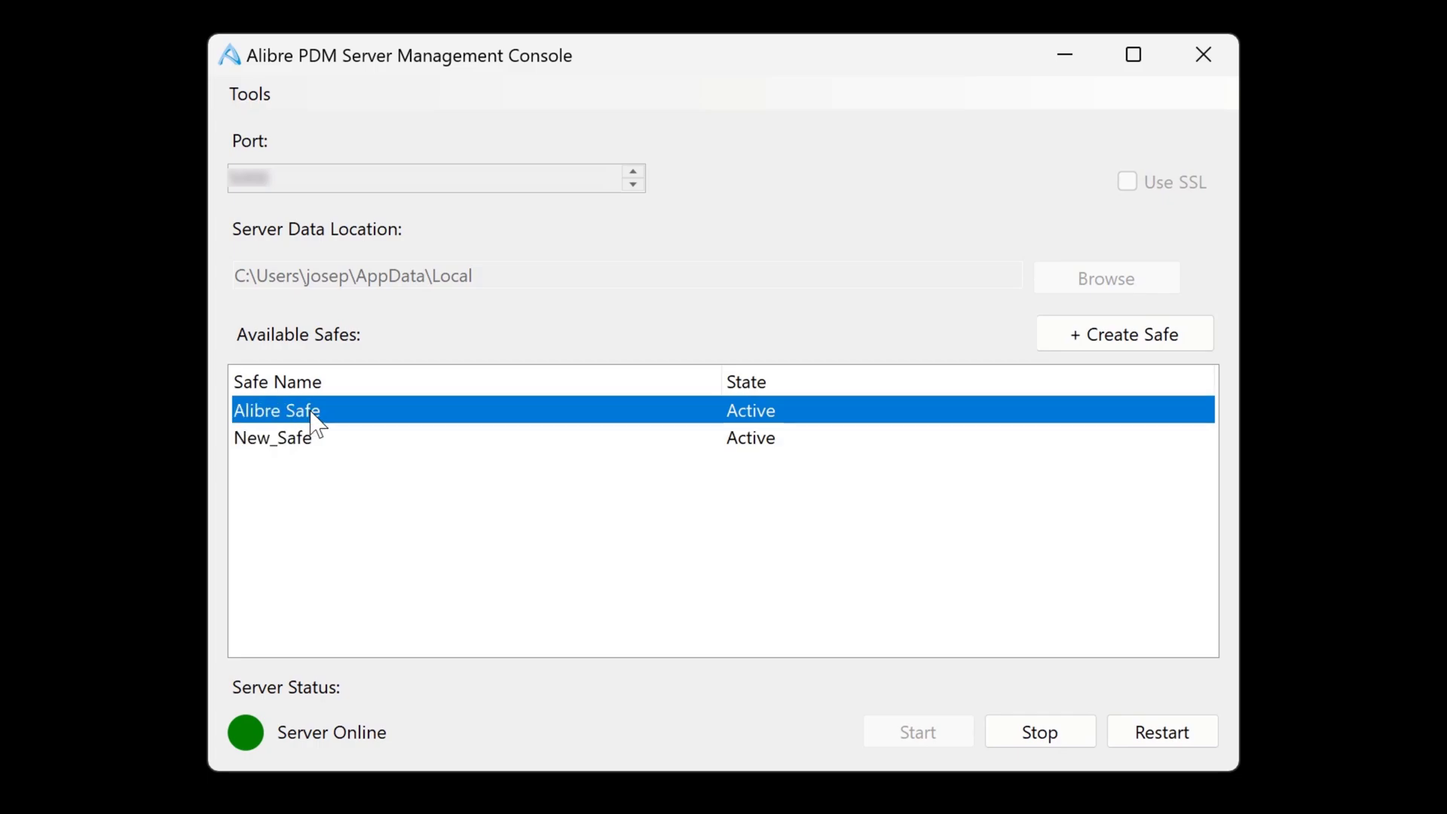
pyautogui.moveTo(268, 454)
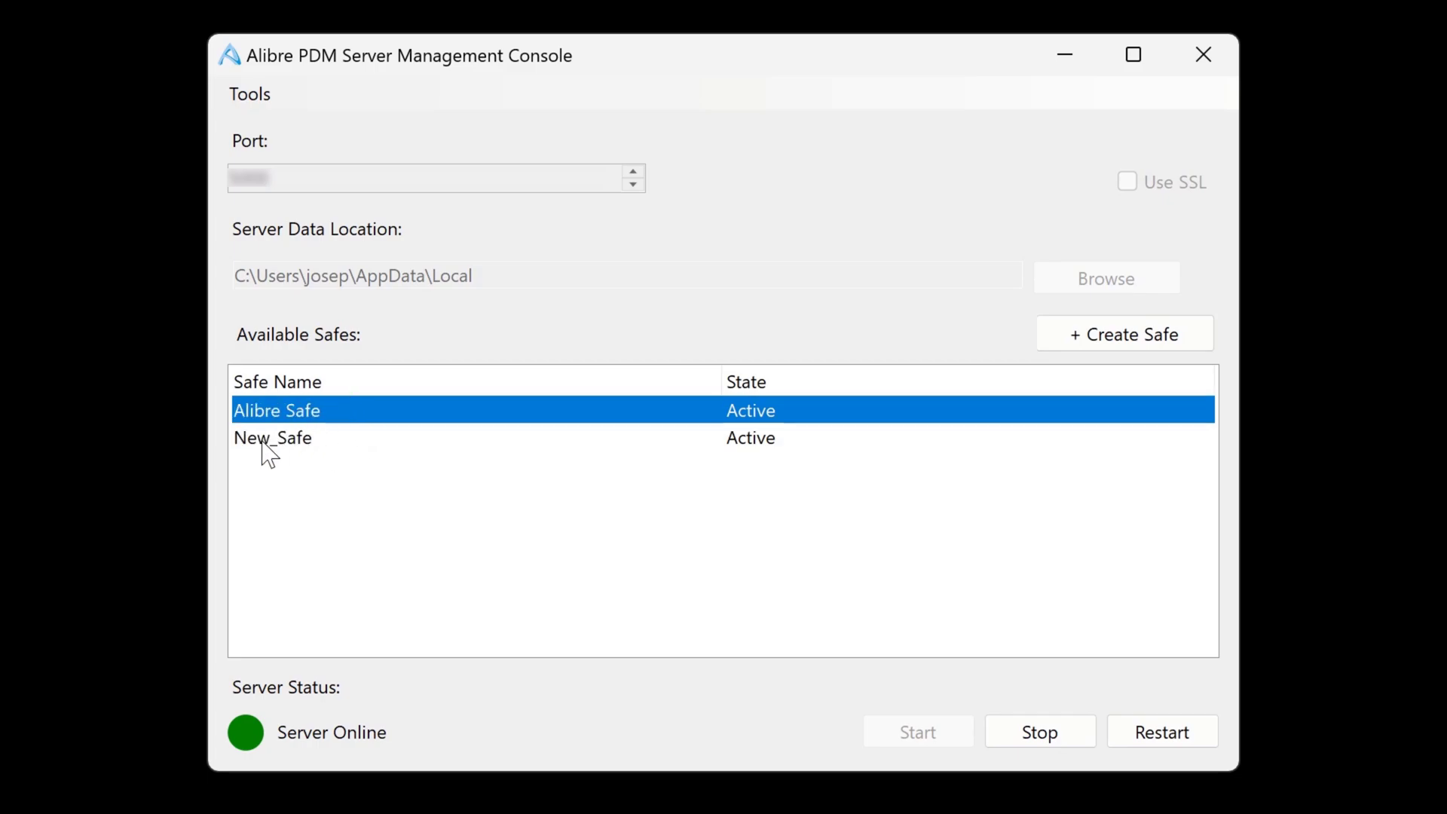
pyautogui.rightClick(272, 437)
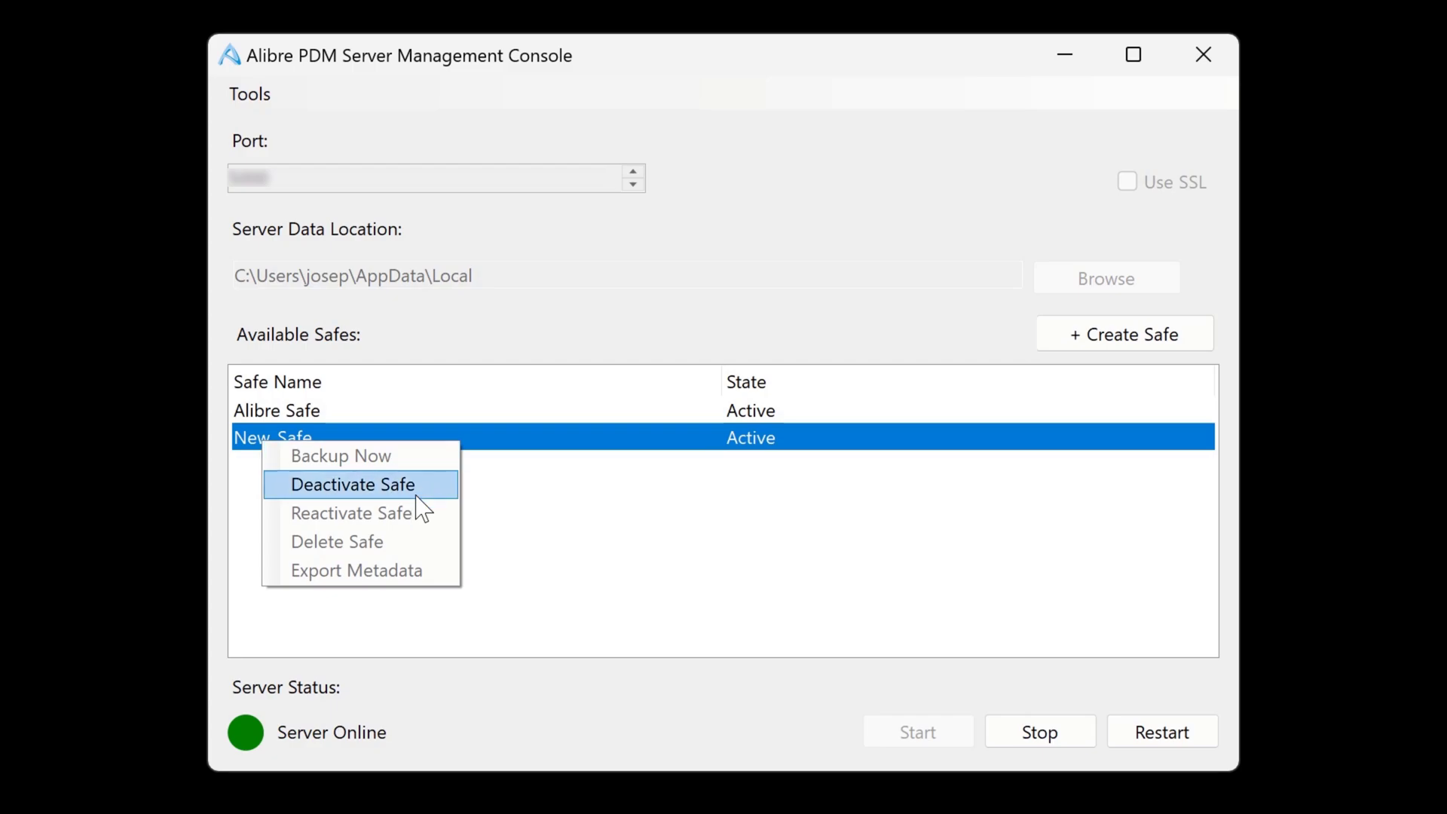
pyautogui.click(353, 484)
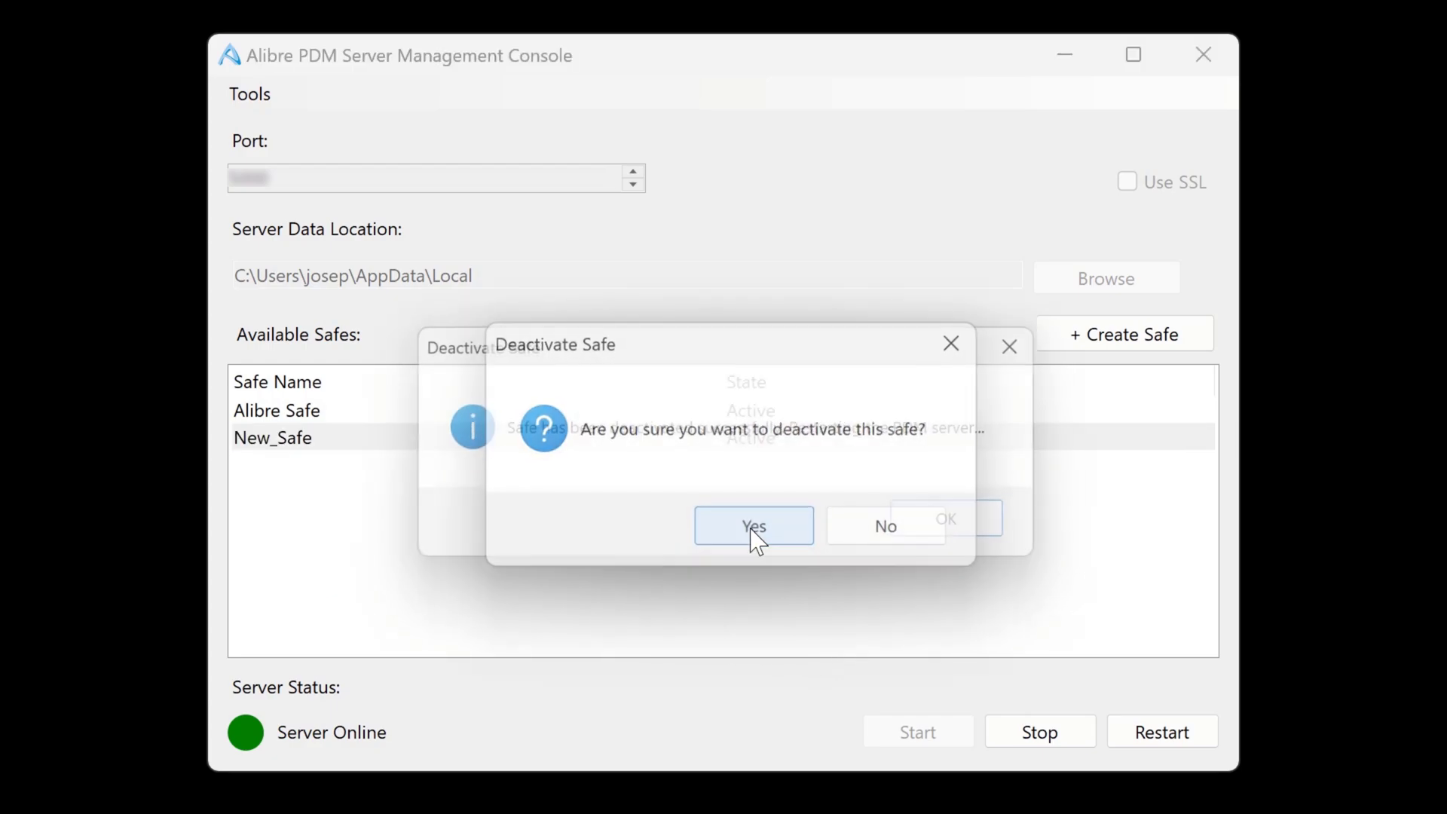
pyautogui.click(753, 526)
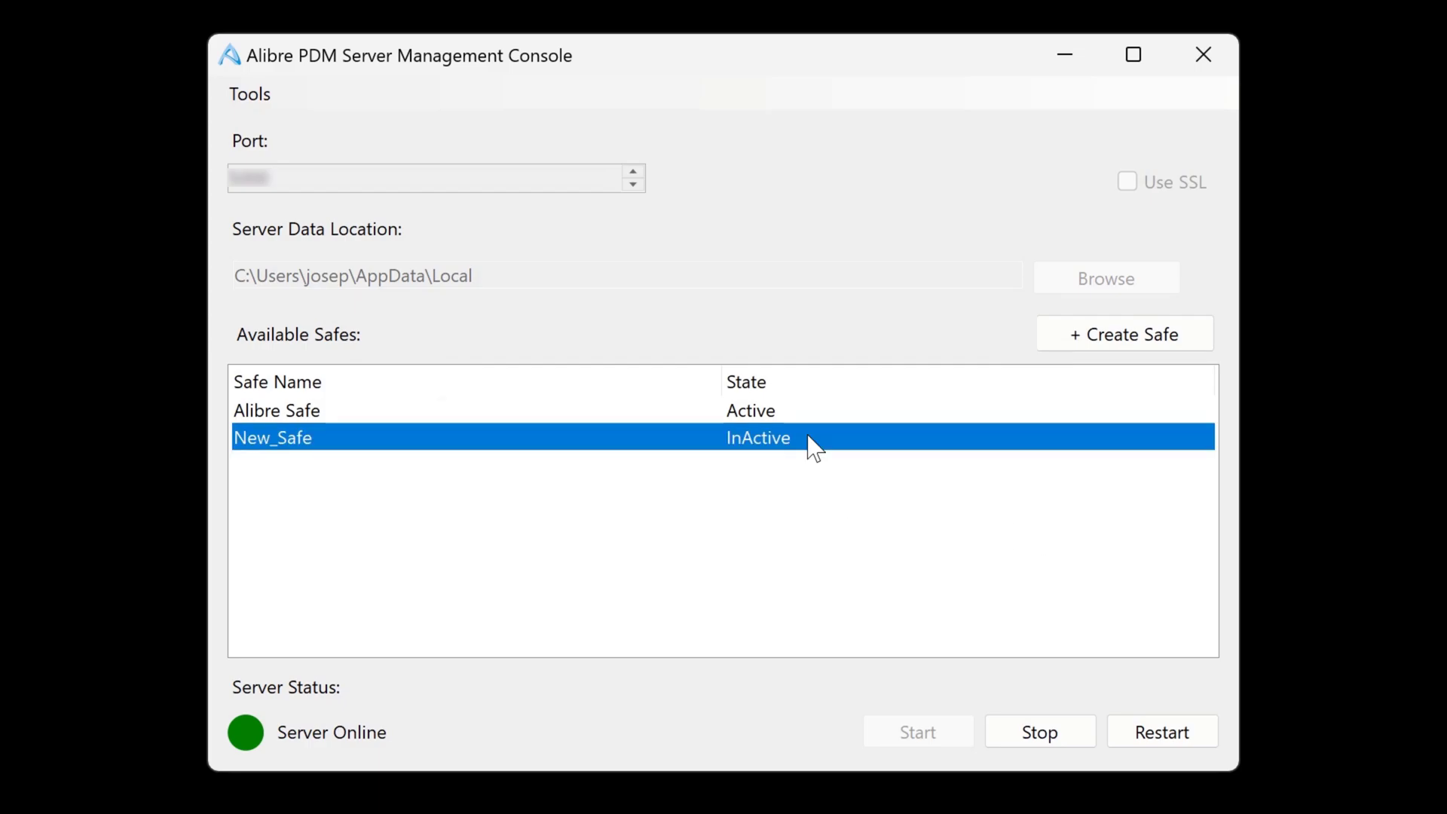
pyautogui.moveTo(392, 461)
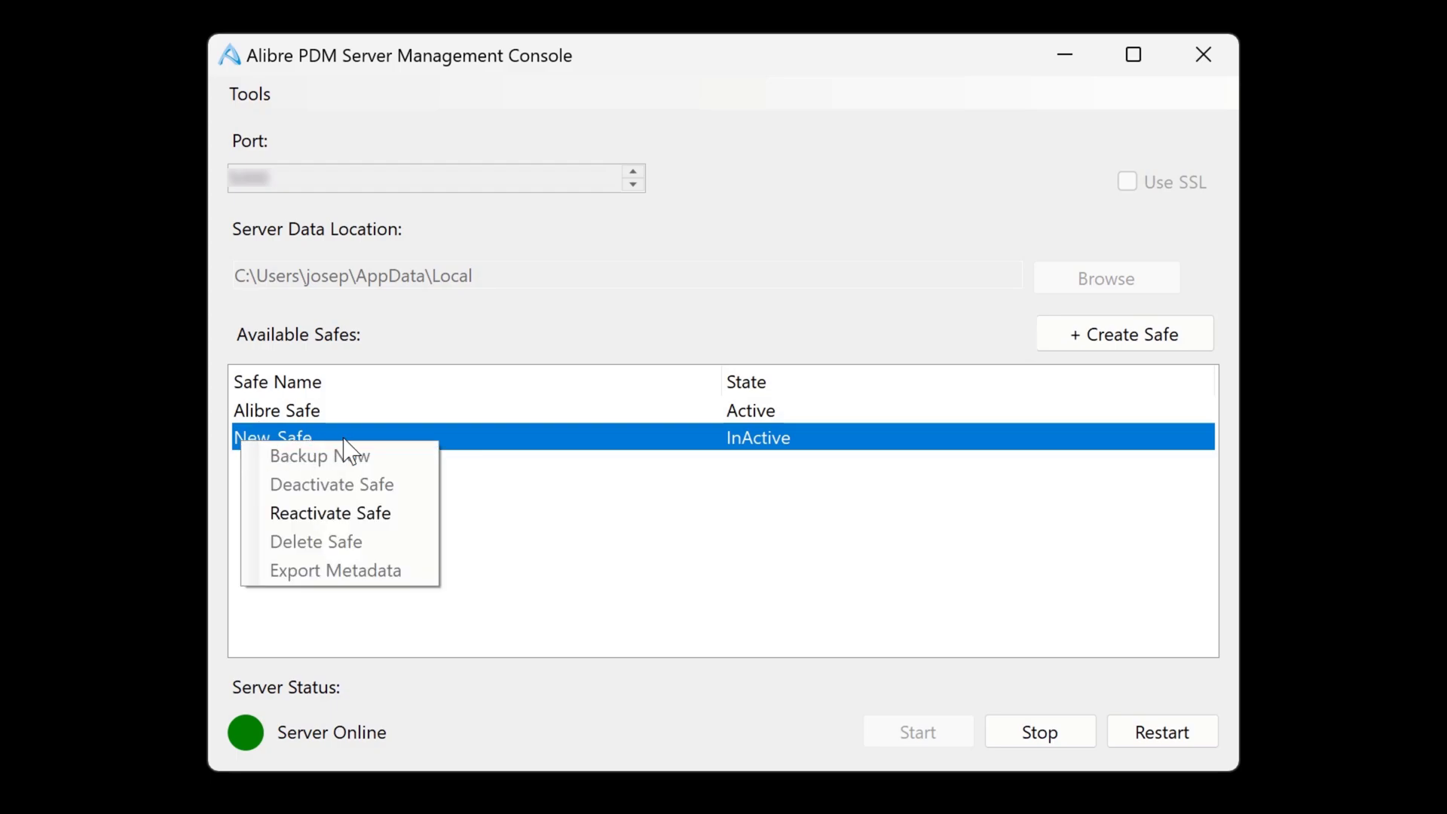
pyautogui.moveTo(338, 542)
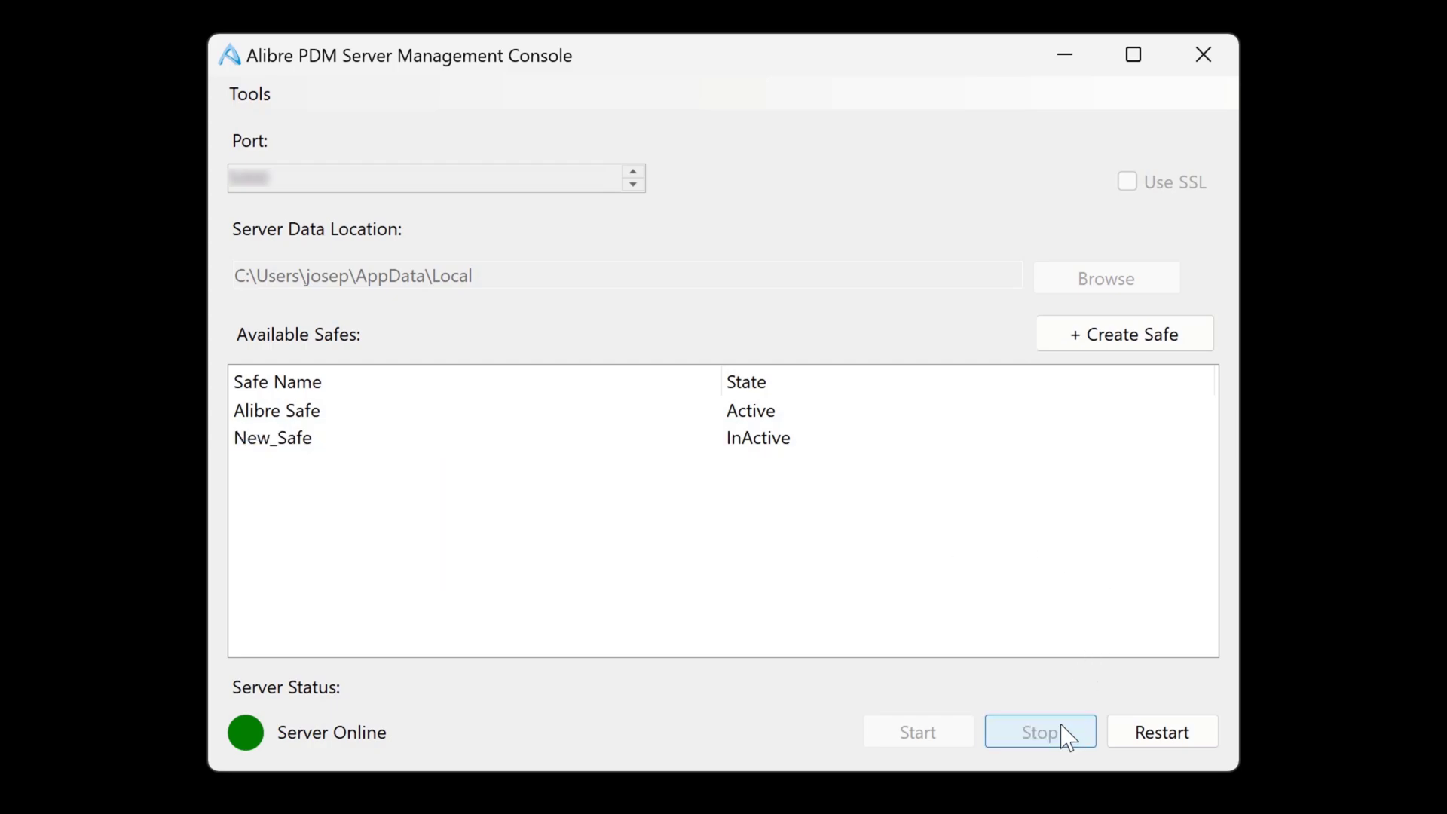
pyautogui.rightClick(272, 438)
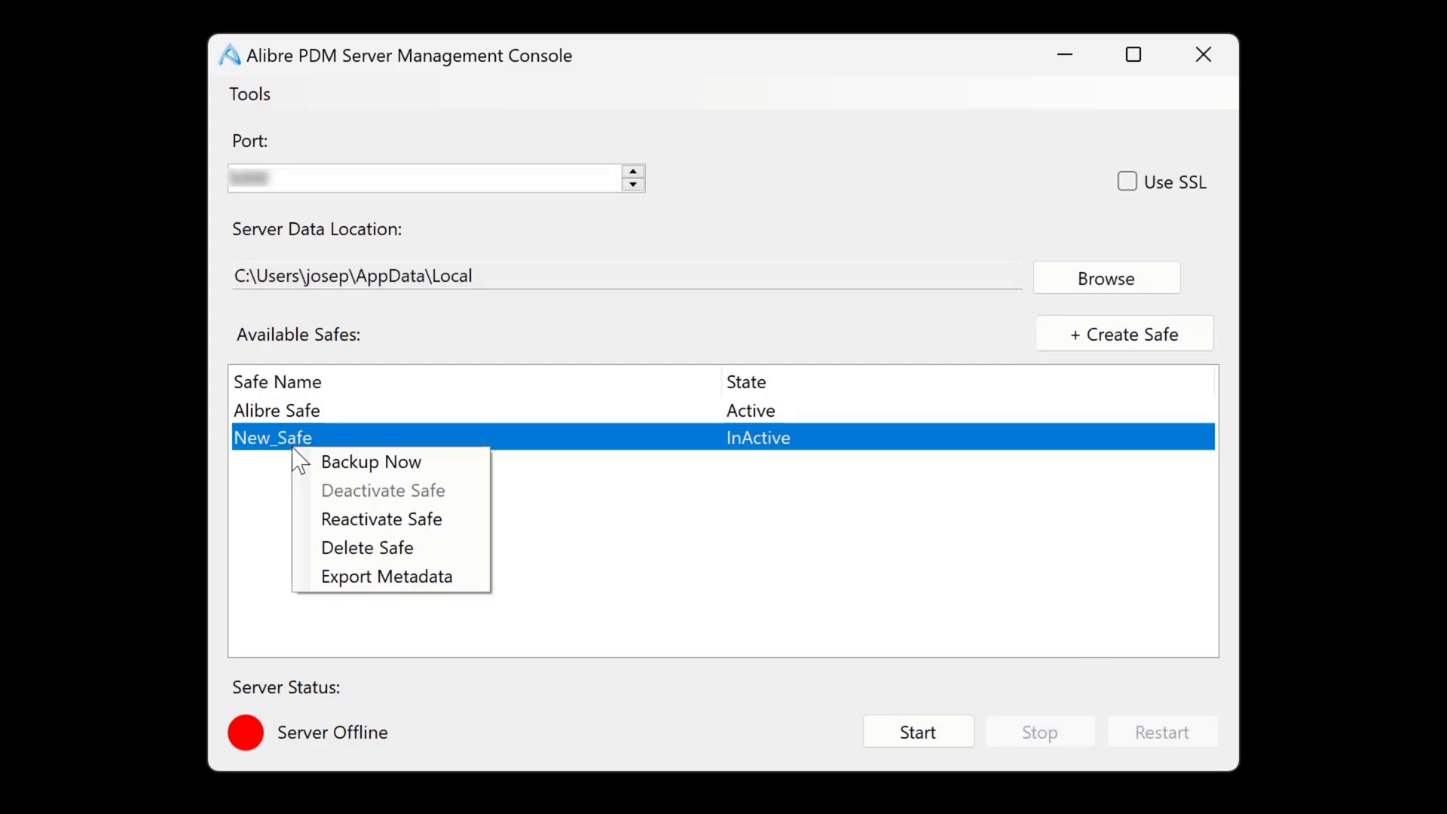
pyautogui.moveTo(367, 547)
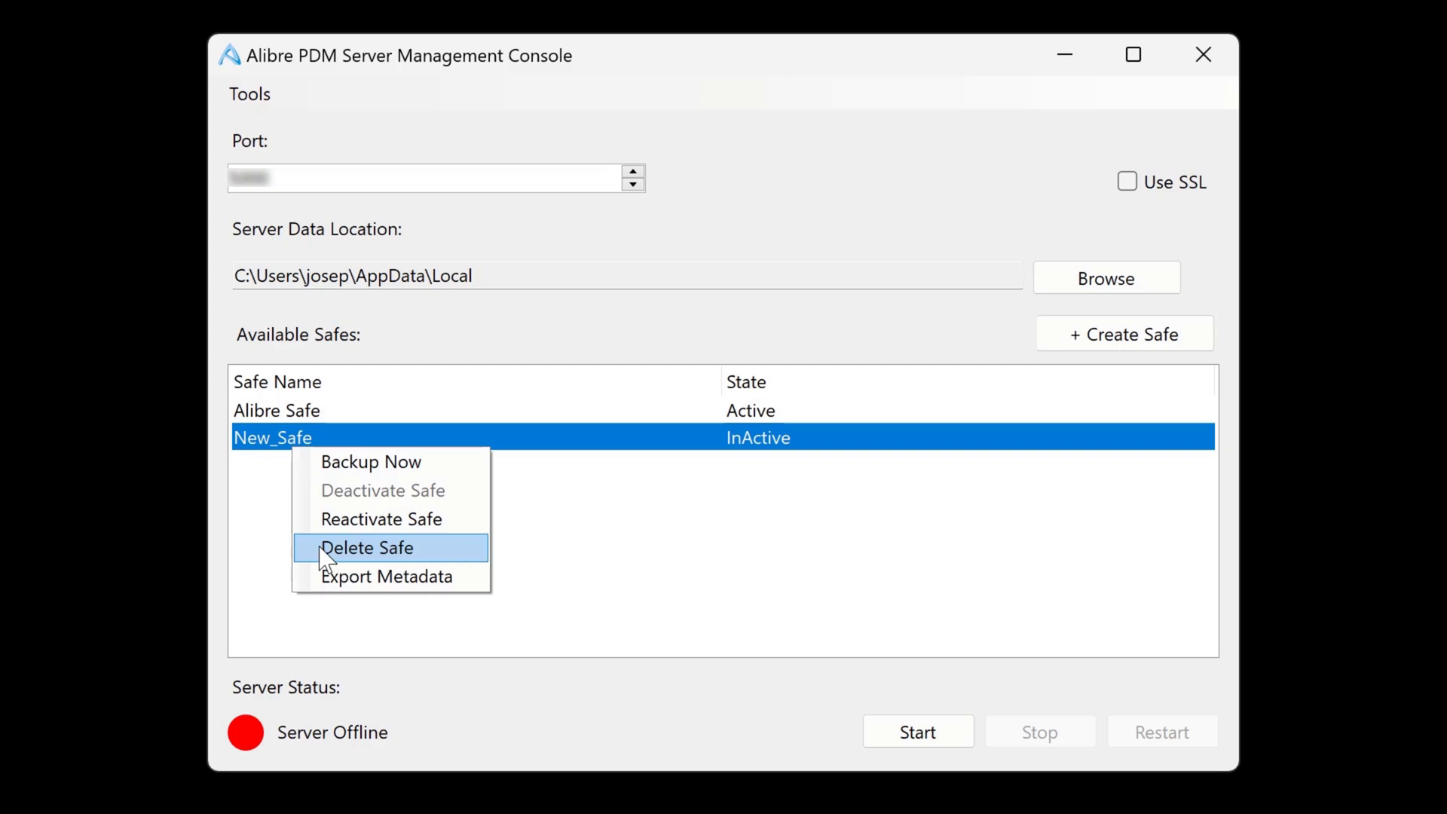
pyautogui.moveTo(395, 576)
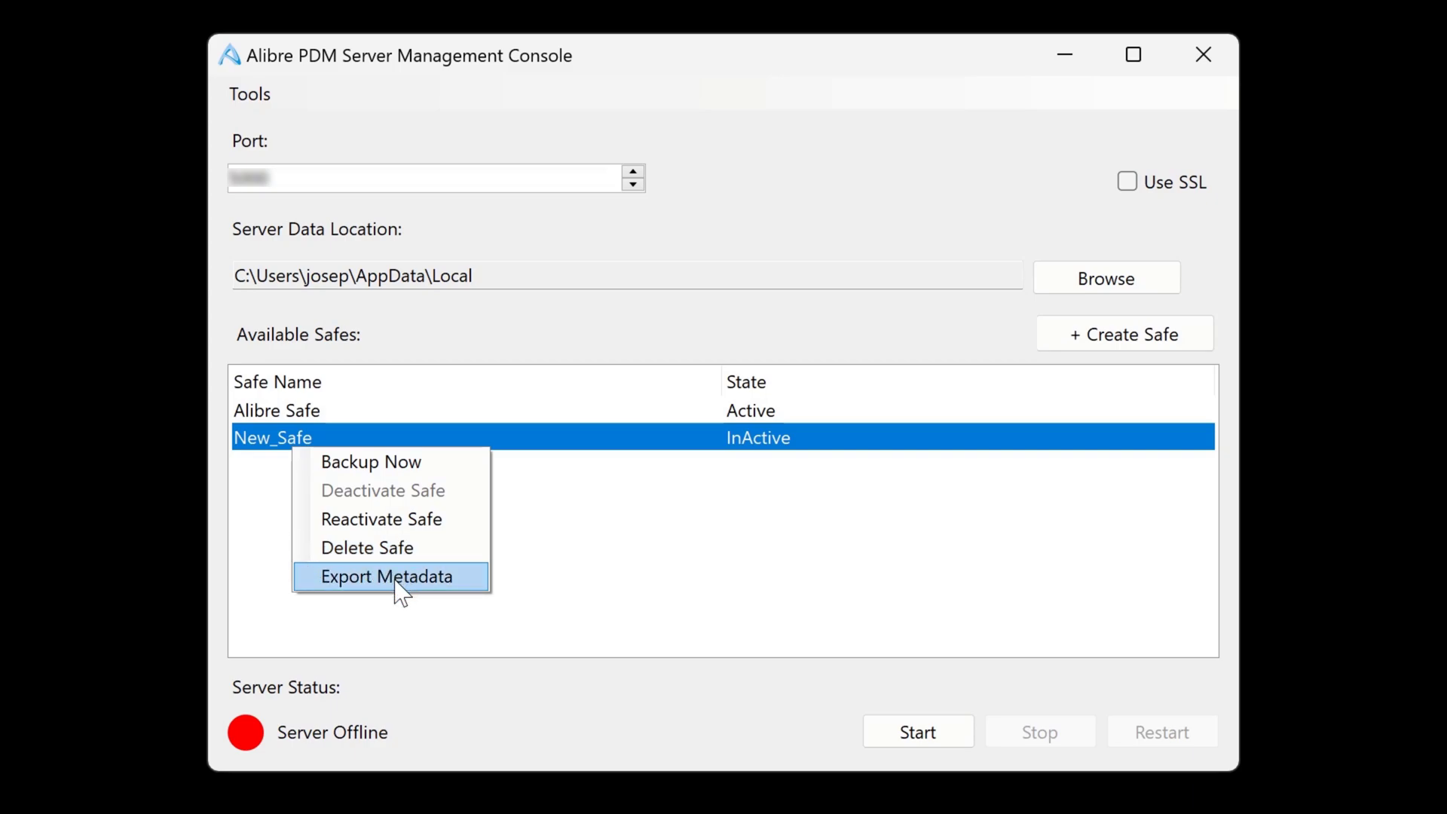
pyautogui.moveTo(365, 547)
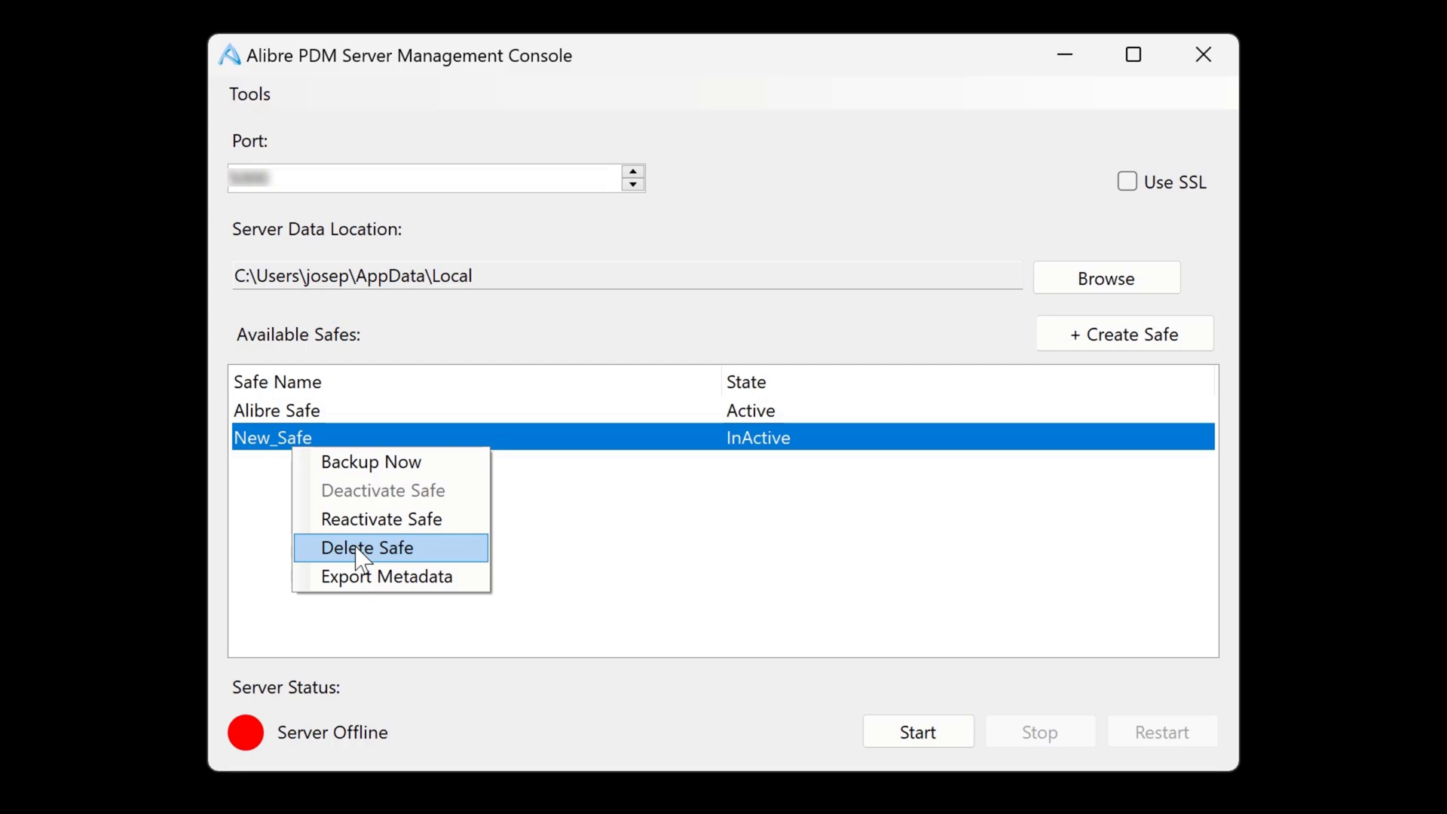
pyautogui.click(366, 547)
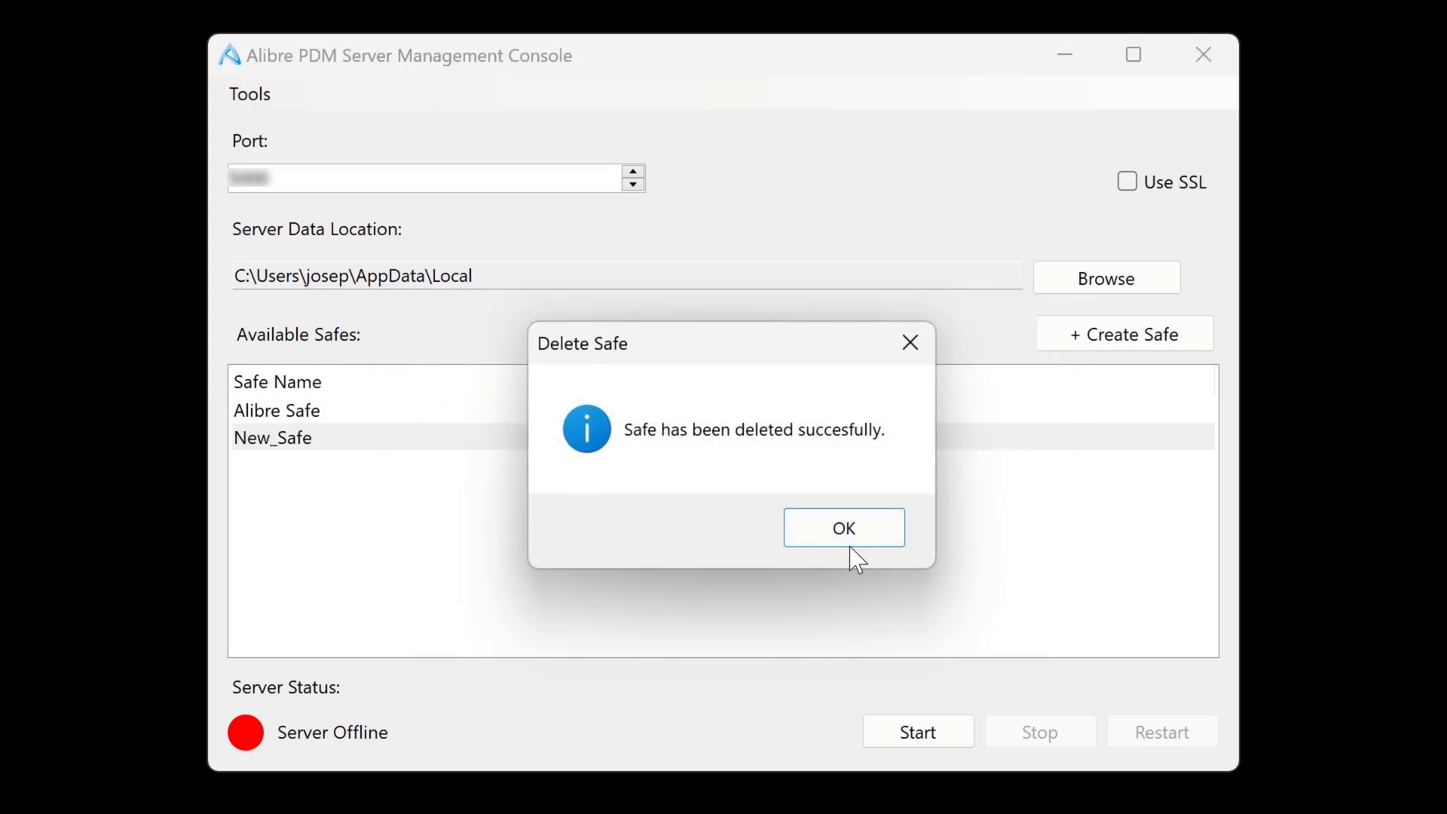
pyautogui.click(842, 527)
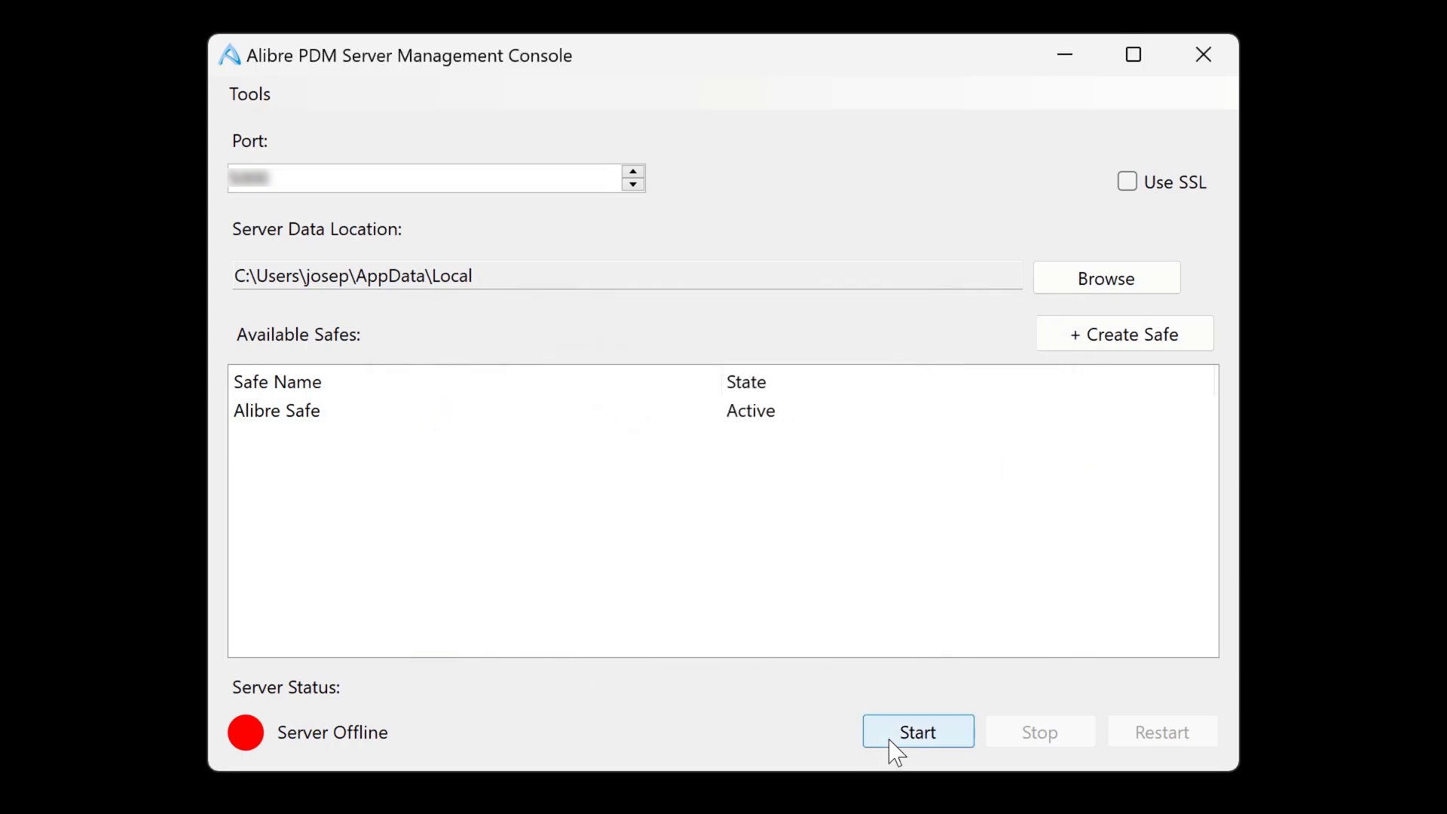
pyautogui.click(918, 731)
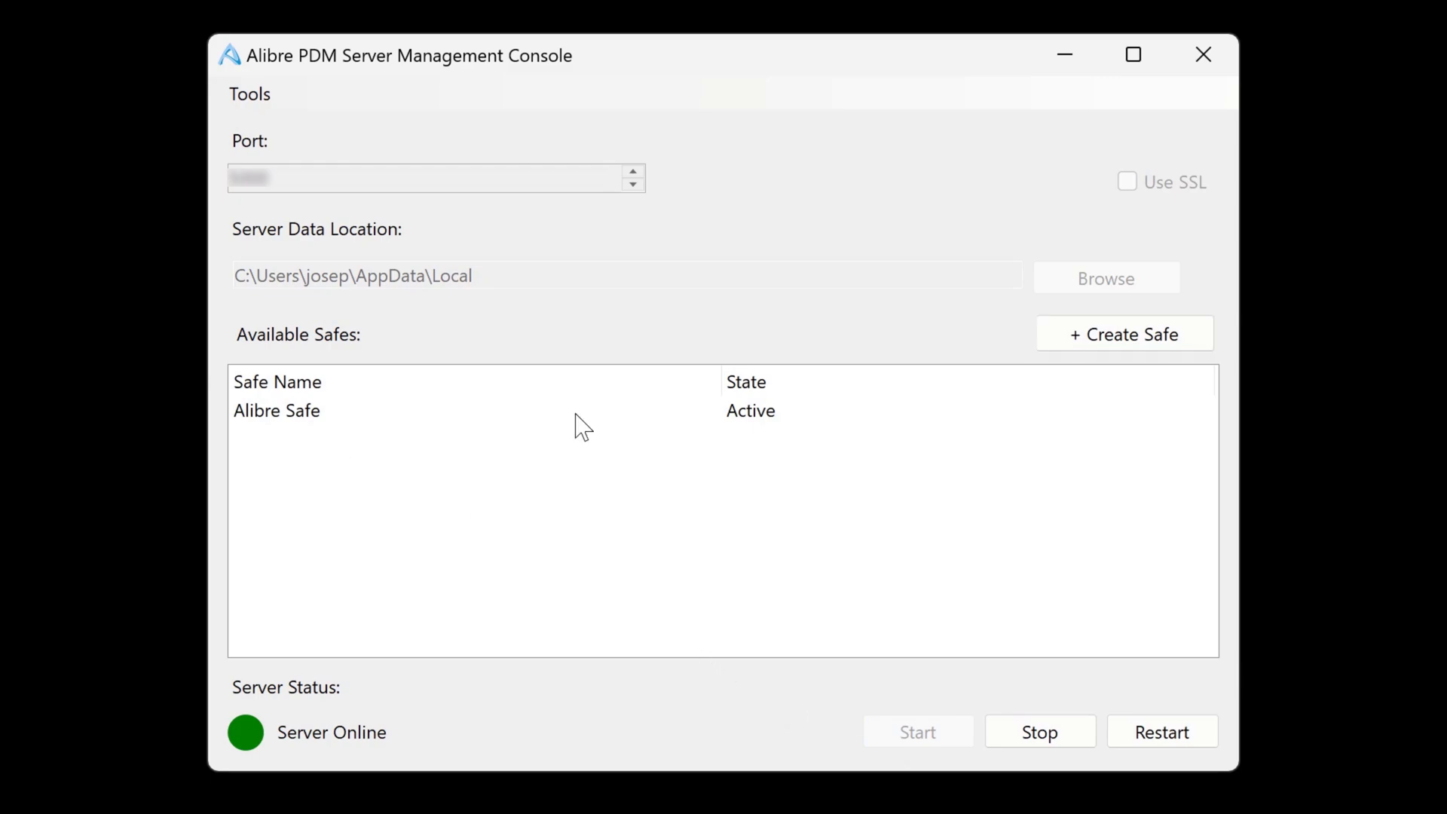
pyautogui.moveTo(385, 54)
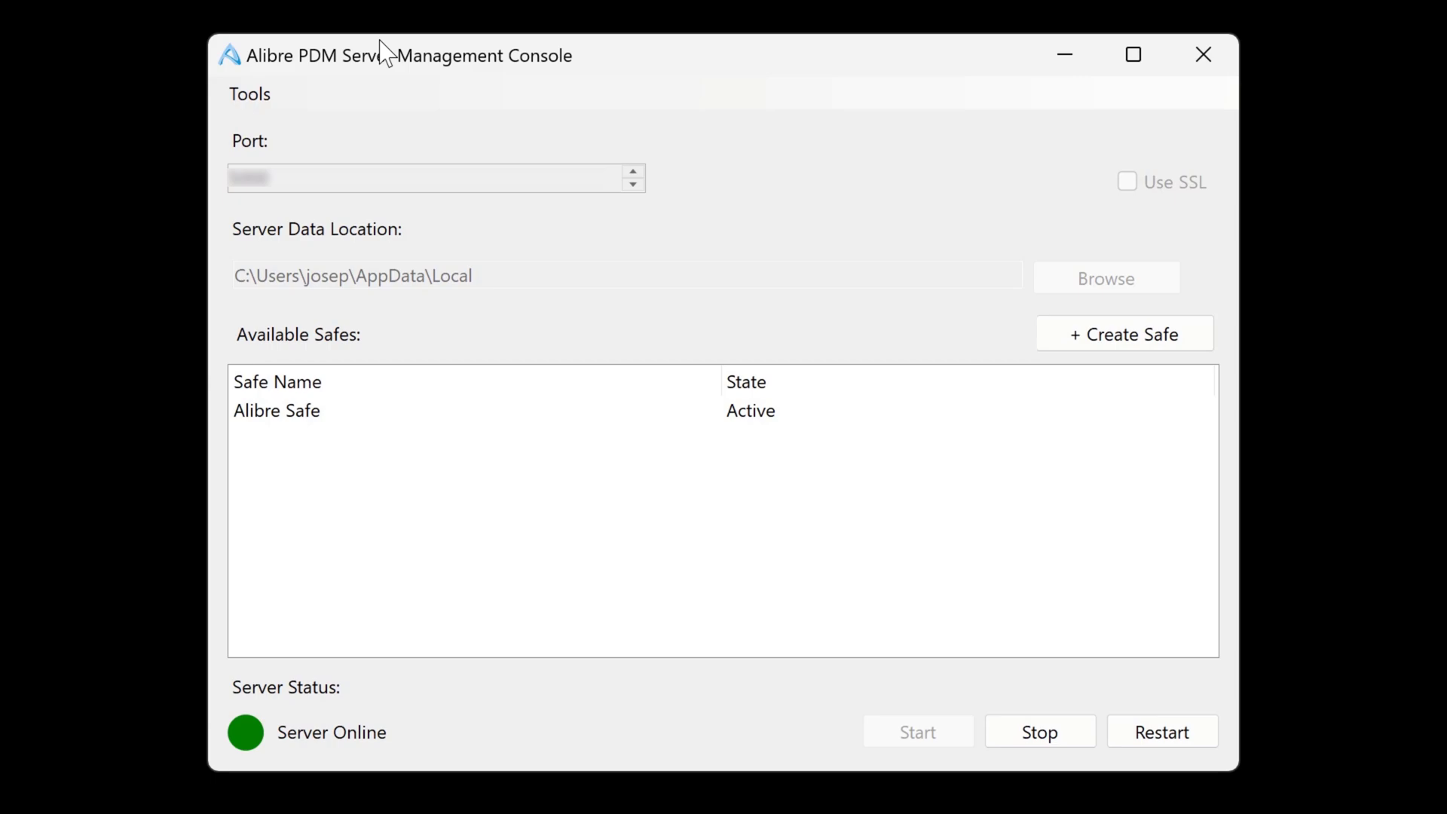
pyautogui.moveTo(1081, 31)
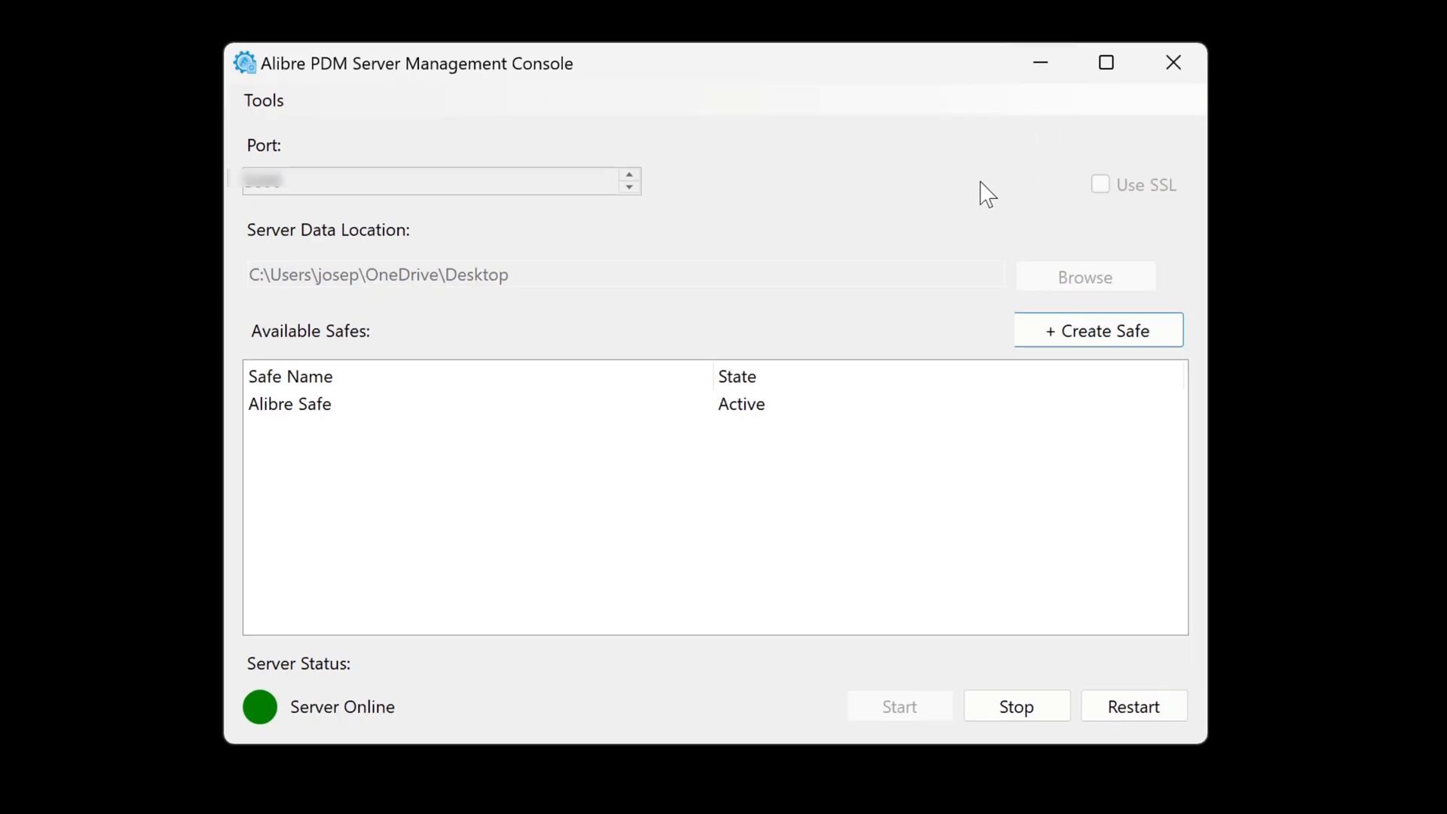
# Stop the server, enable Use SSL, and start it again
pyautogui.click(1015, 706)
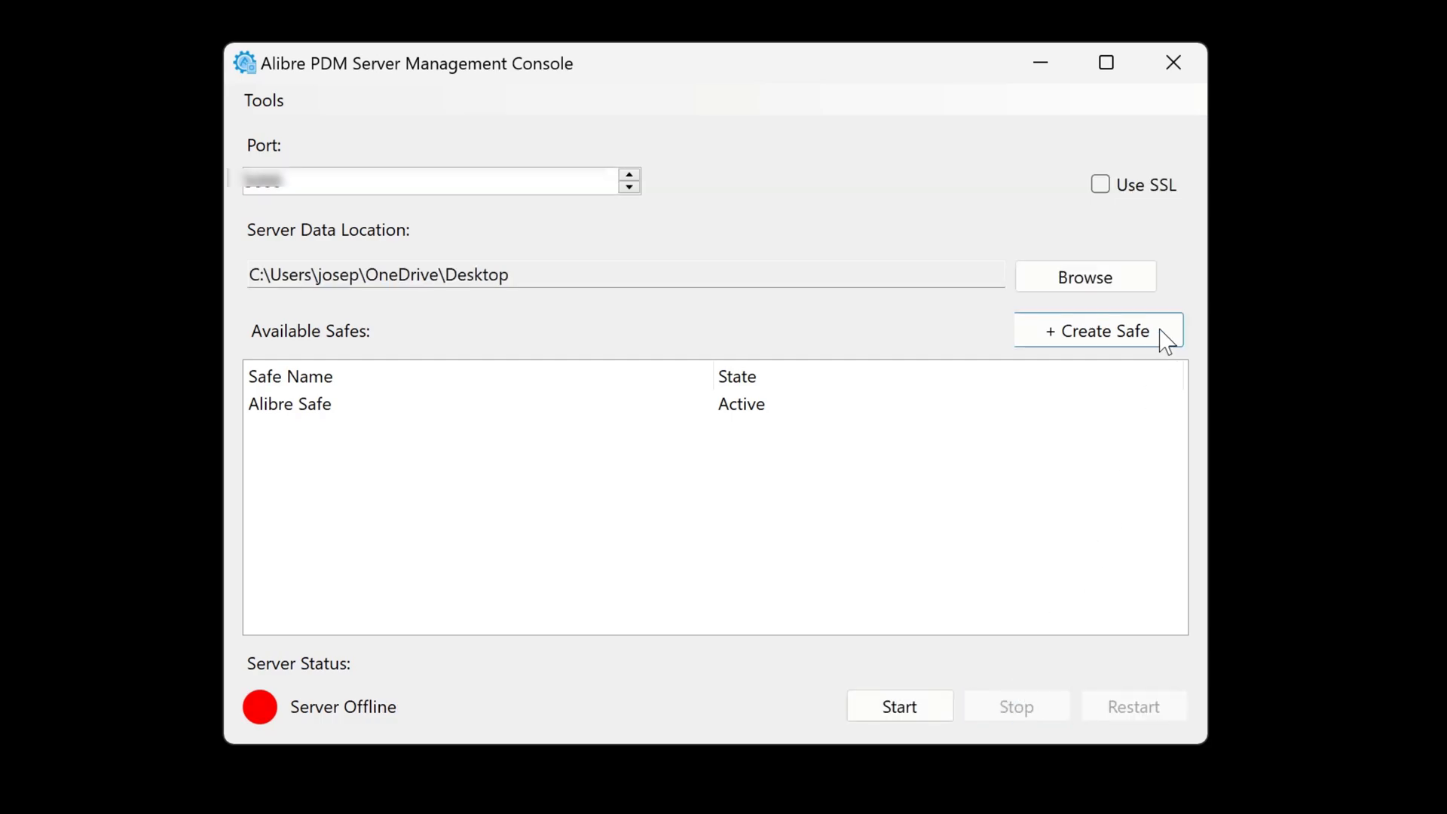
pyautogui.click(1100, 185)
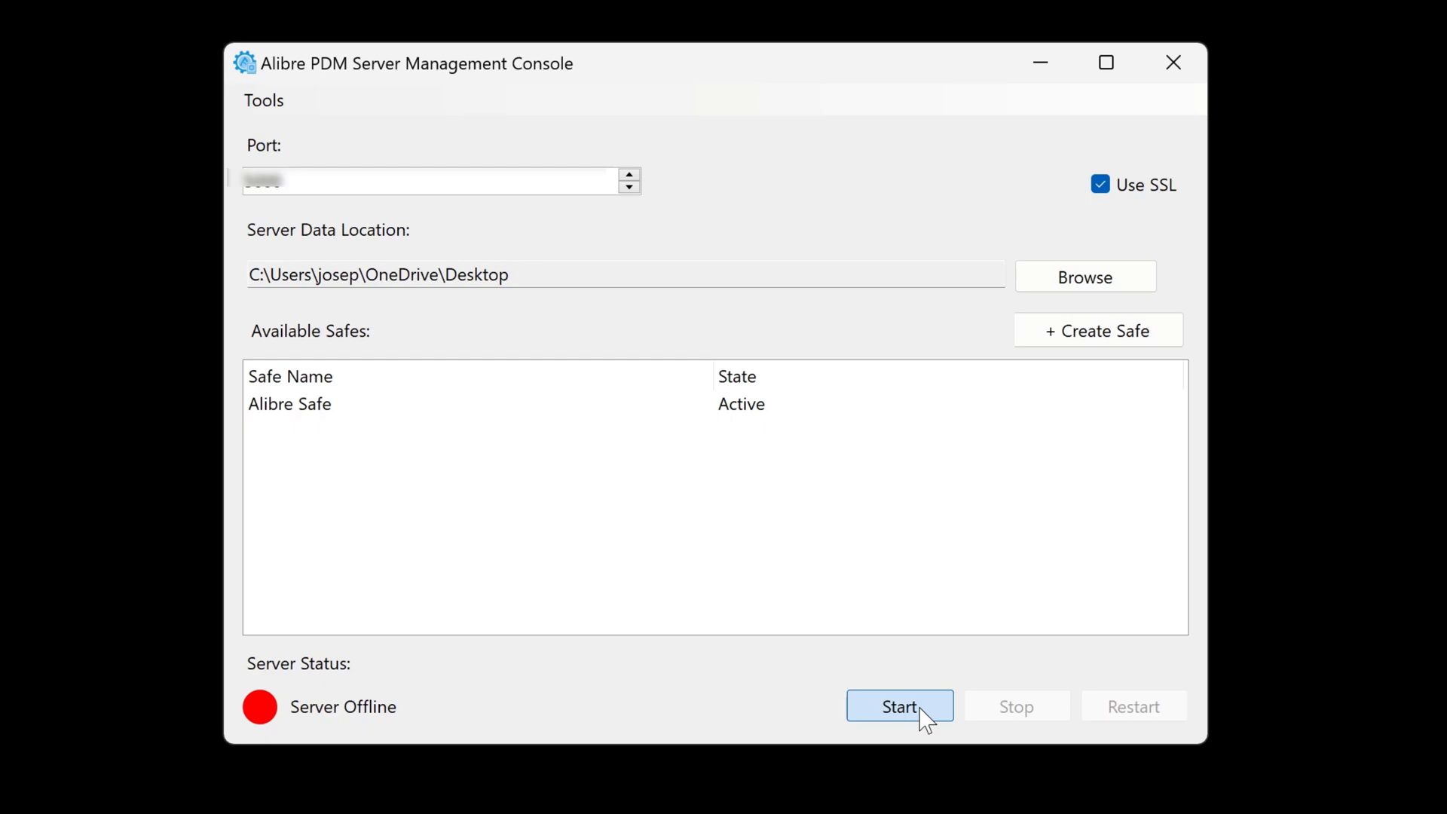
pyautogui.click(899, 707)
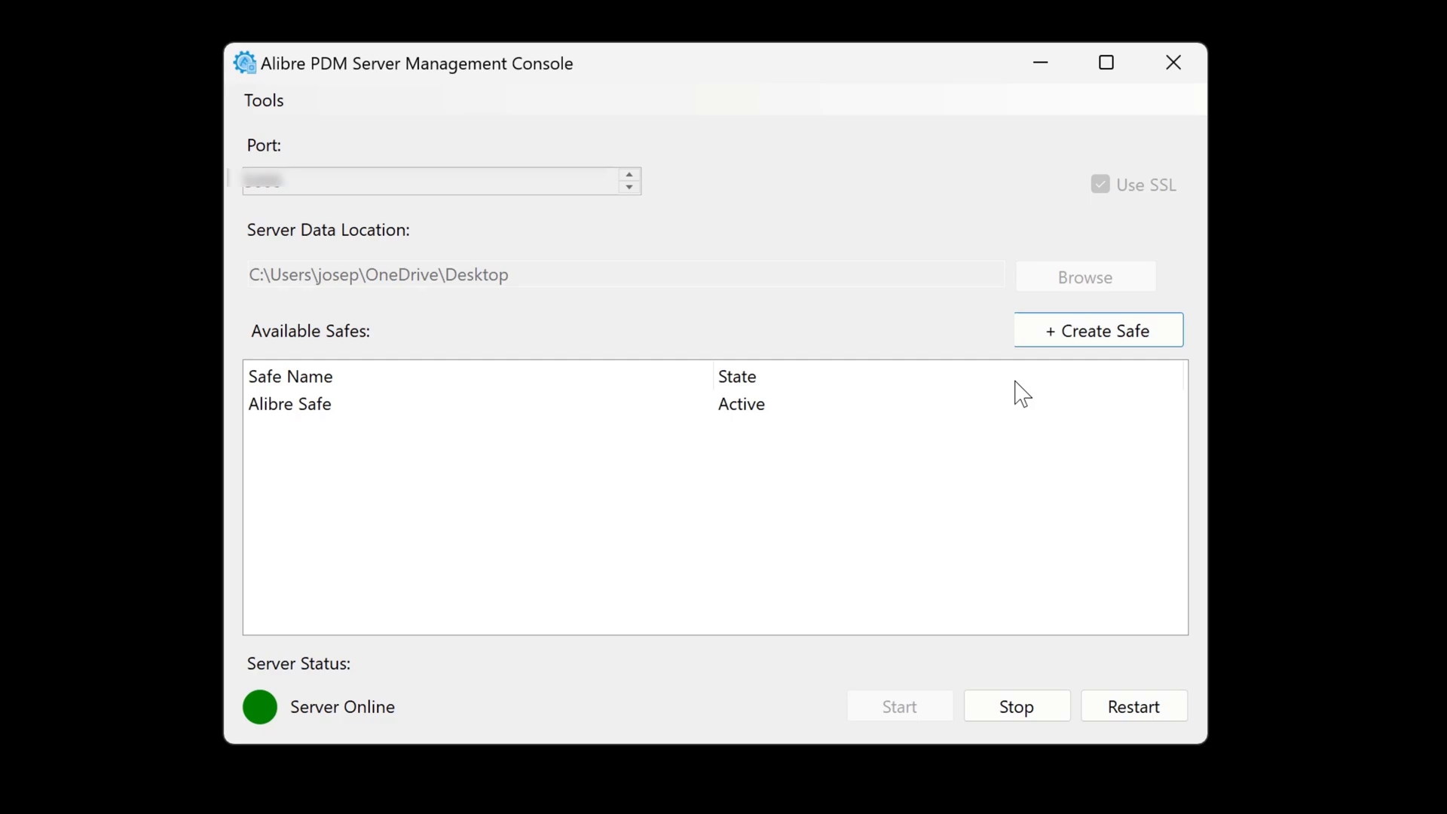
pyautogui.moveTo(1025, 97)
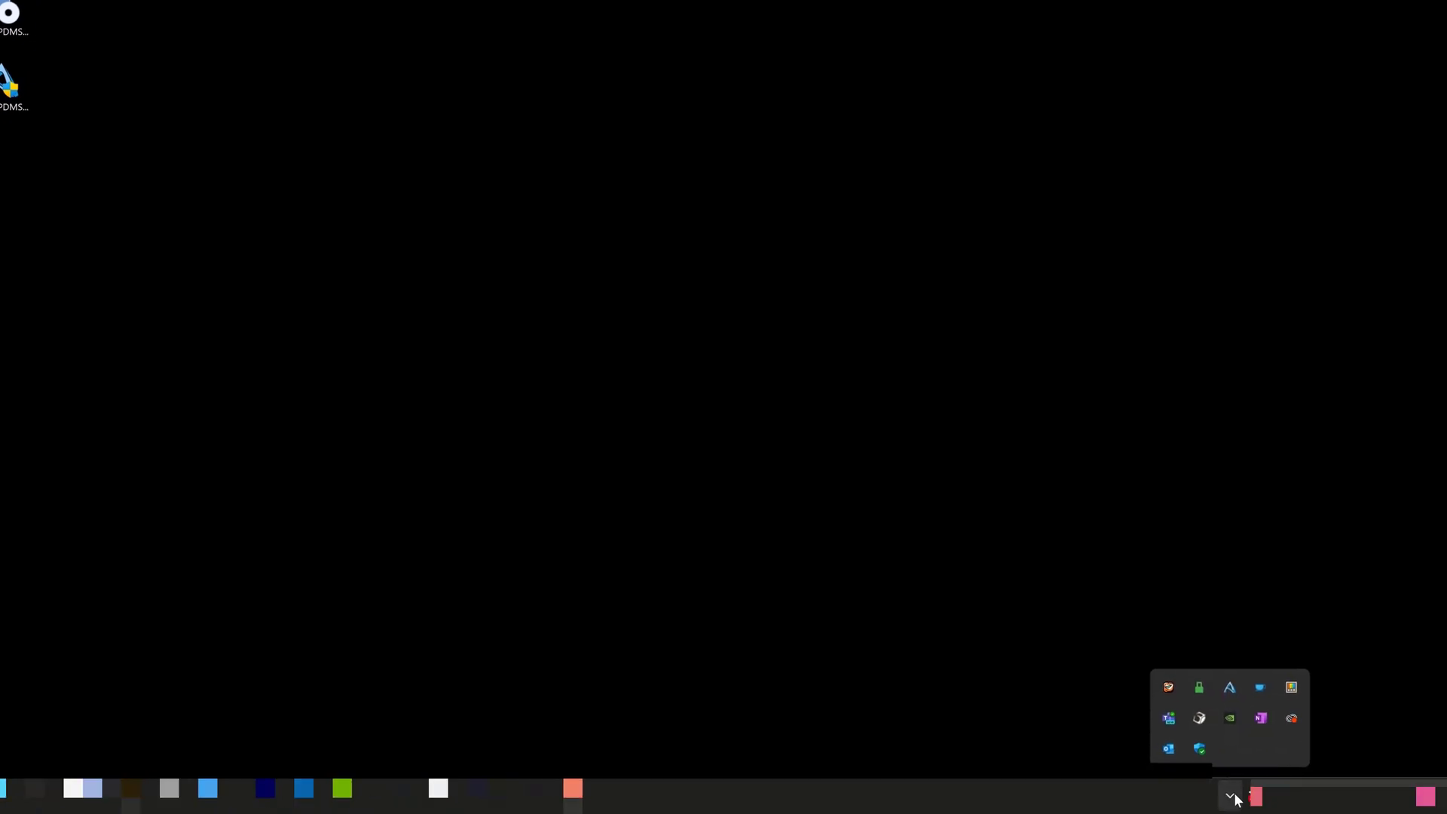
# Launch the Settings app from the taskbar's hidden icons
pyautogui.click(1228, 687)
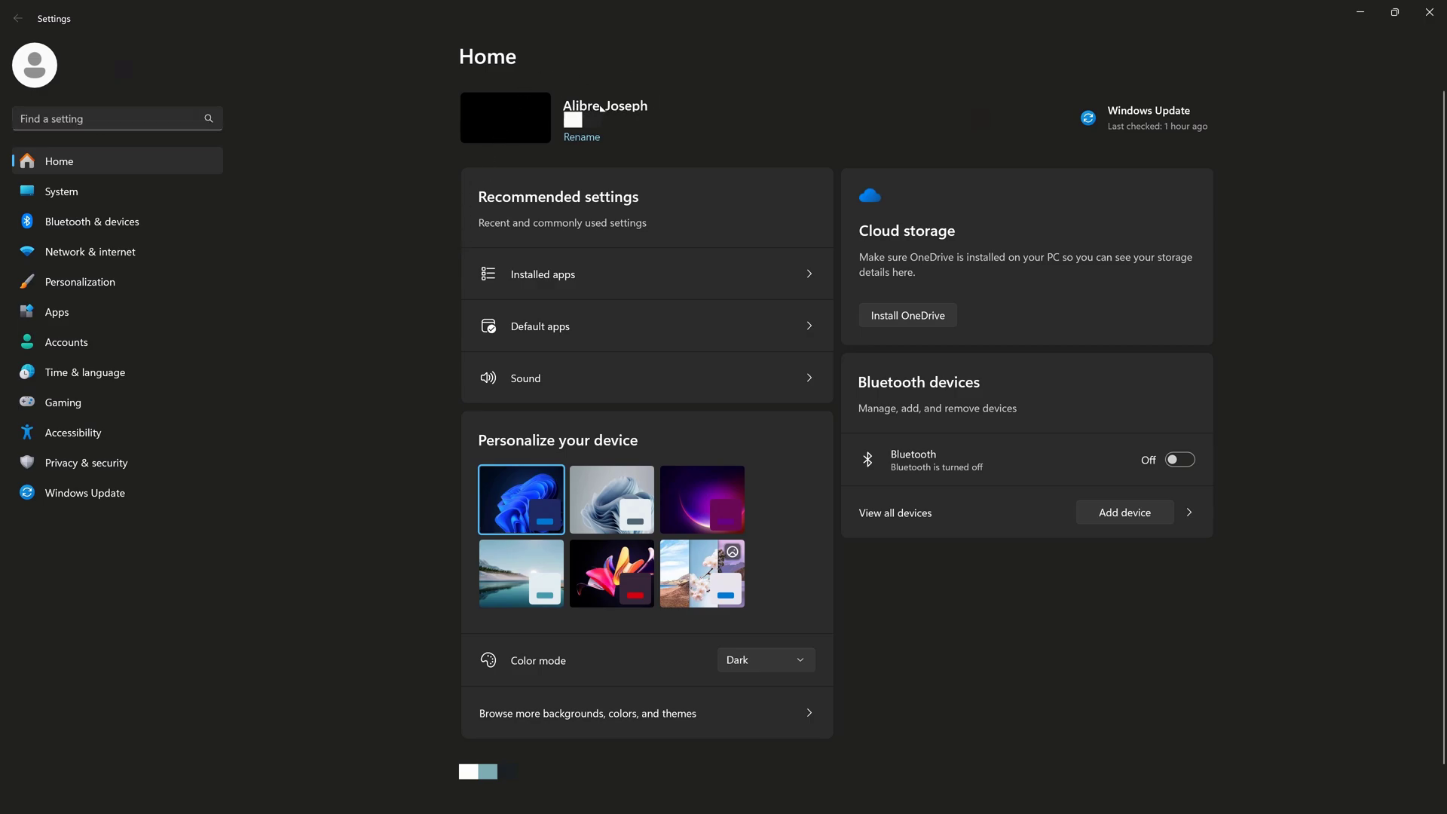
pyautogui.moveTo(657, 118)
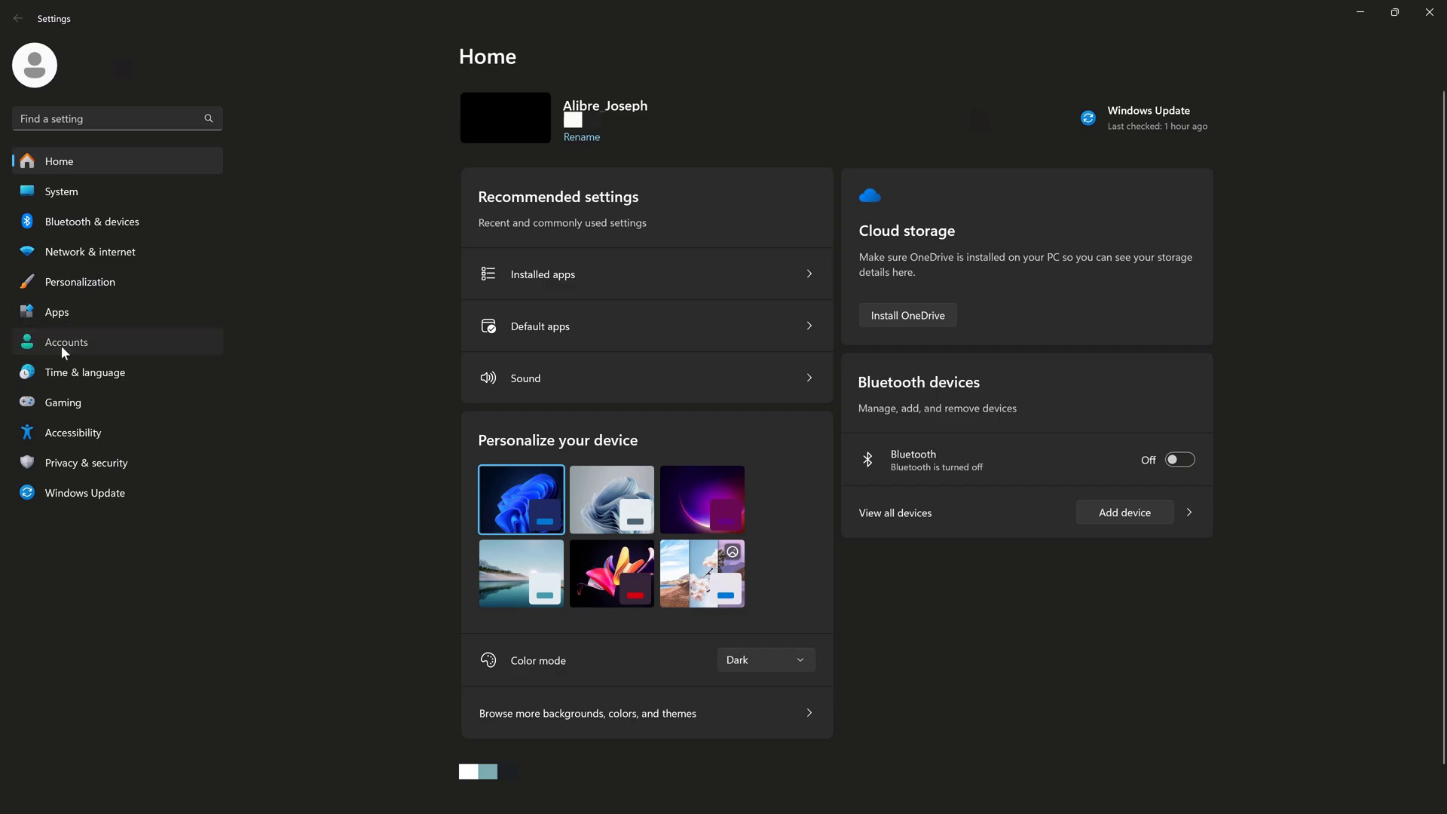
# Go to Accounts and open the Other users page
pyautogui.click(67, 342)
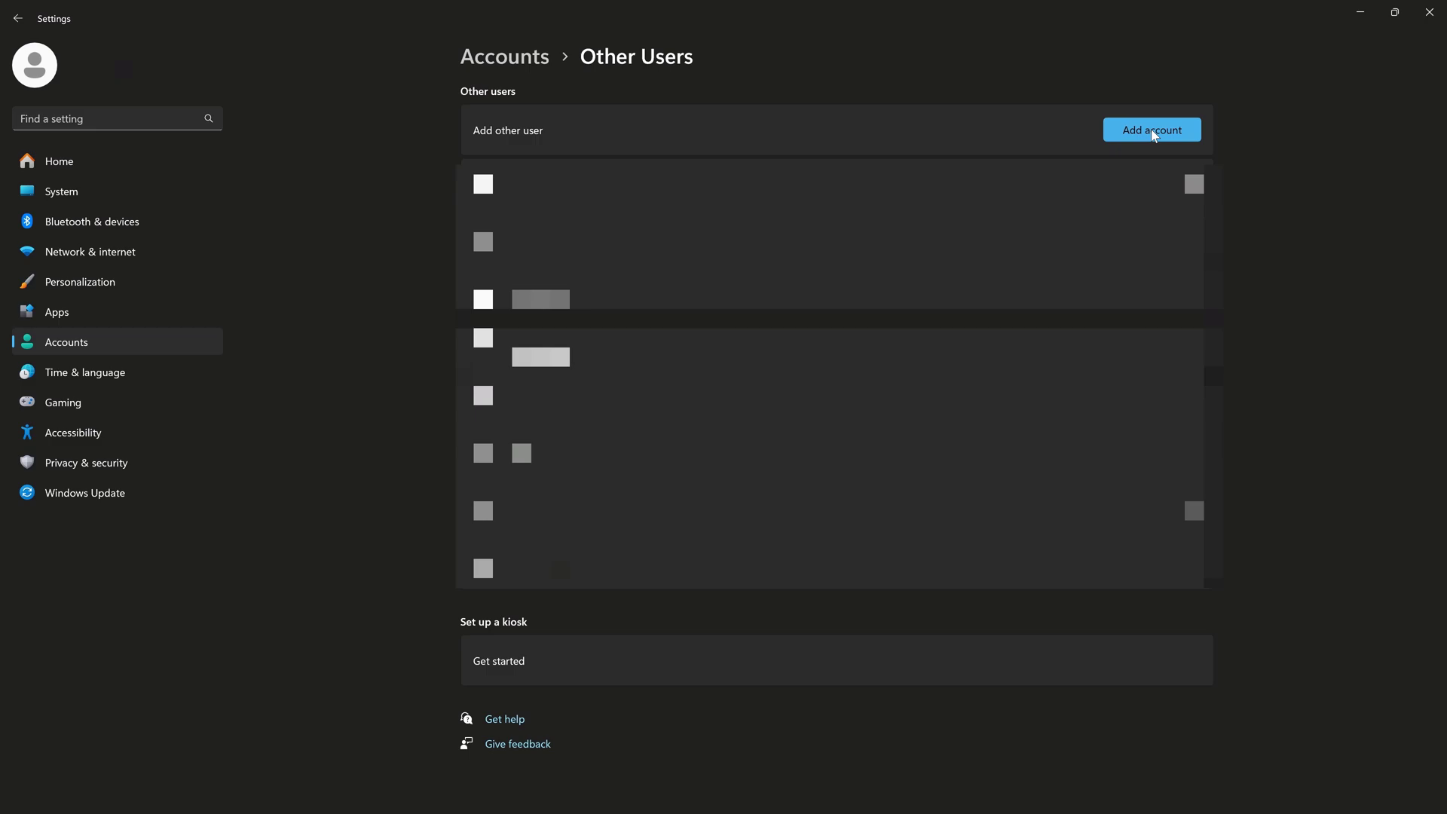
# Start adding a user without sign-in info or a Microsoft account
pyautogui.click(1151, 129)
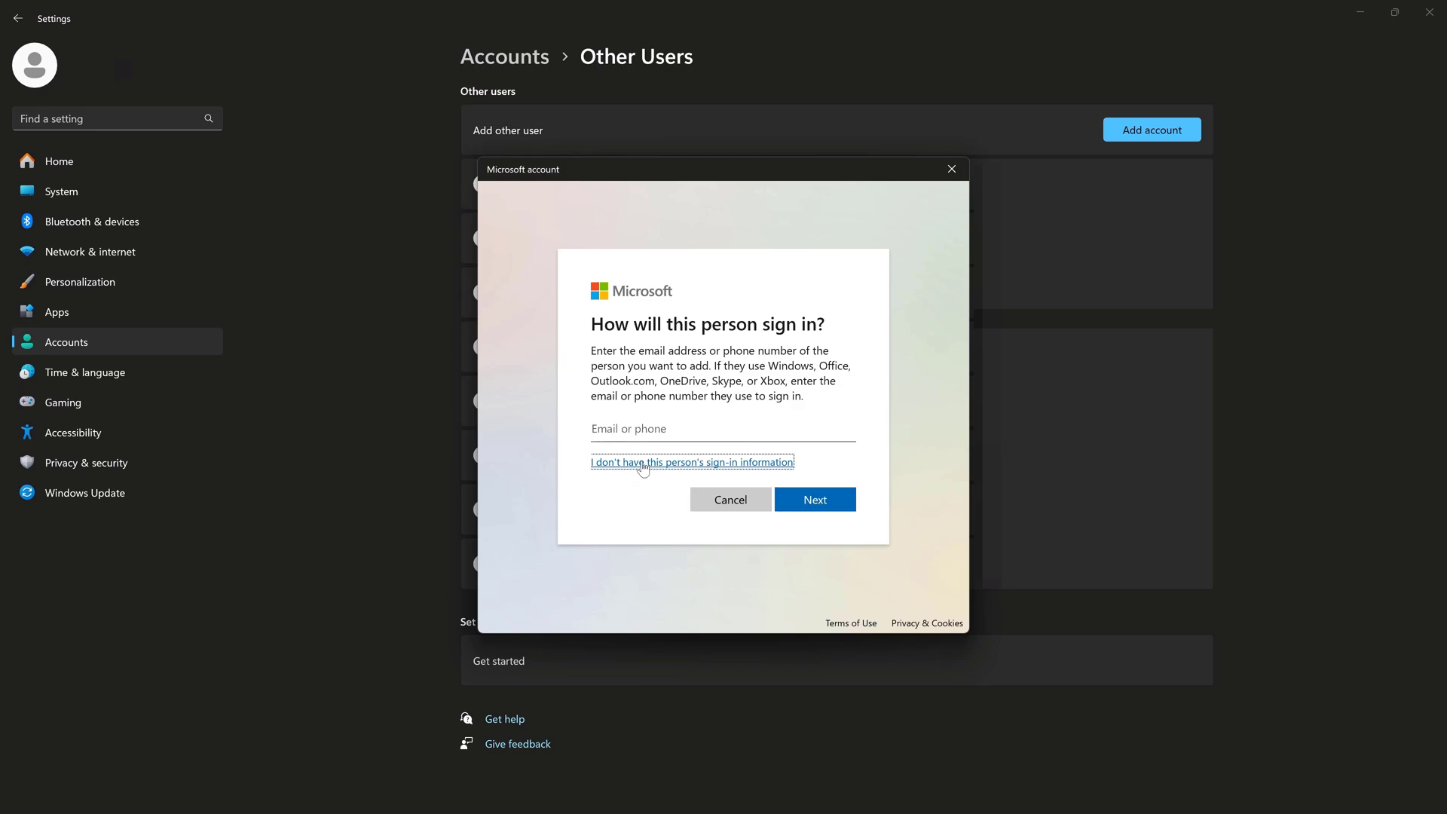
pyautogui.click(690, 462)
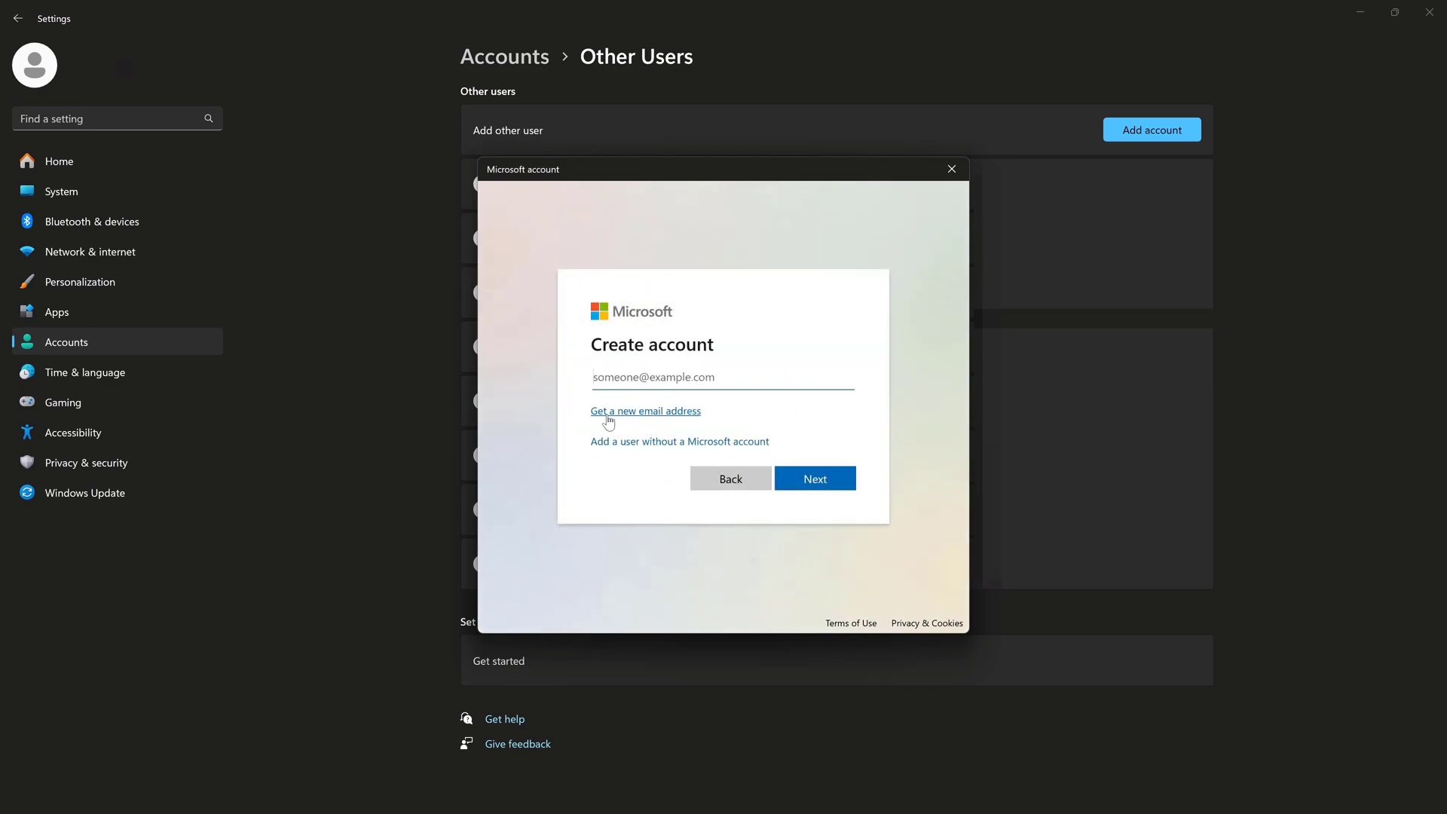
pyautogui.click(645, 411)
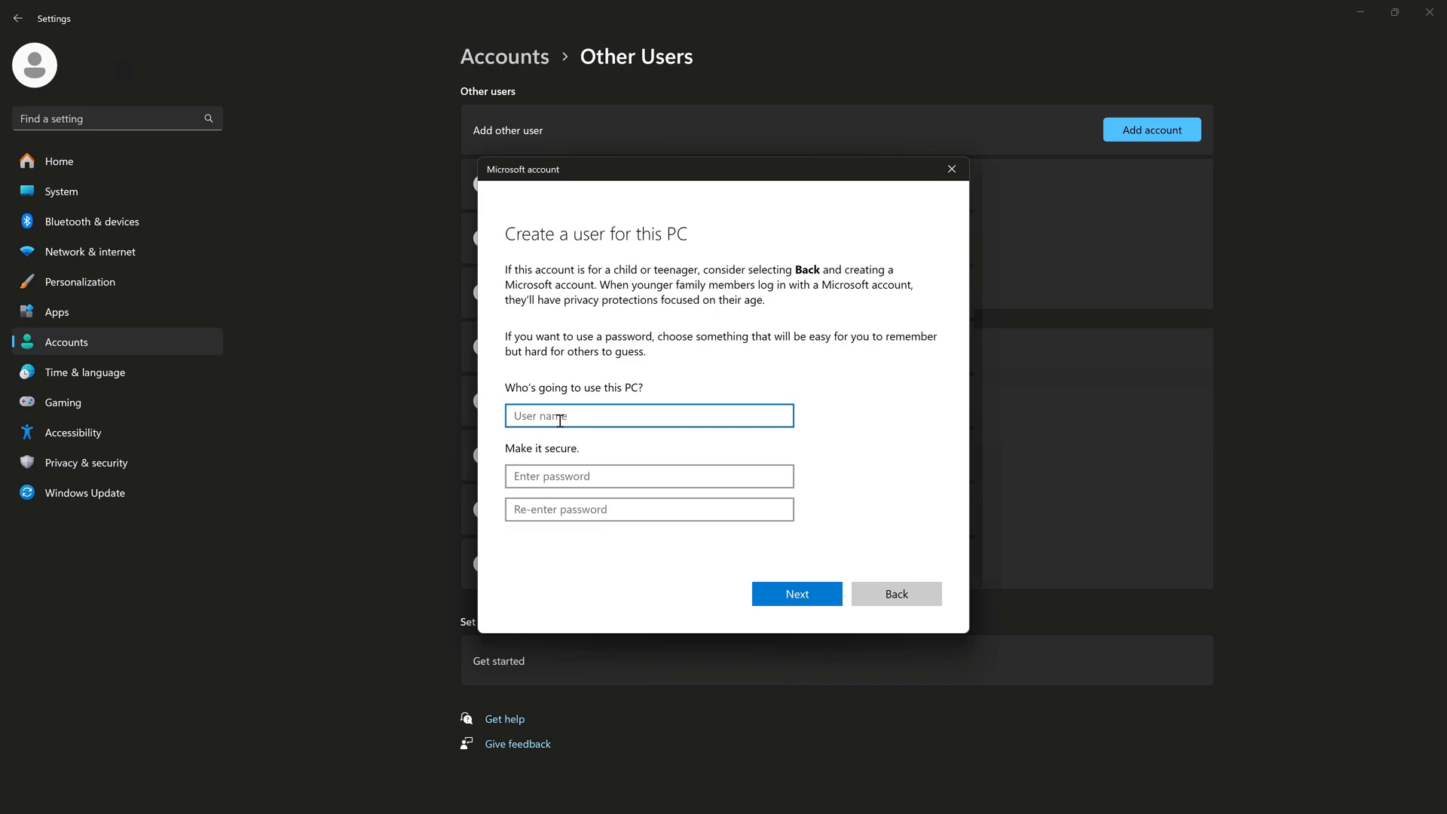
# Create local user Alibre_User with password and security questions
pyautogui.write('Alibre')
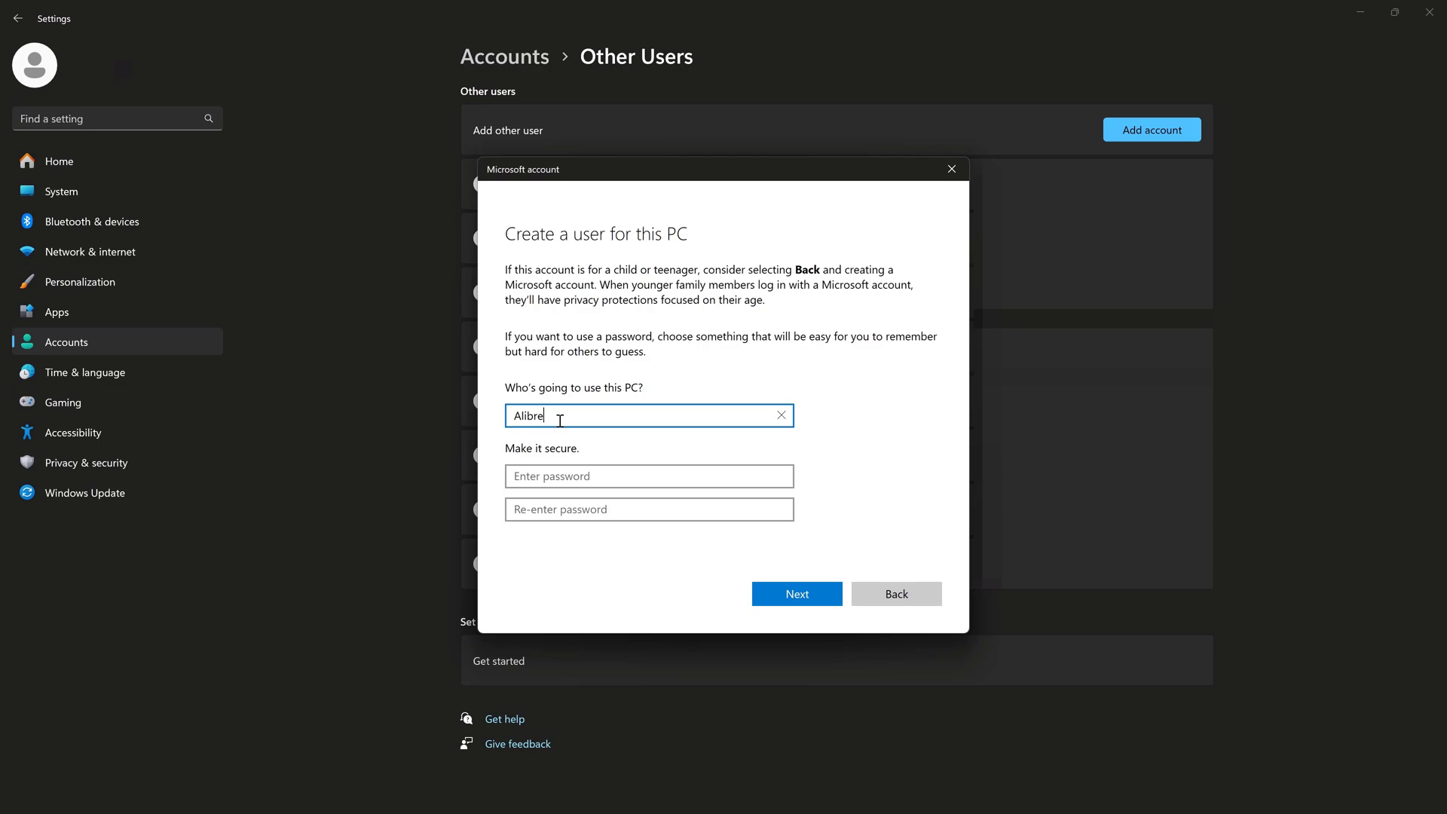
pyautogui.write('_User')
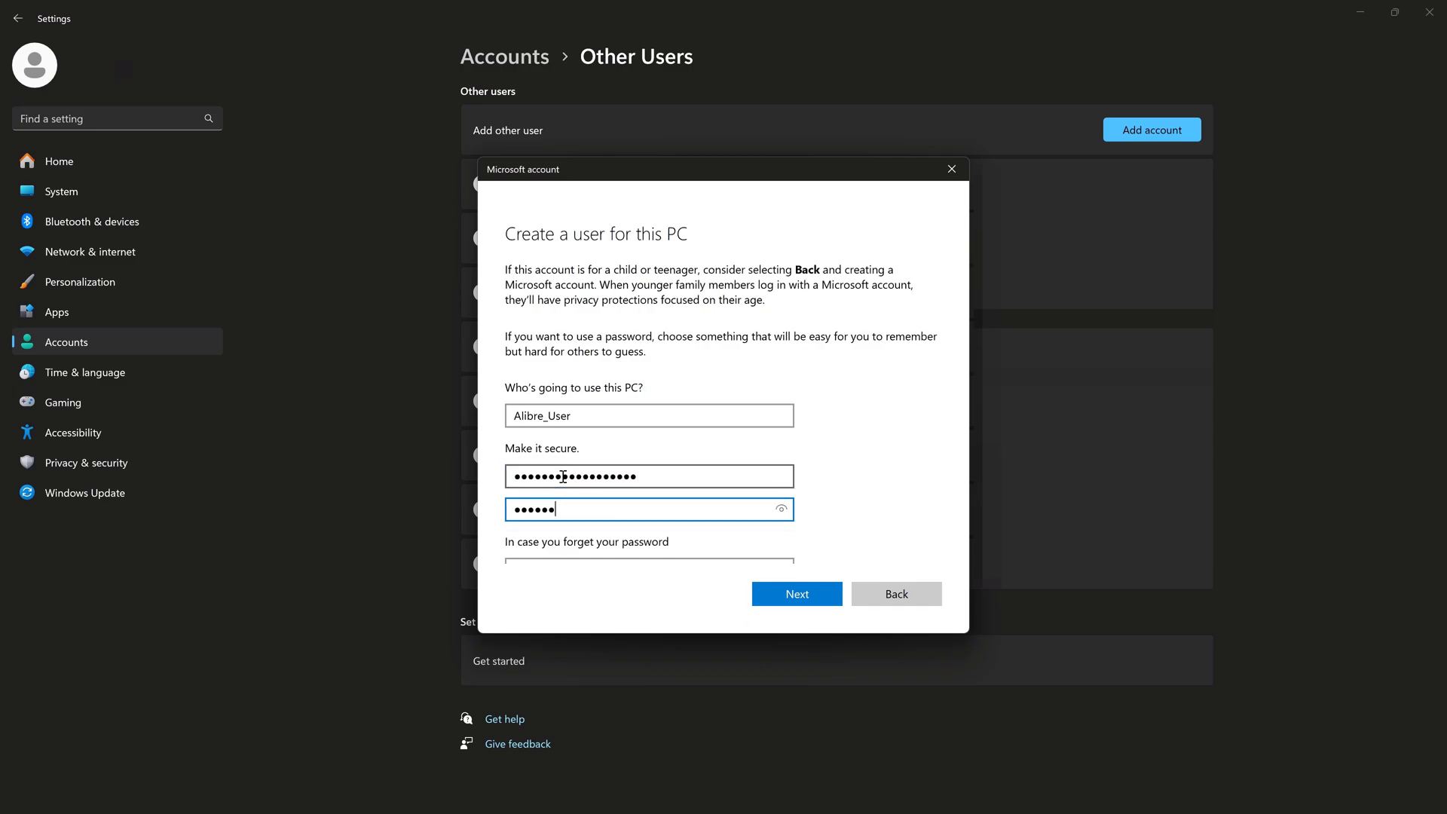
pyautogui.click(648, 377)
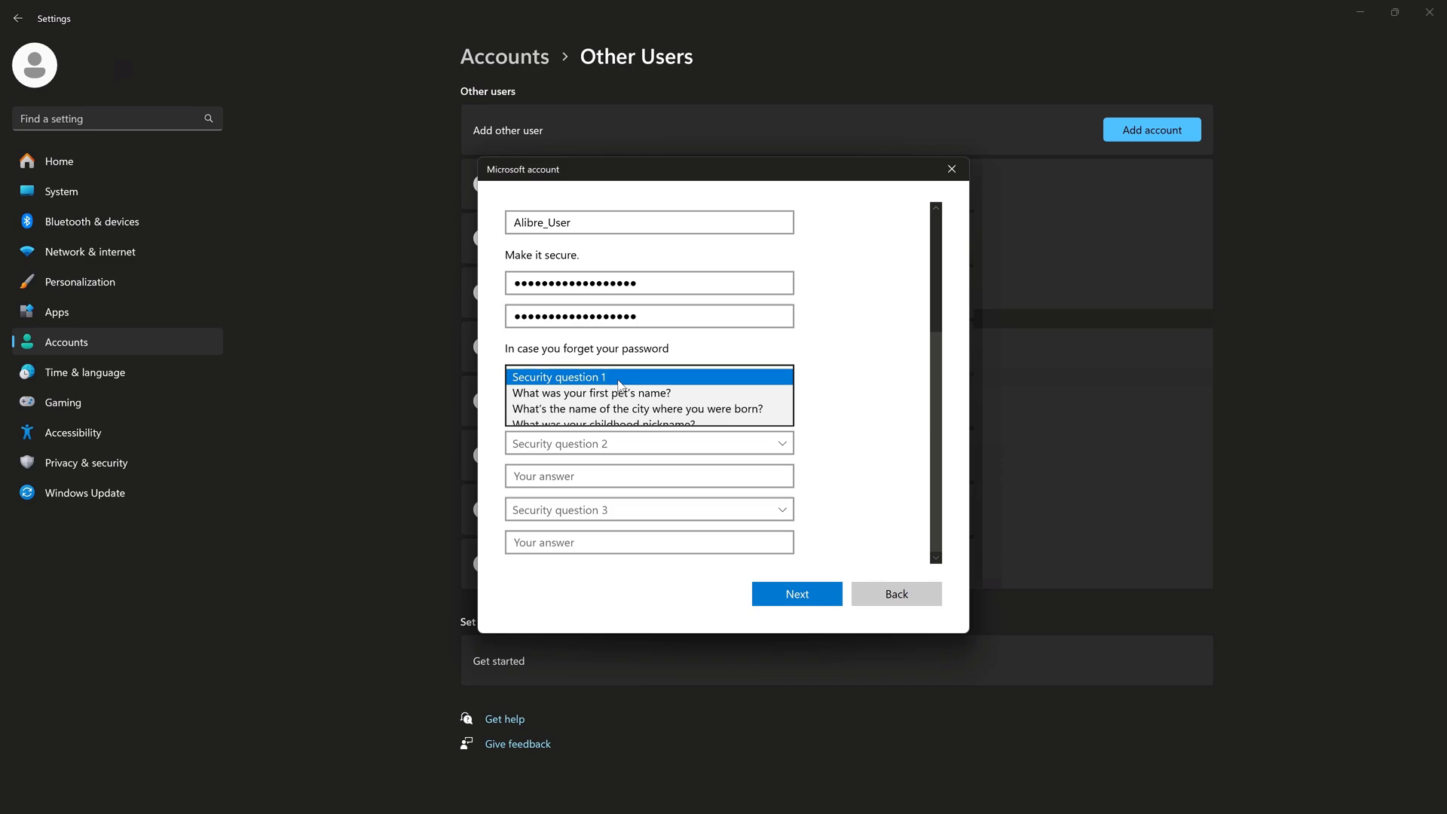
pyautogui.click(591, 392)
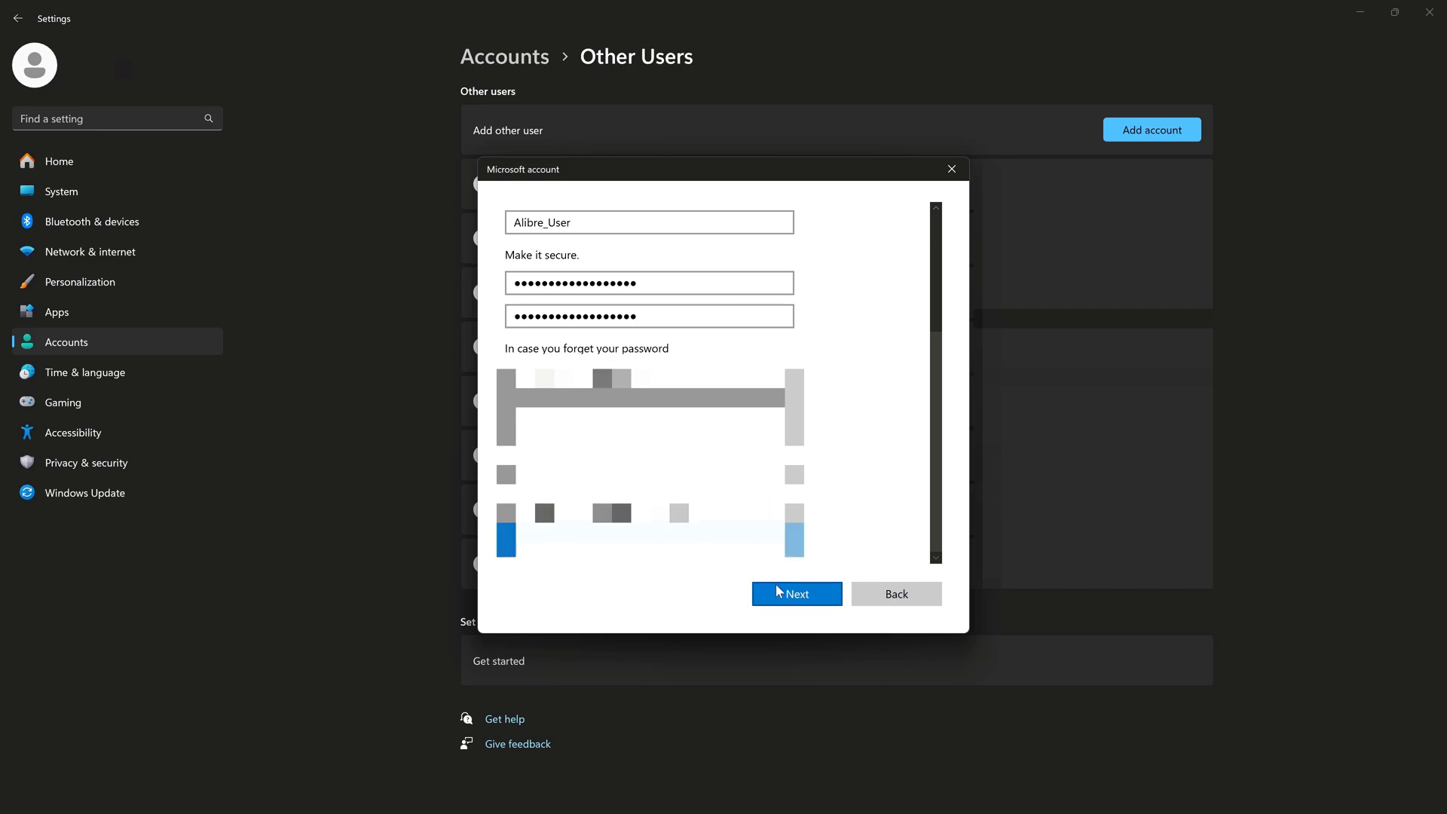
pyautogui.click(796, 594)
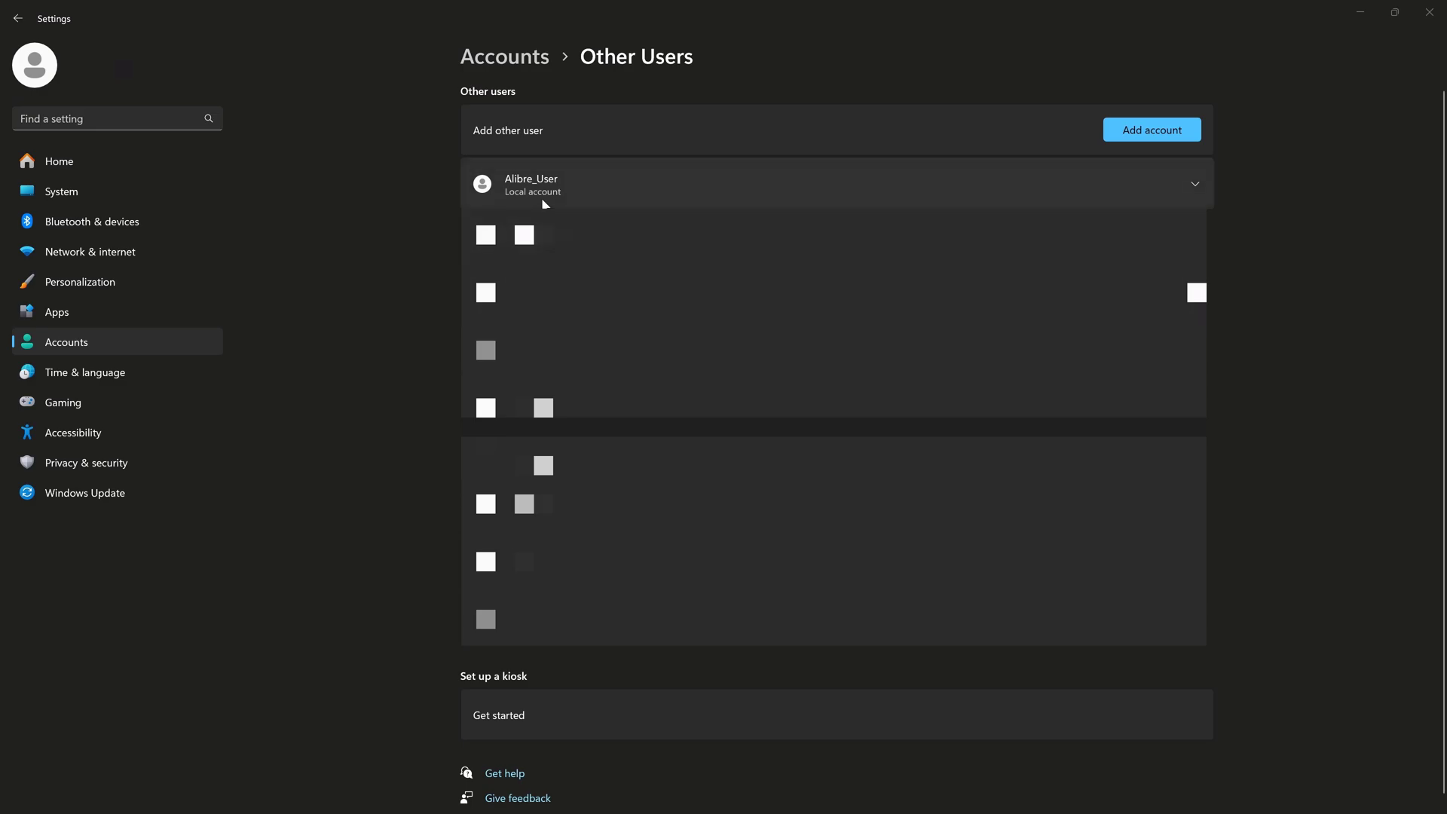
pyautogui.moveTo(533, 203)
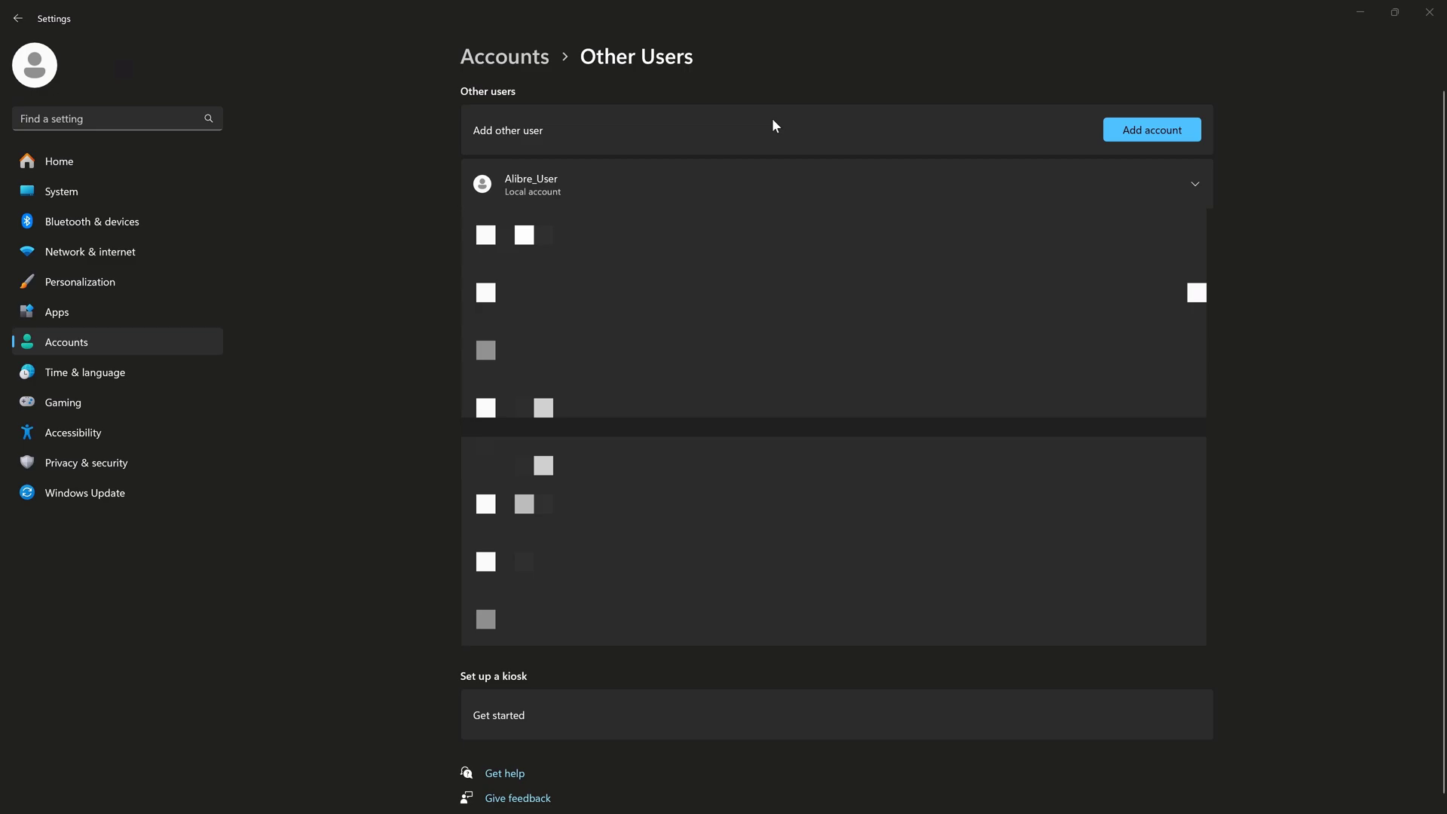
pyautogui.moveTo(495, 12)
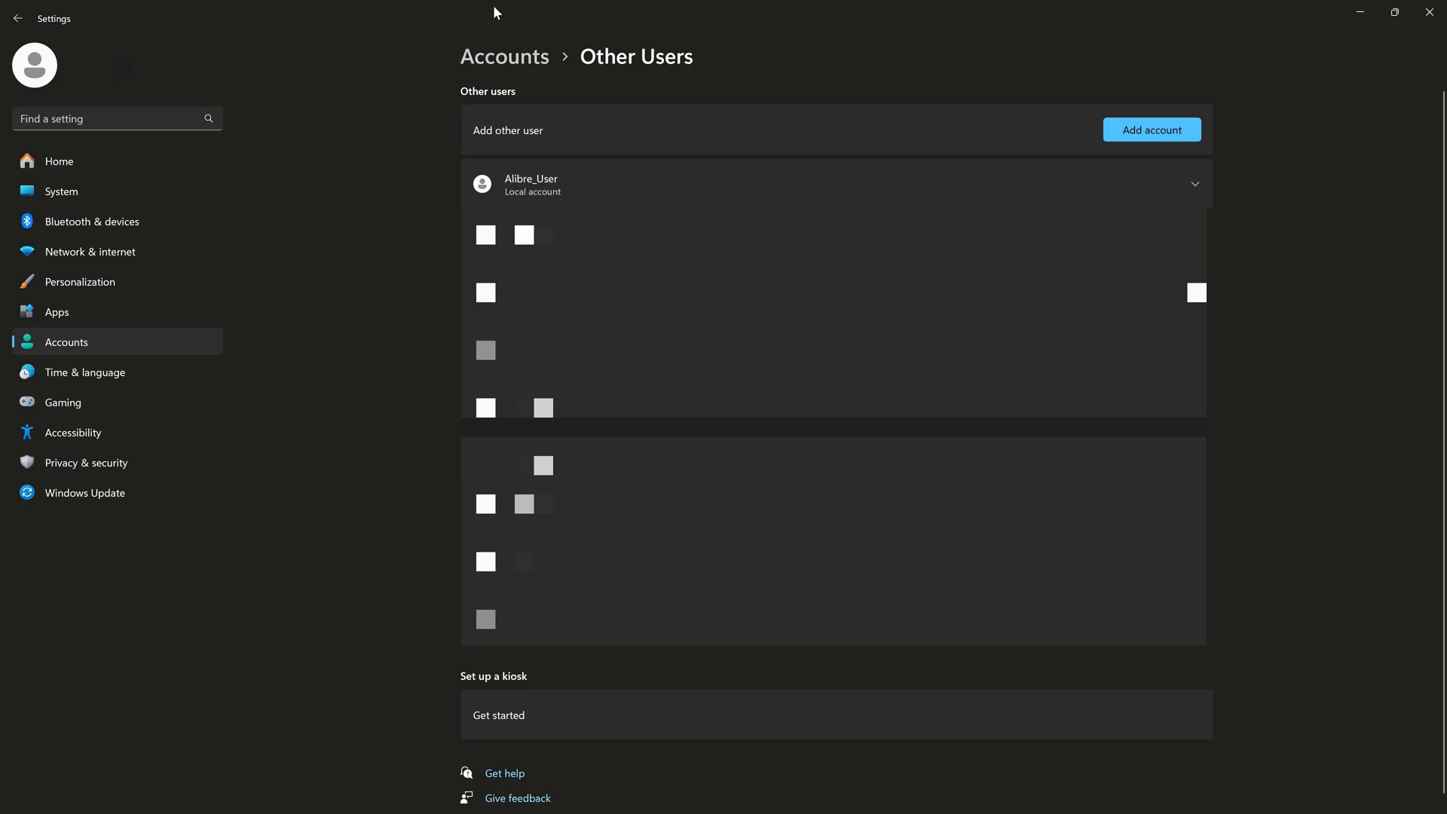
# Open the Ethernet adapter's properties from Advanced network settings and select TCP/IPv4
pyautogui.click(90, 251)
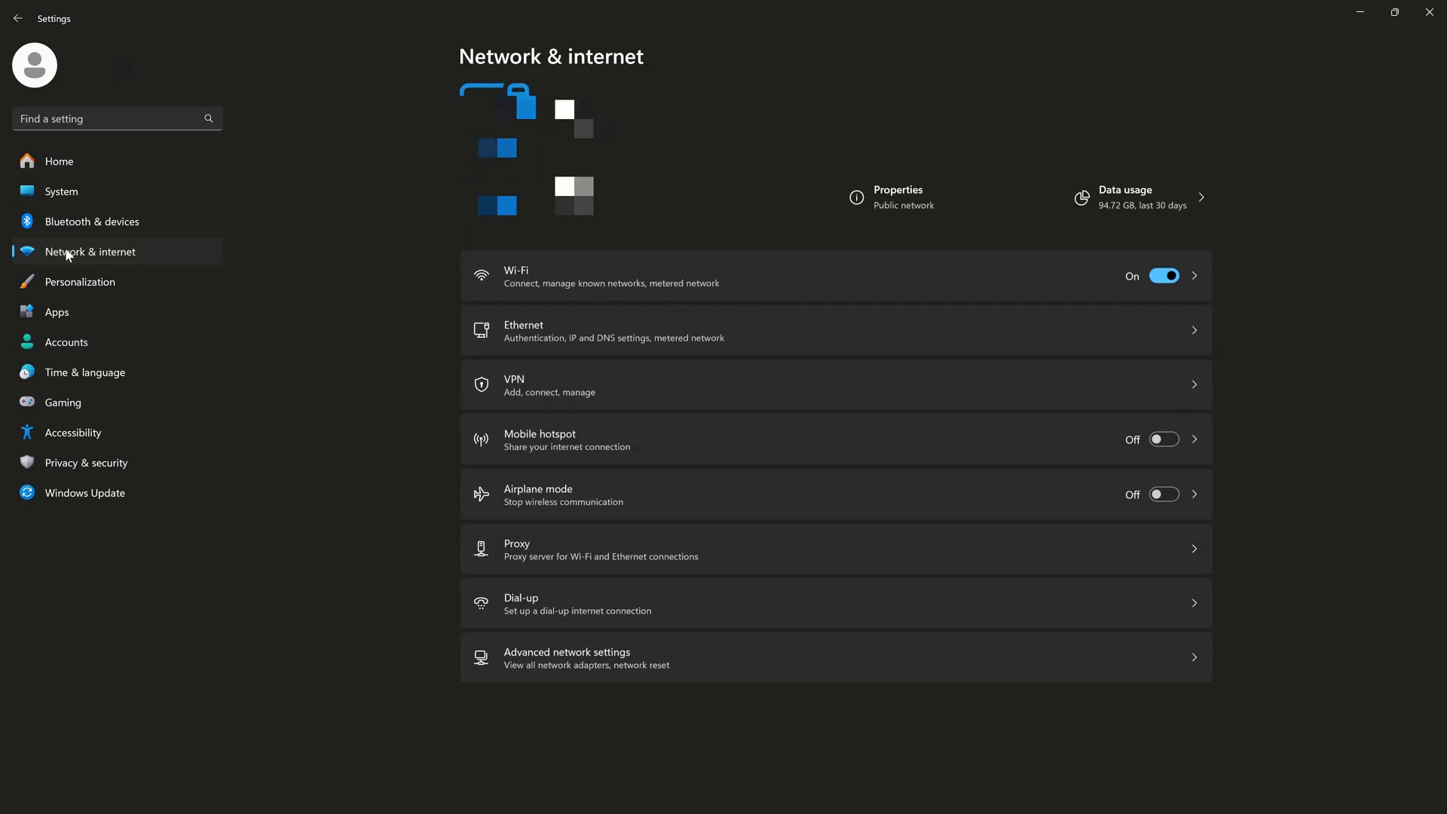
pyautogui.click(567, 657)
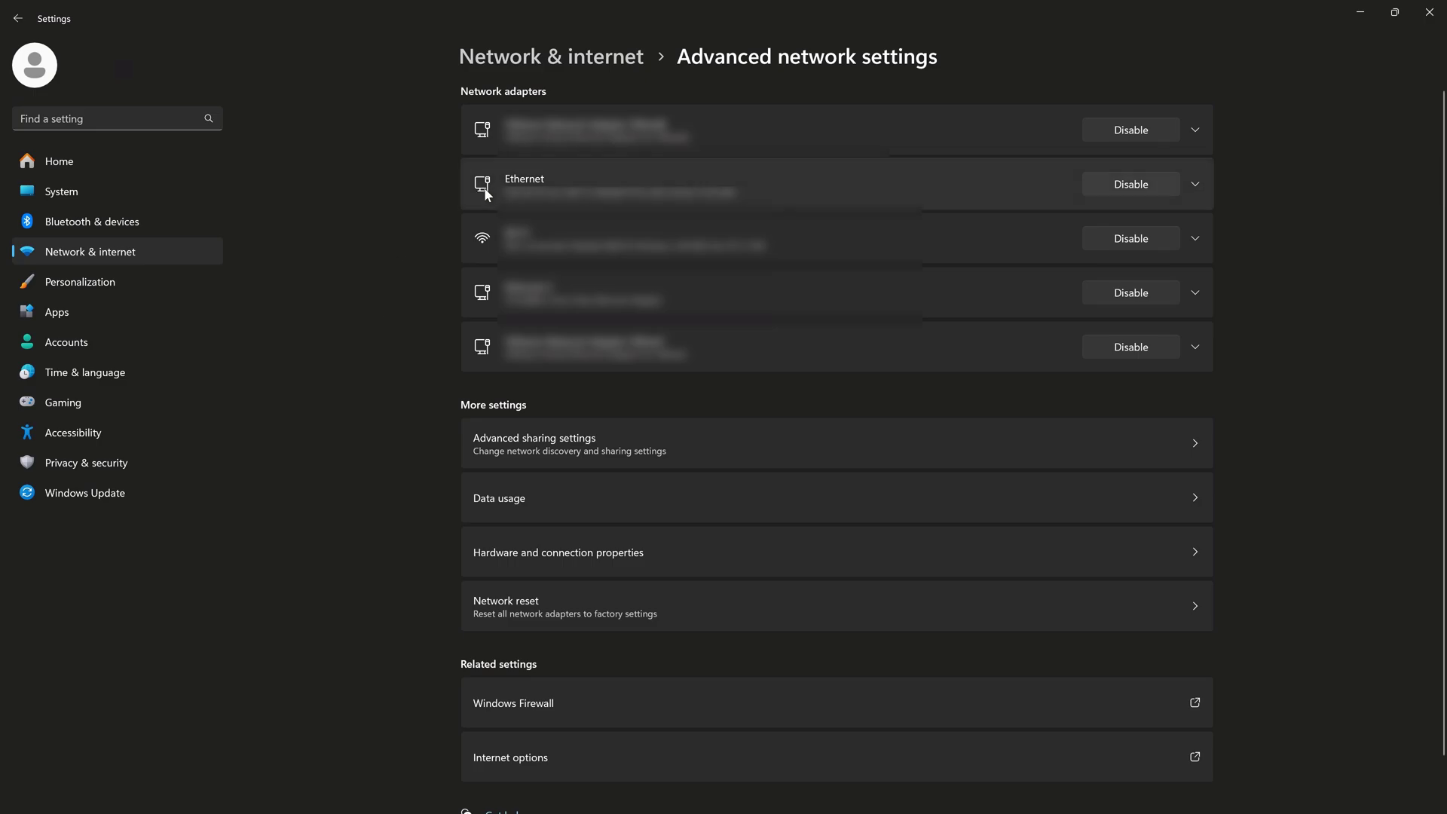
pyautogui.click(1194, 184)
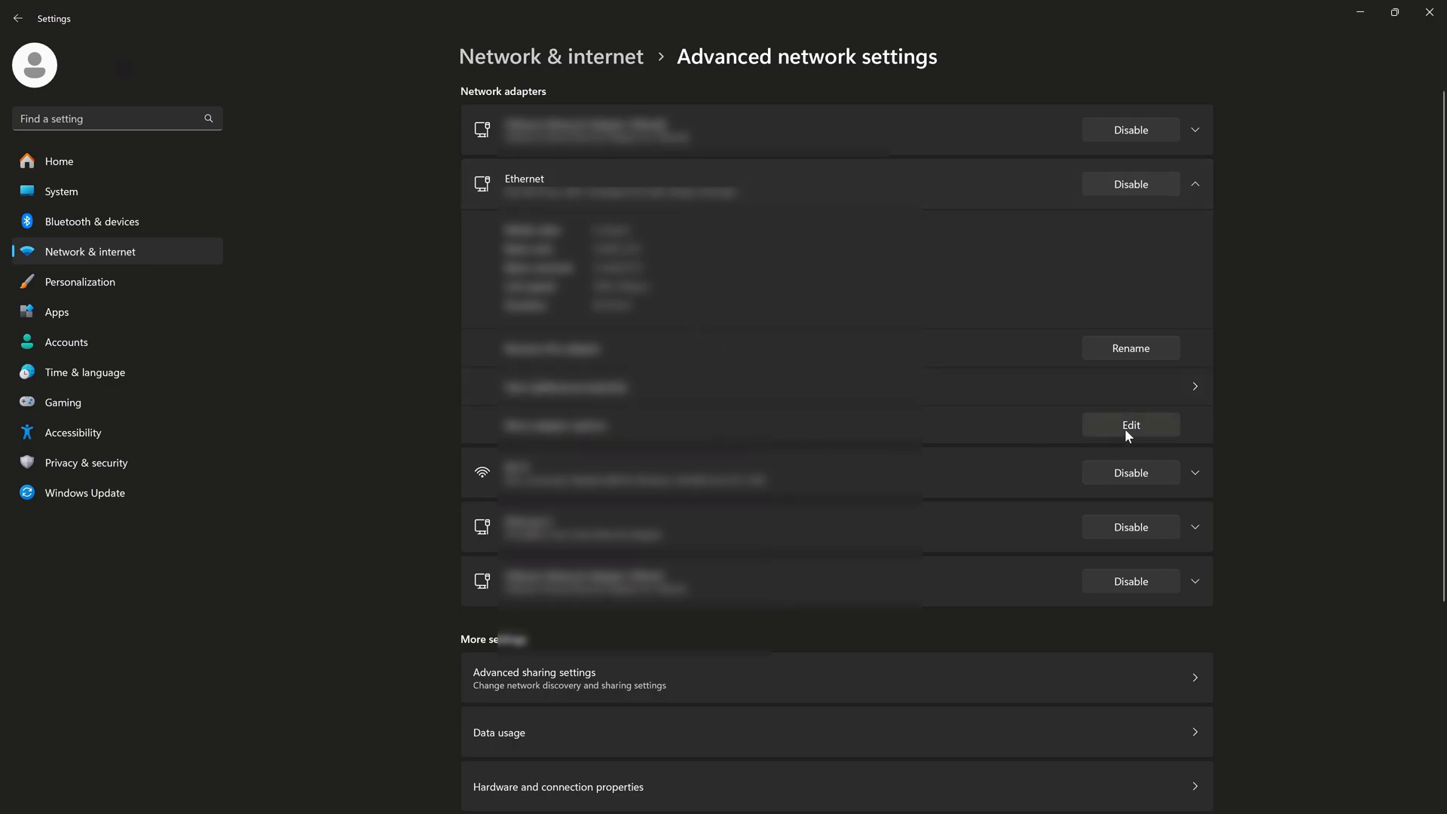
pyautogui.click(1130, 425)
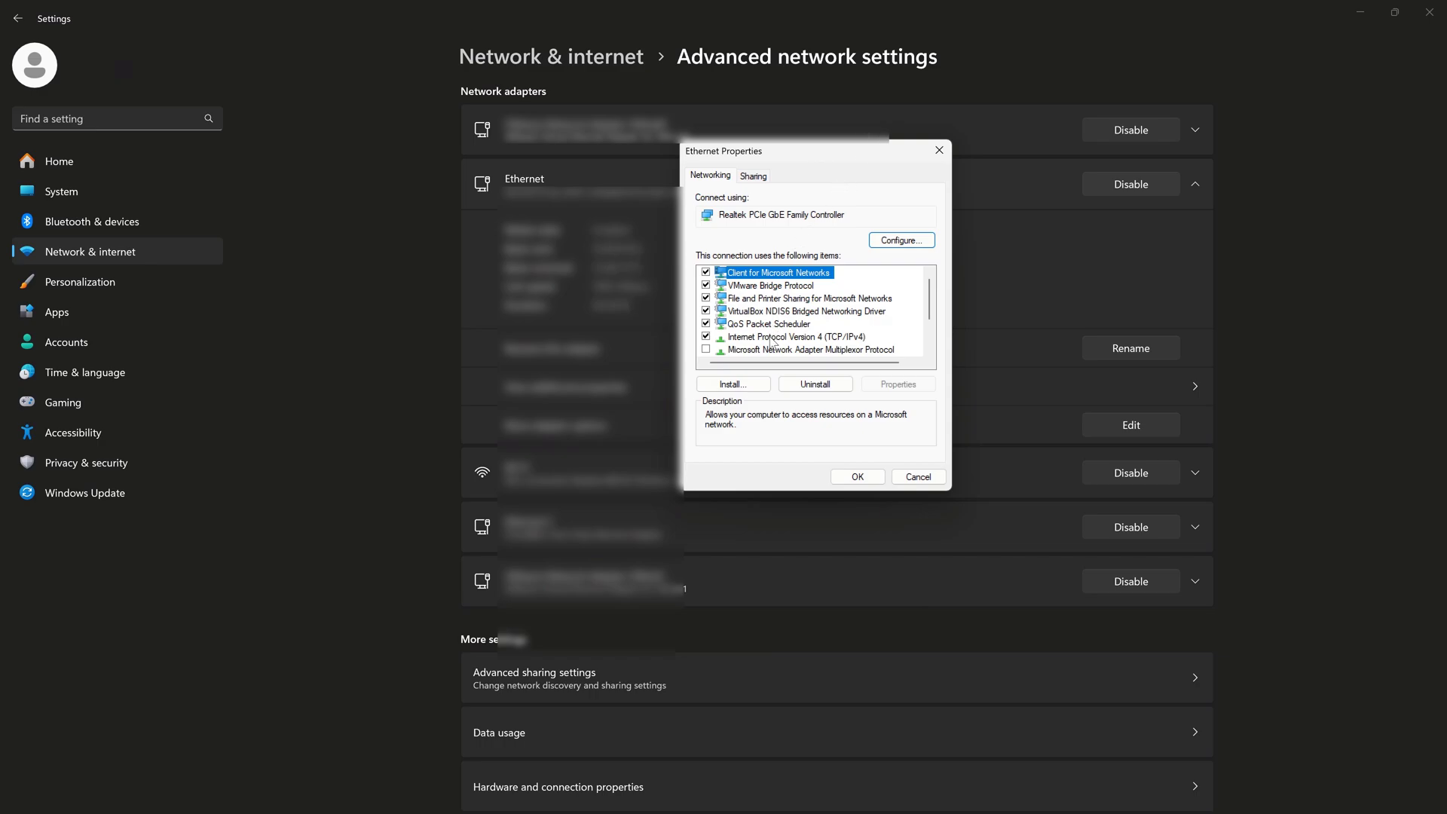
pyautogui.click(793, 336)
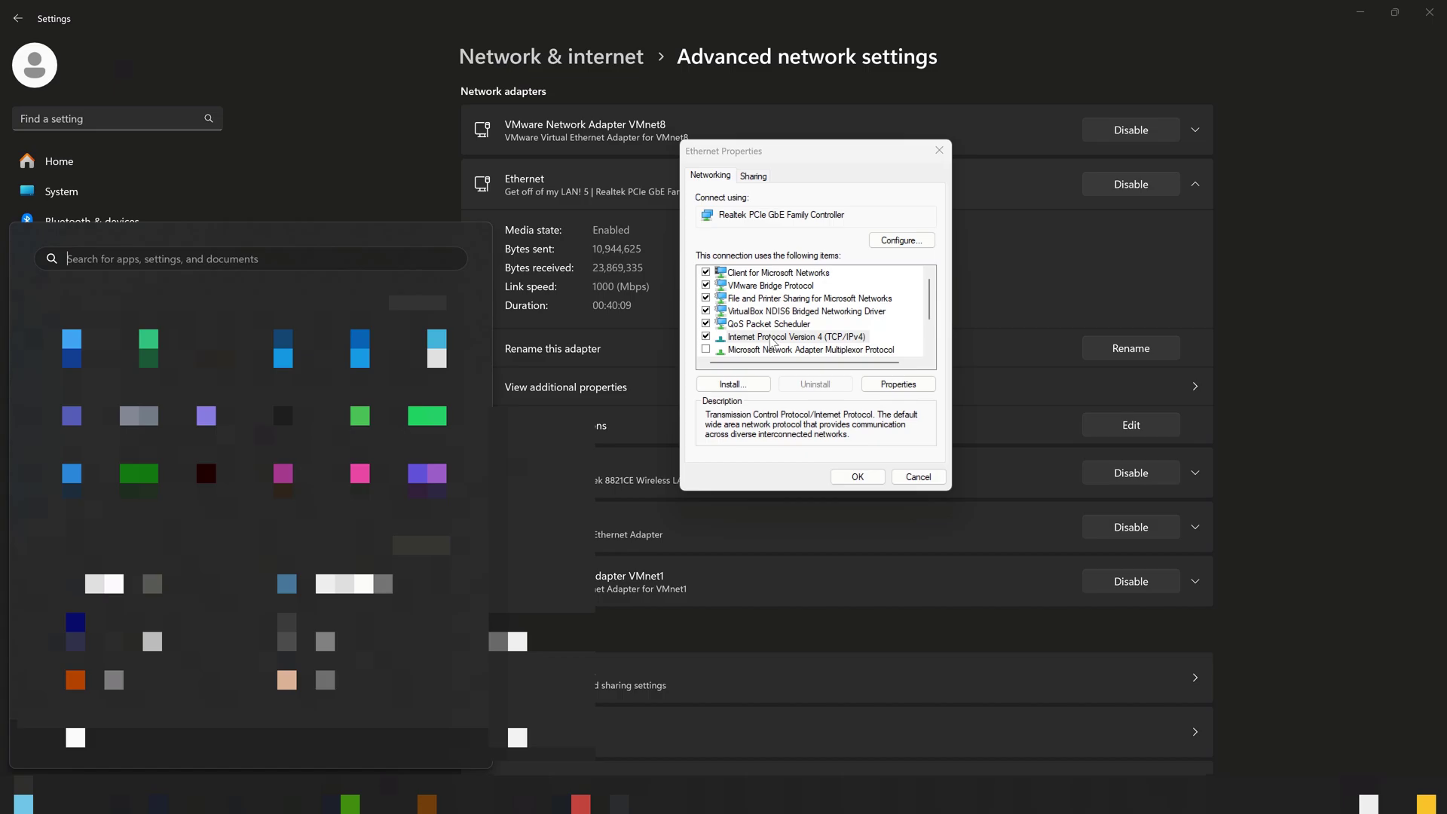
# Open Command Prompt and run ipconfig to read the Ethernet IPv4 address
pyautogui.write('cmd')
pyautogui.write('ipconfig')
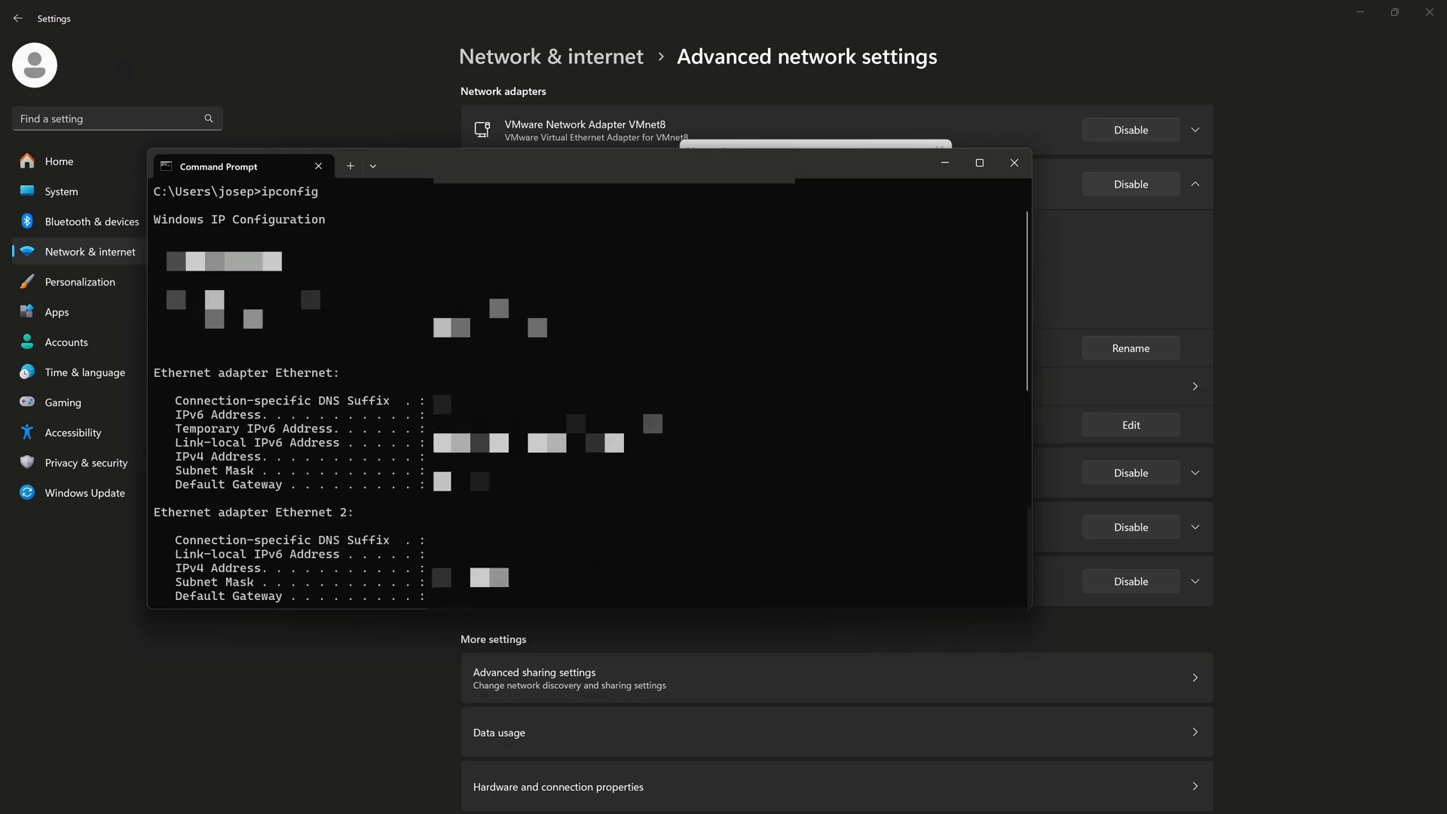
pyautogui.moveTo(180, 387)
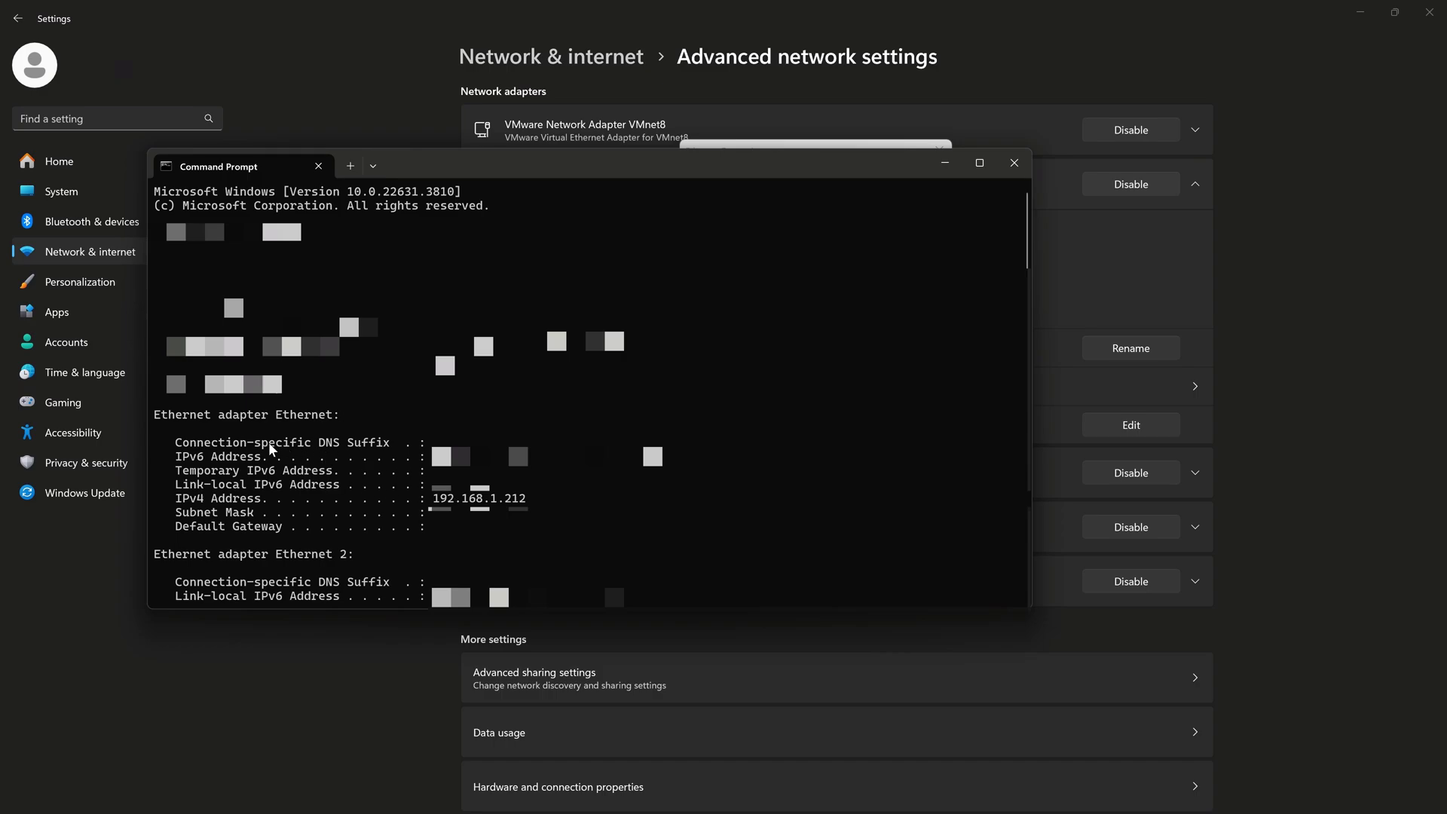
pyautogui.moveTo(197, 527)
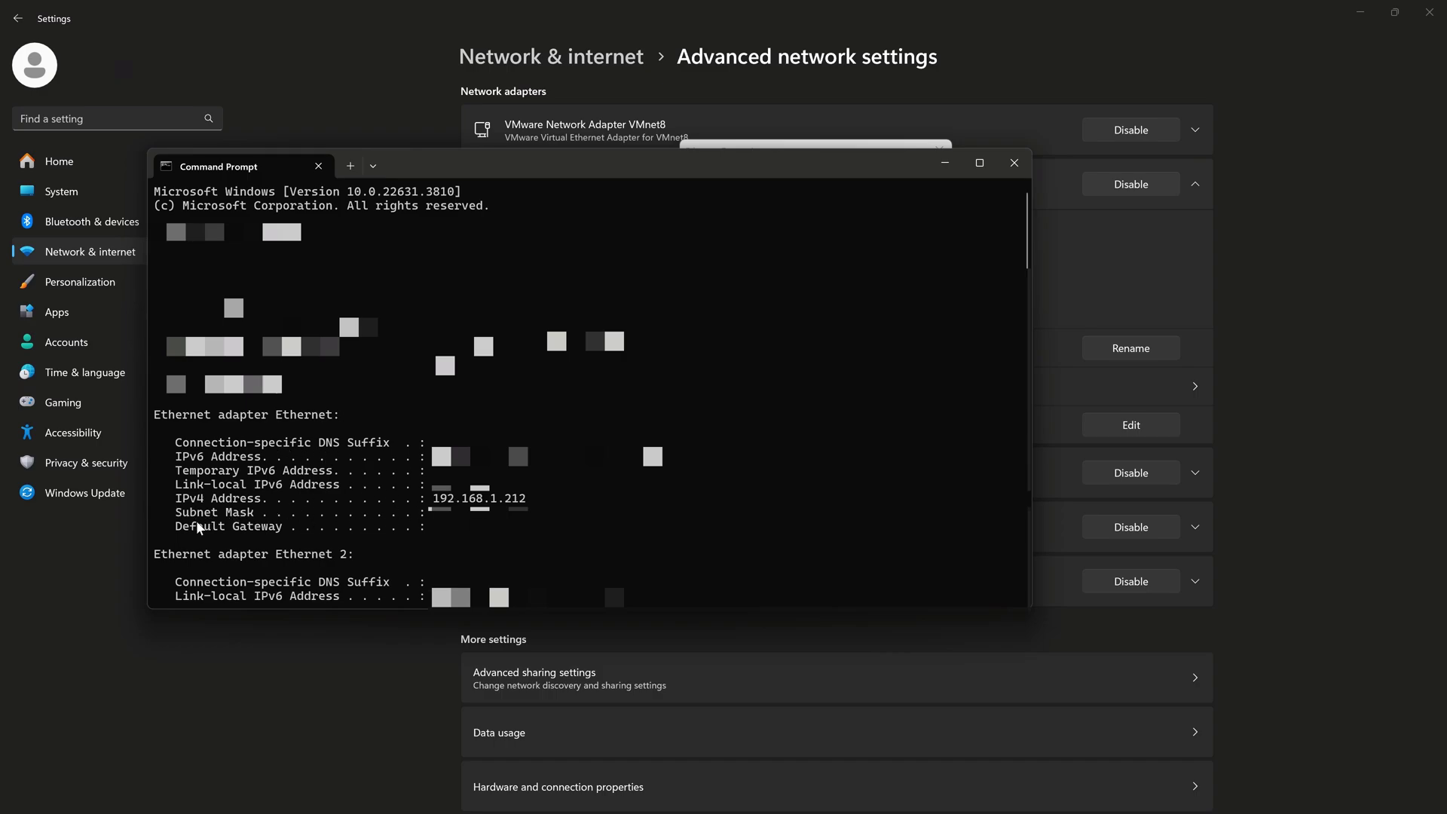
pyautogui.moveTo(957, 75)
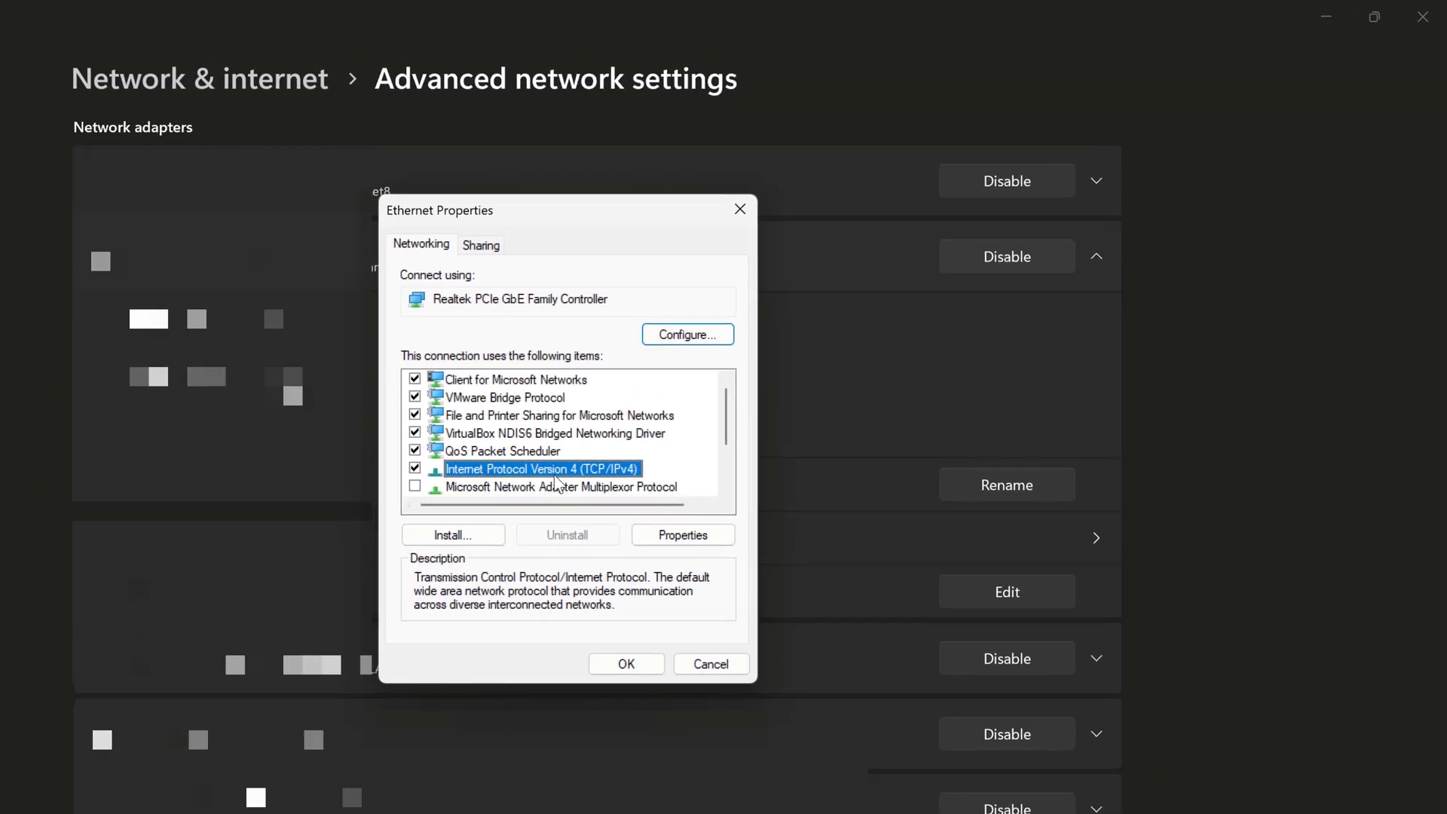
# Set static IPv4 192.168.1.212 with mask, gateway and DNS, then close the properties
pyautogui.click(682, 534)
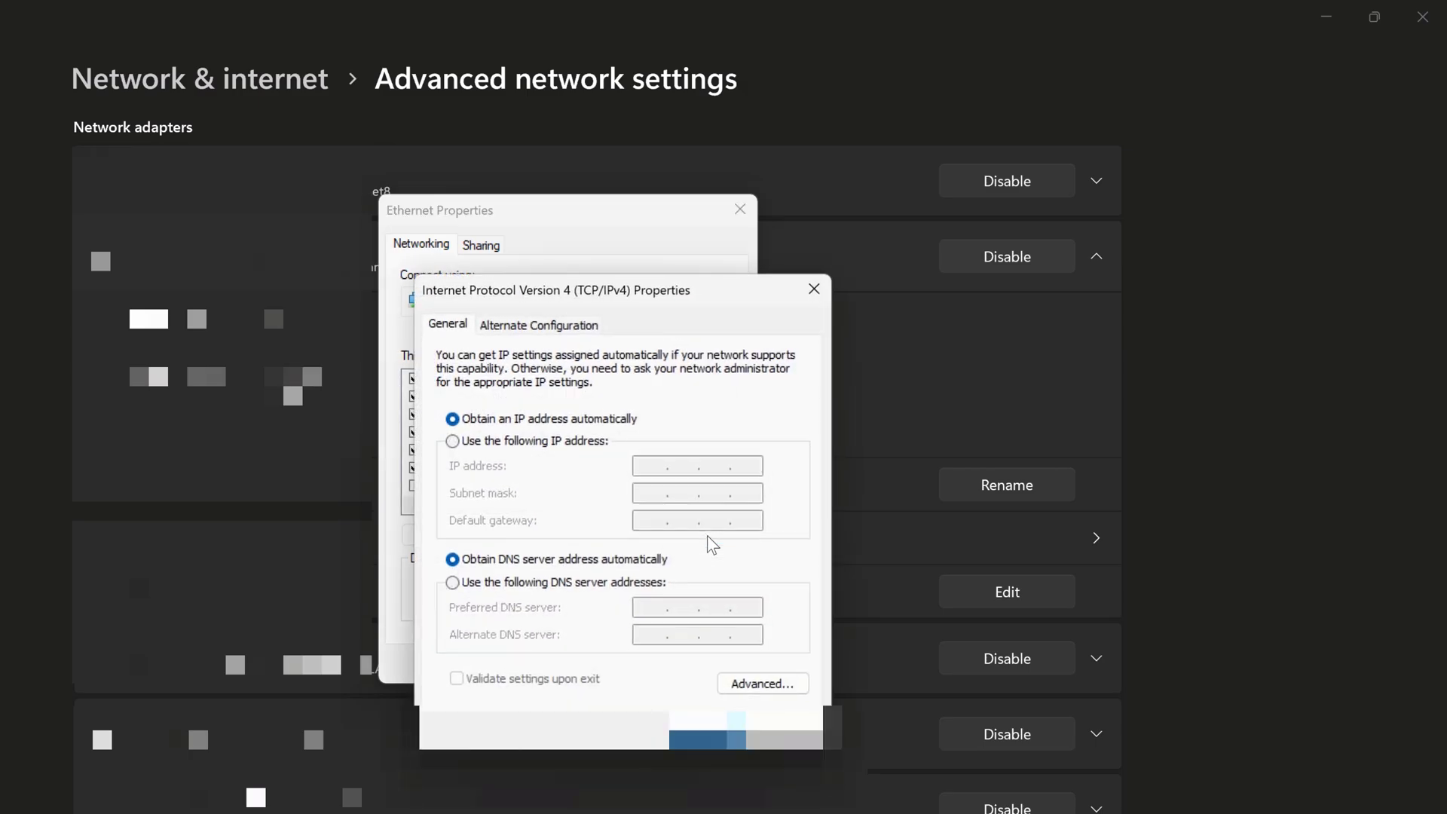
pyautogui.click(452, 441)
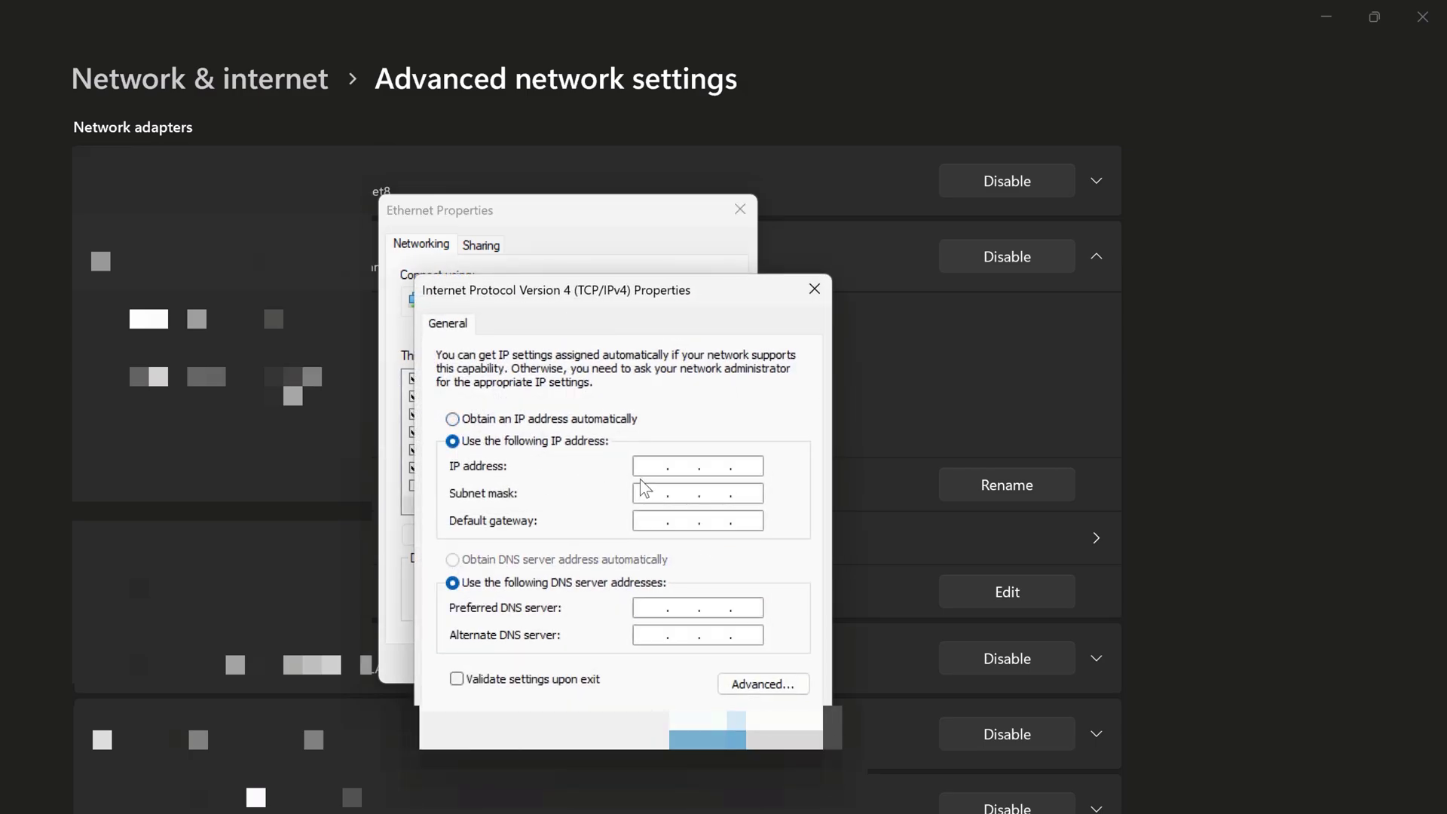
pyautogui.click(655, 466)
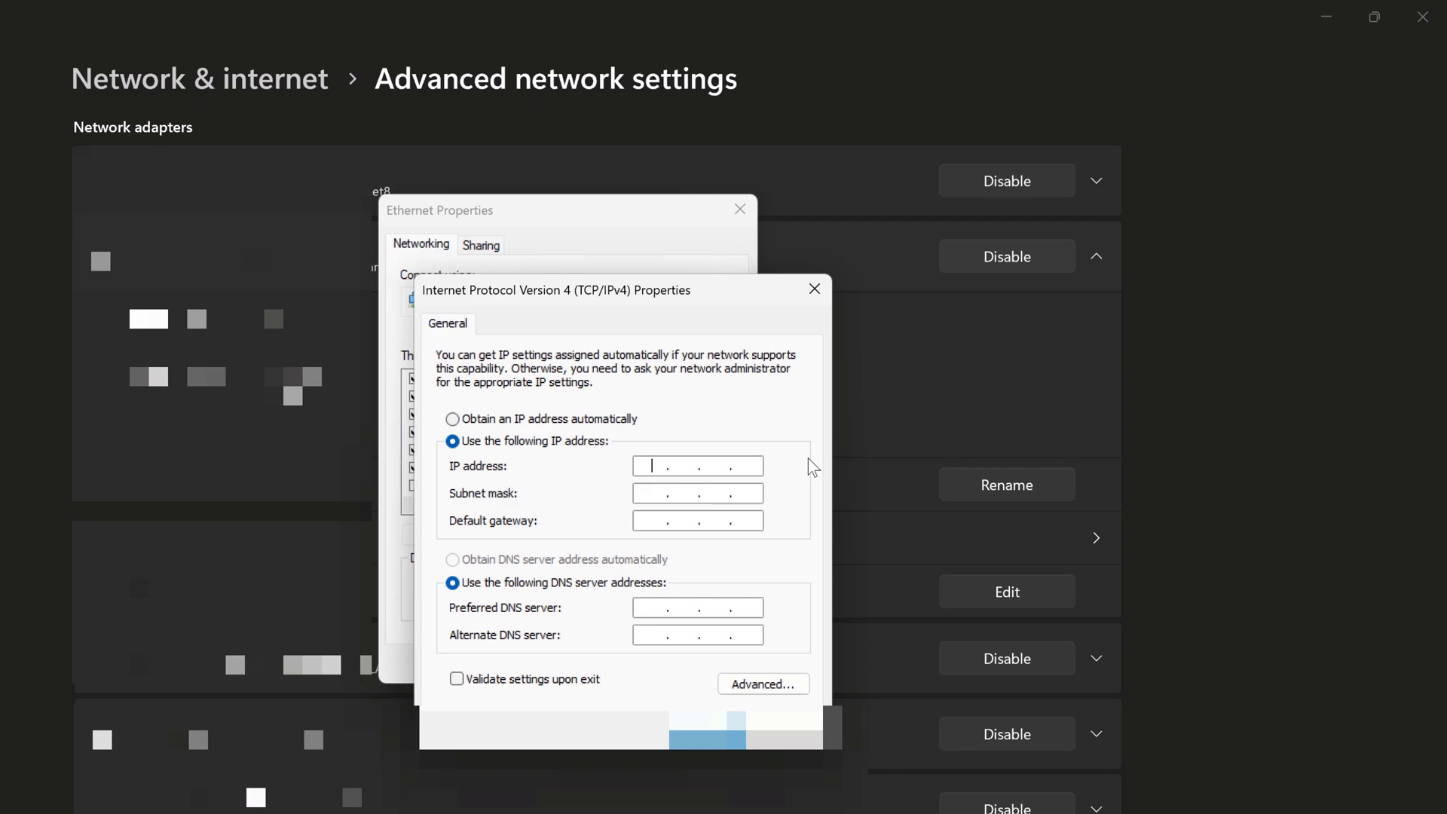
pyautogui.write('192')
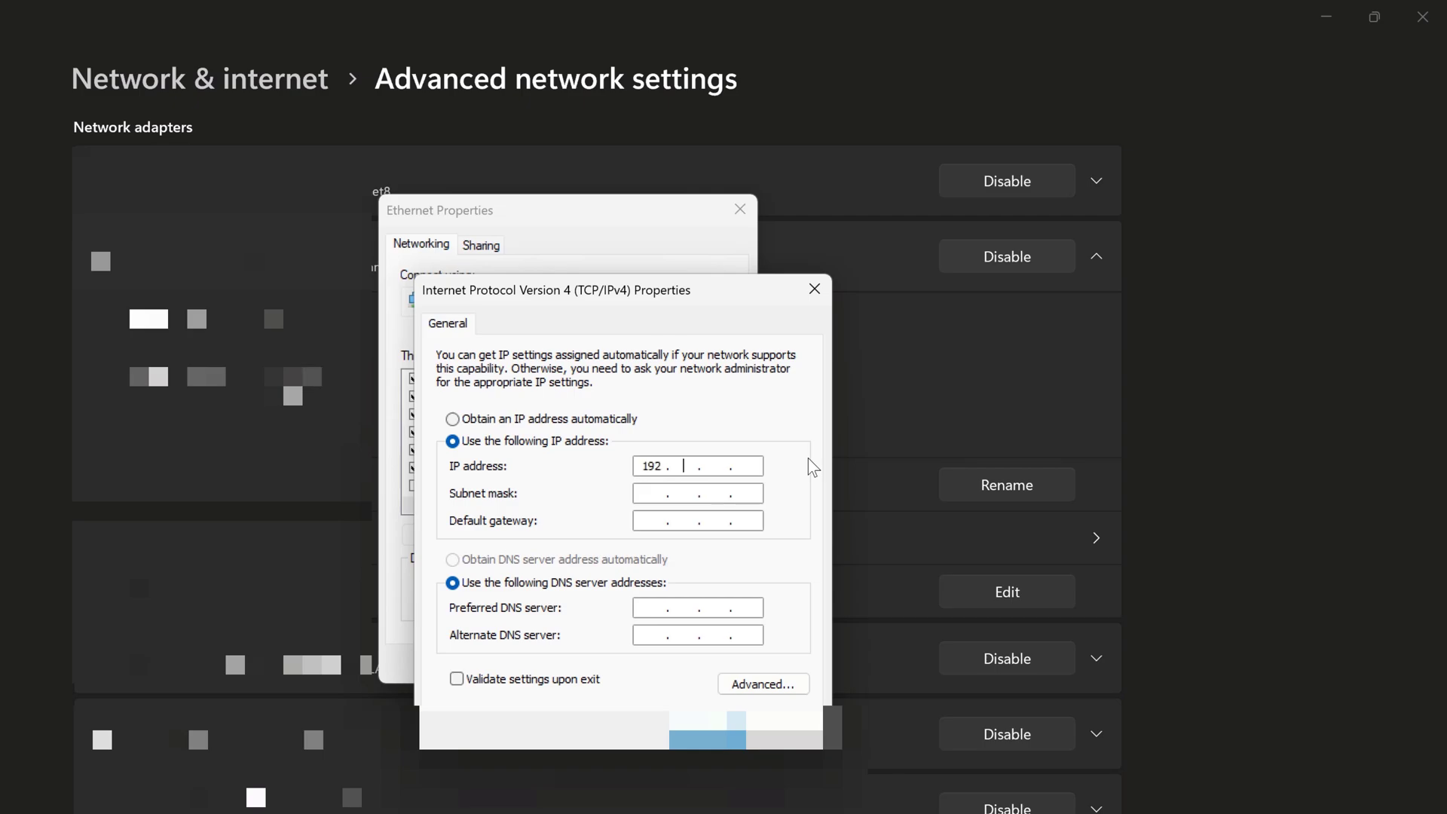
pyautogui.write('168.1')
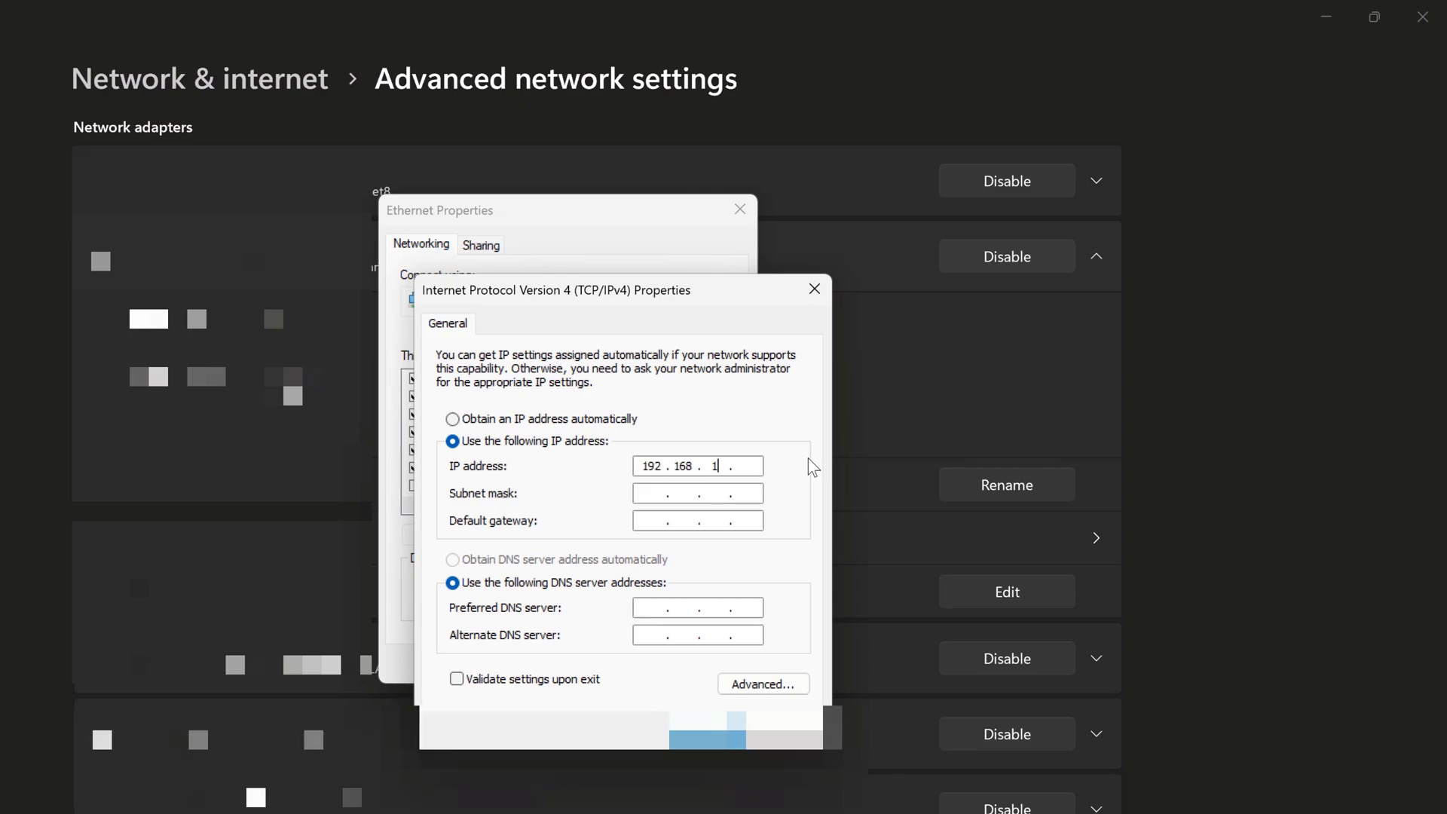
pyautogui.write('212')
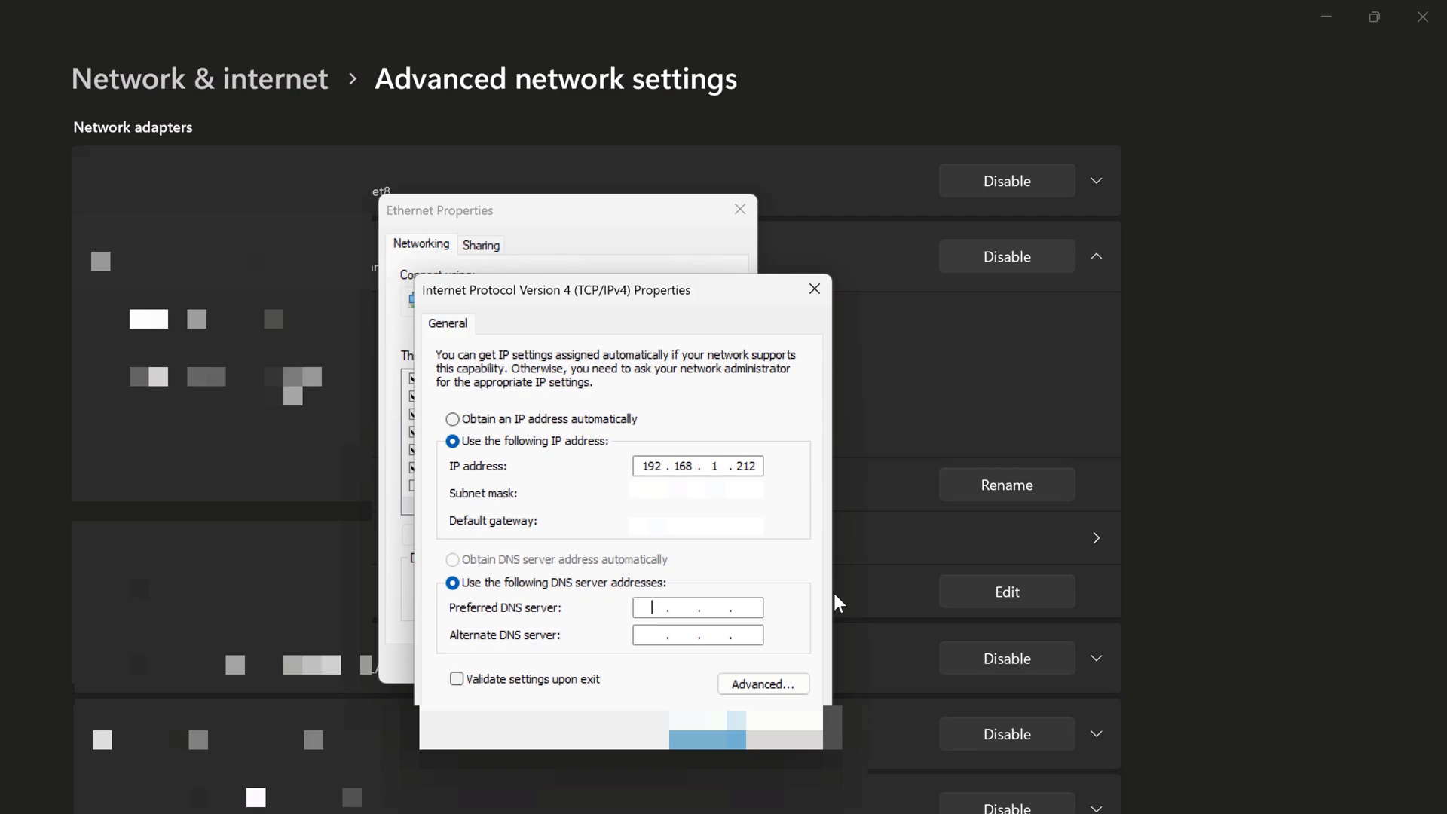
pyautogui.write('8')
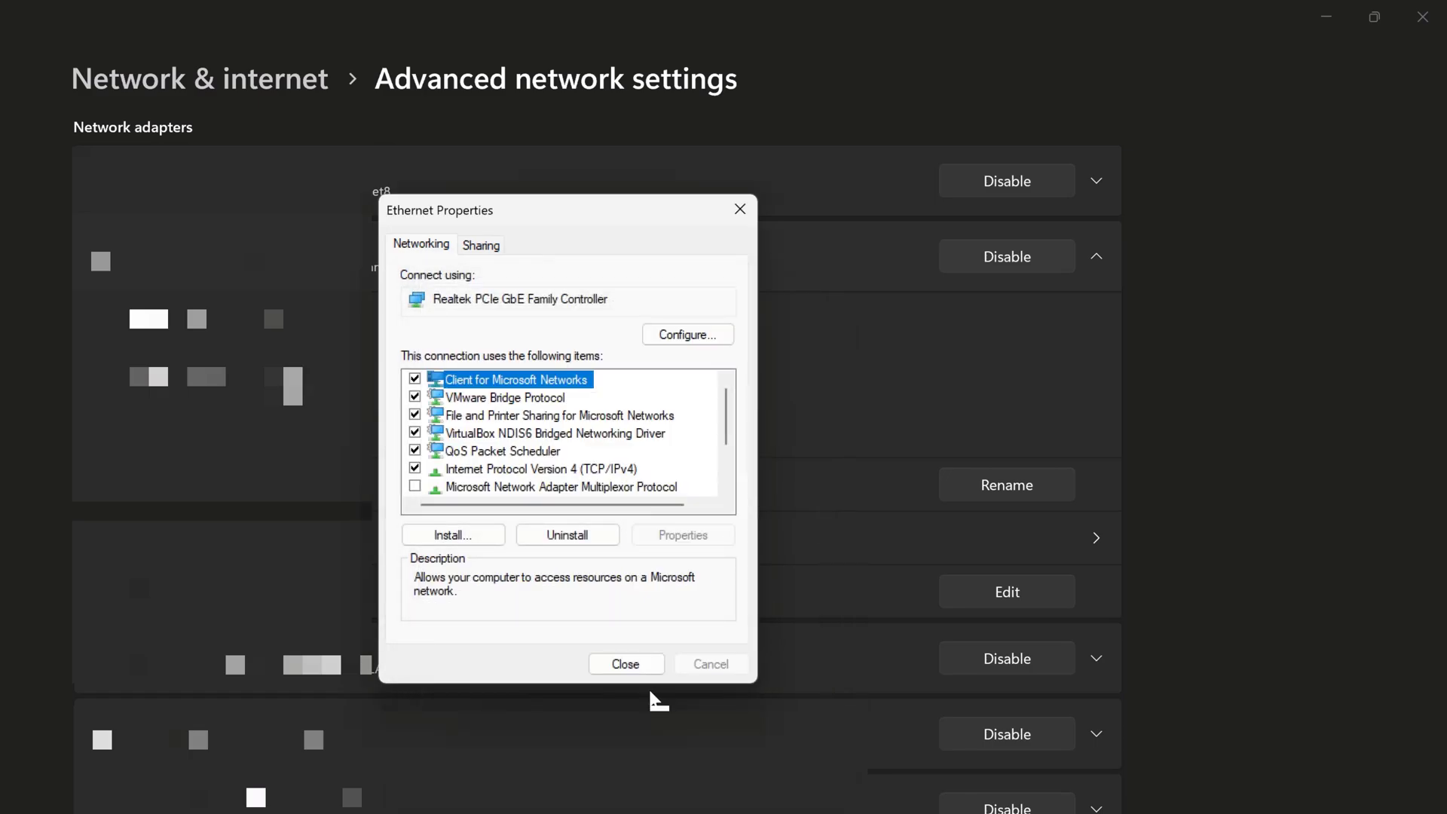
pyautogui.moveTo(625, 663)
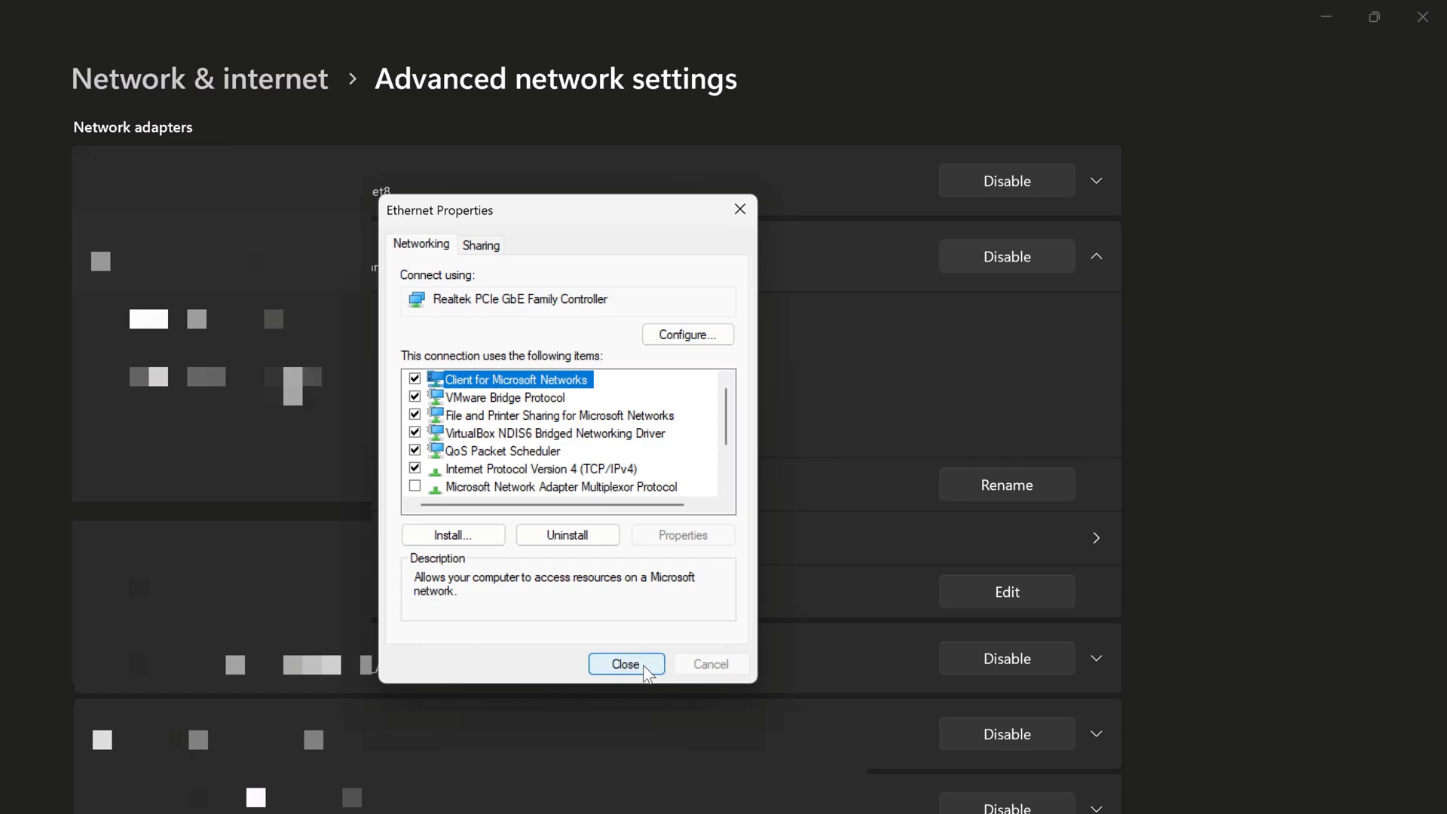
pyautogui.click(625, 663)
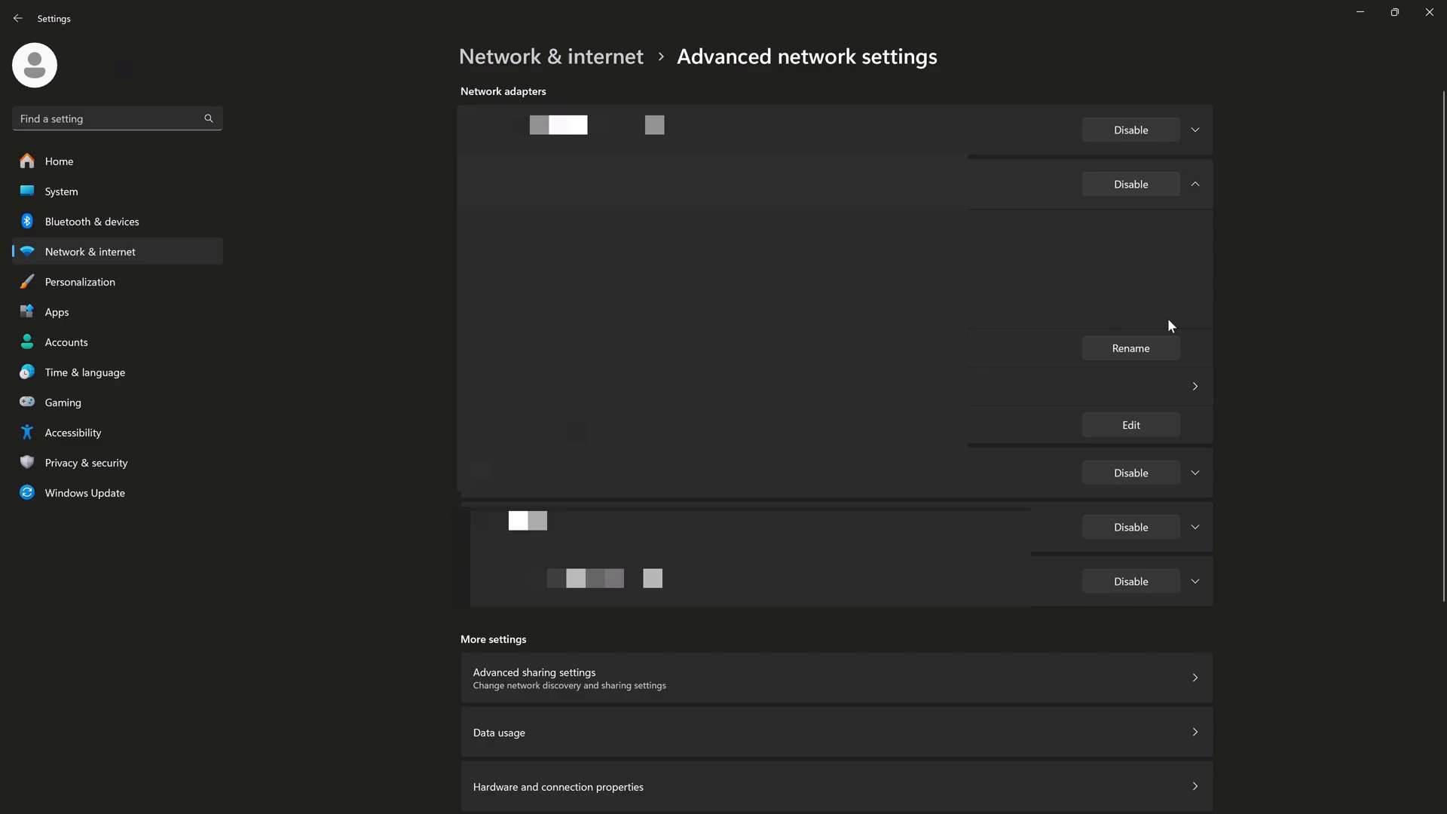
pyautogui.moveTo(1300, 200)
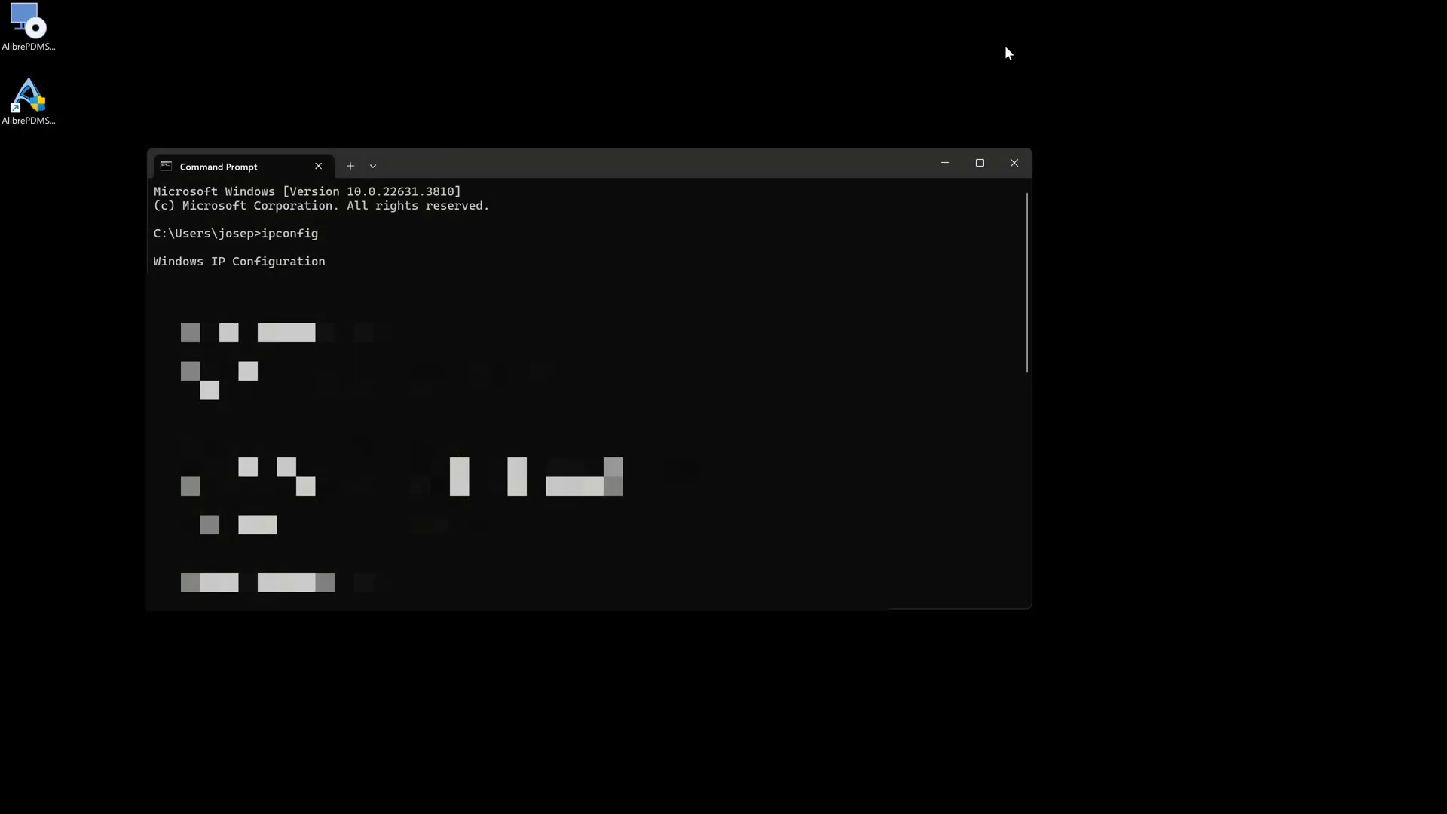
pyautogui.moveTo(1013, 163)
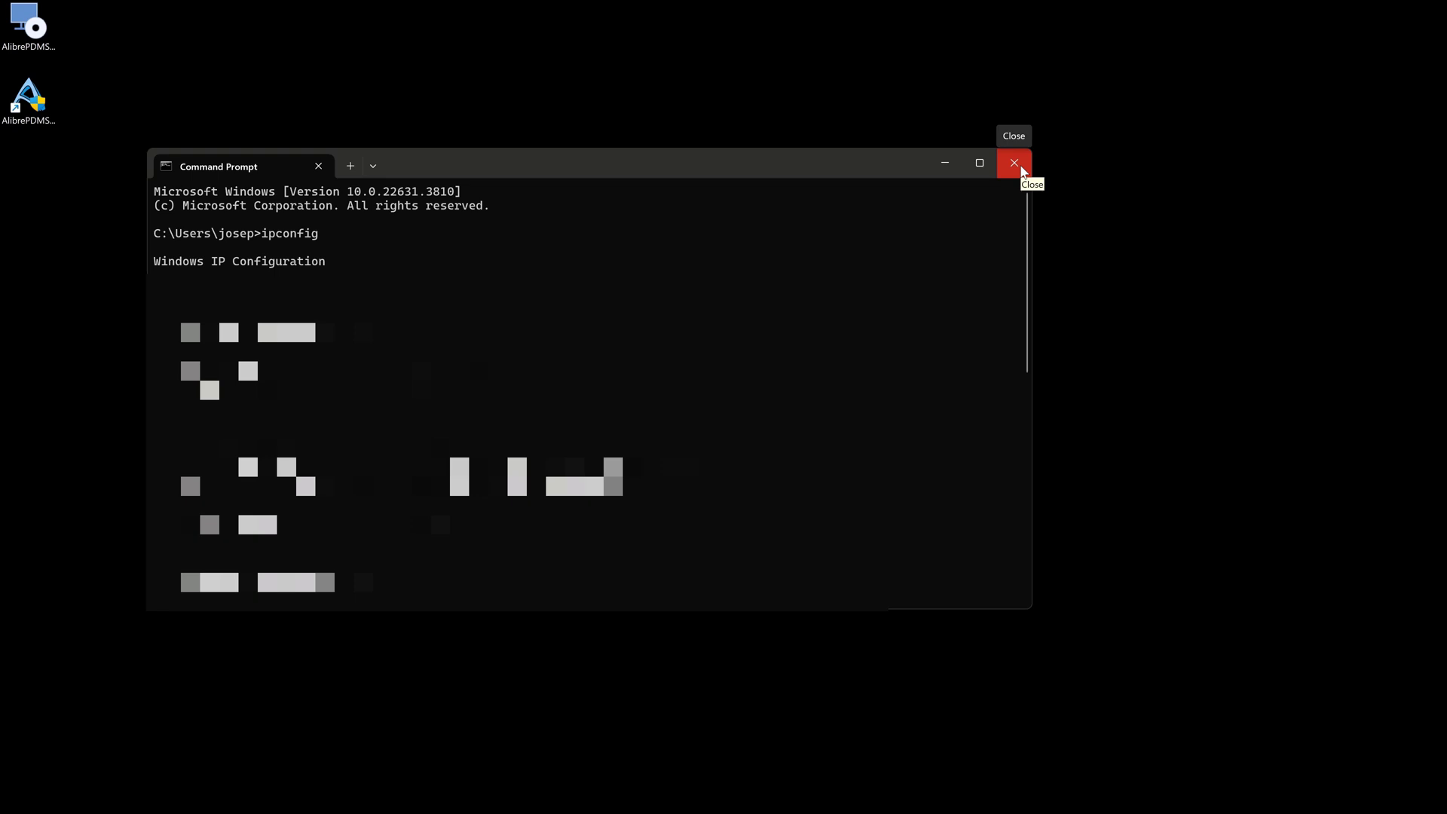
# After reviewing the ipconfig output, close the Command Prompt window
pyautogui.click(1013, 163)
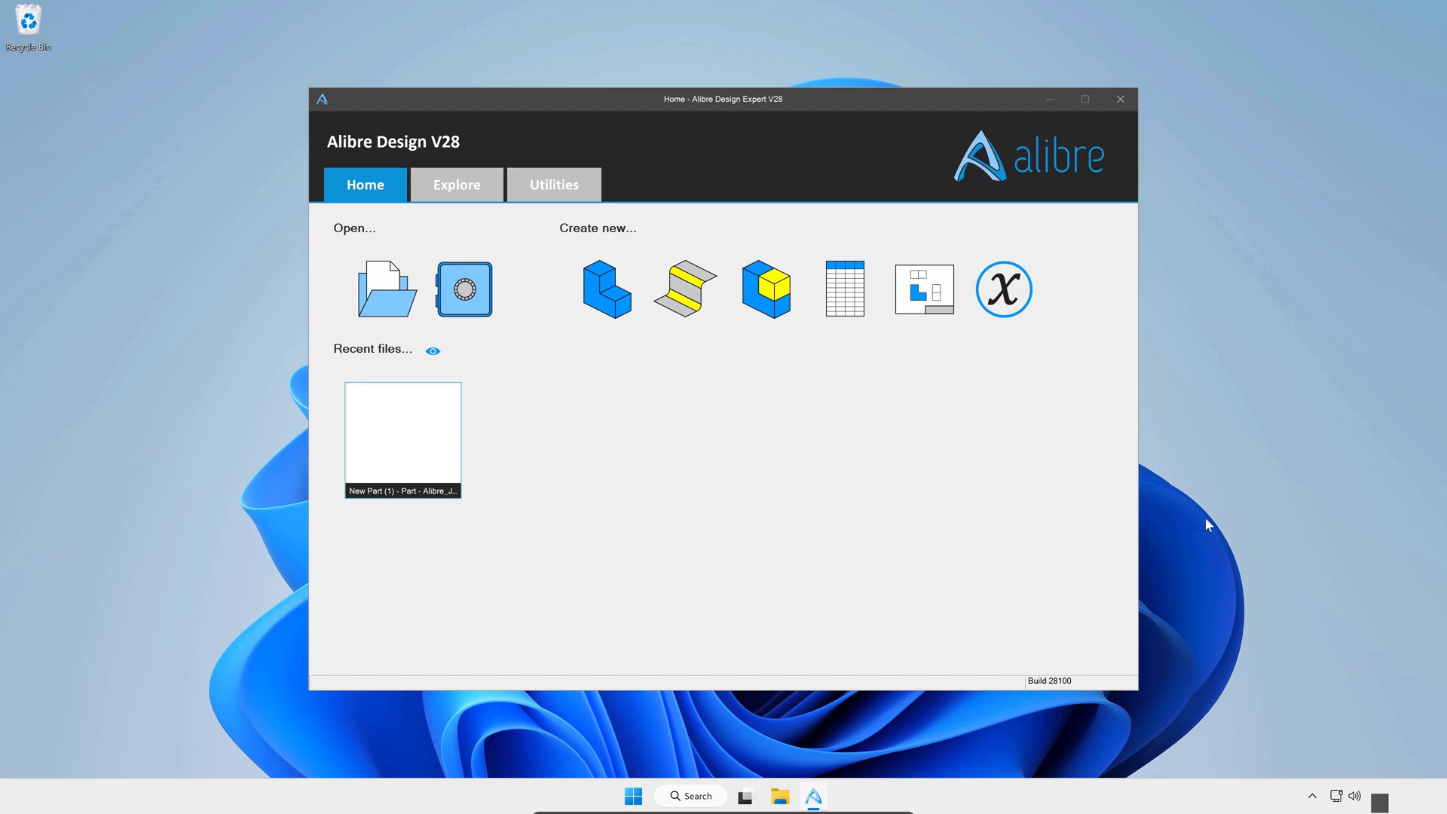
pyautogui.moveTo(194, 639)
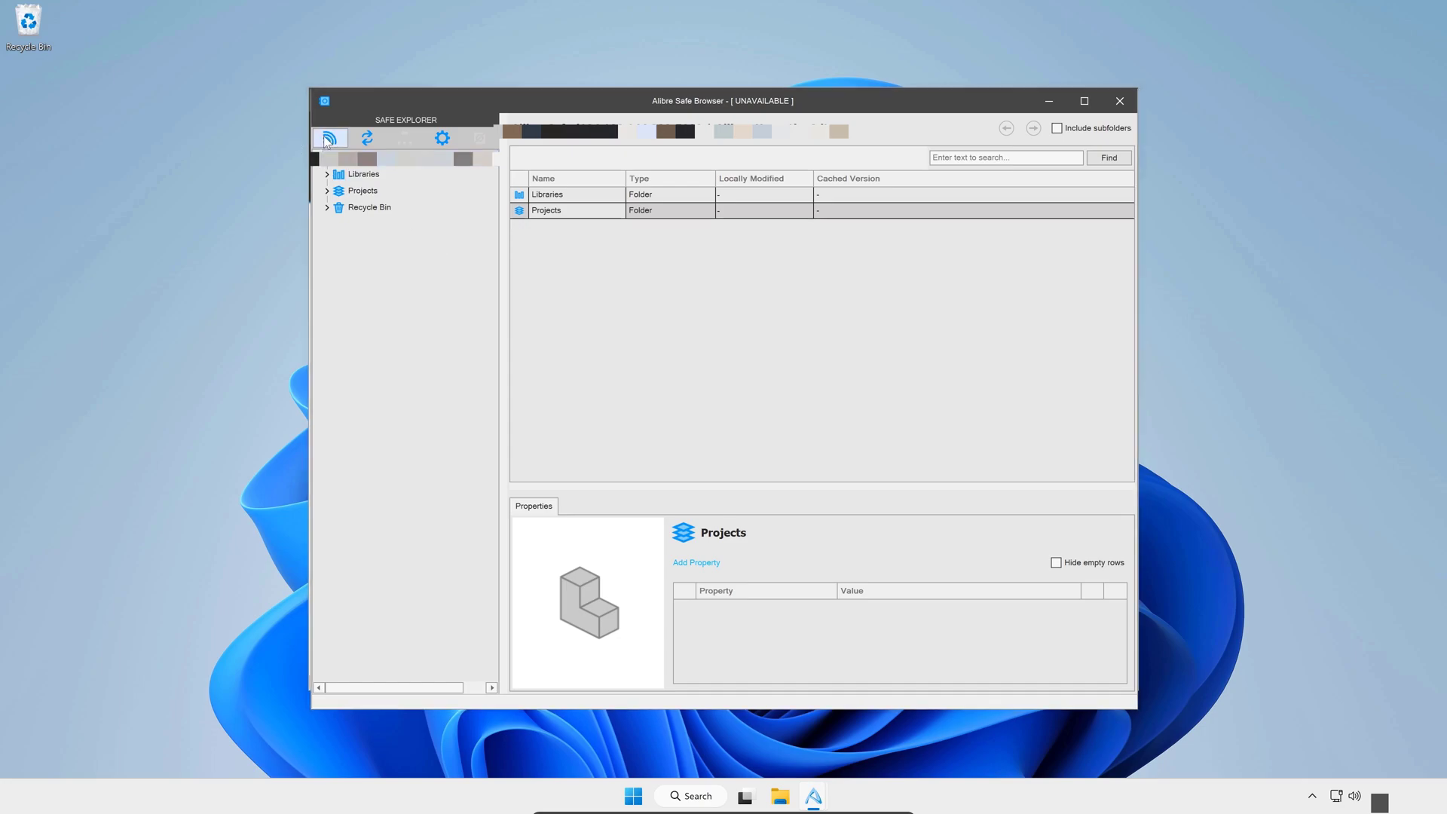
# Open the Select Safe dialog and start a New Connection
pyautogui.click(328, 138)
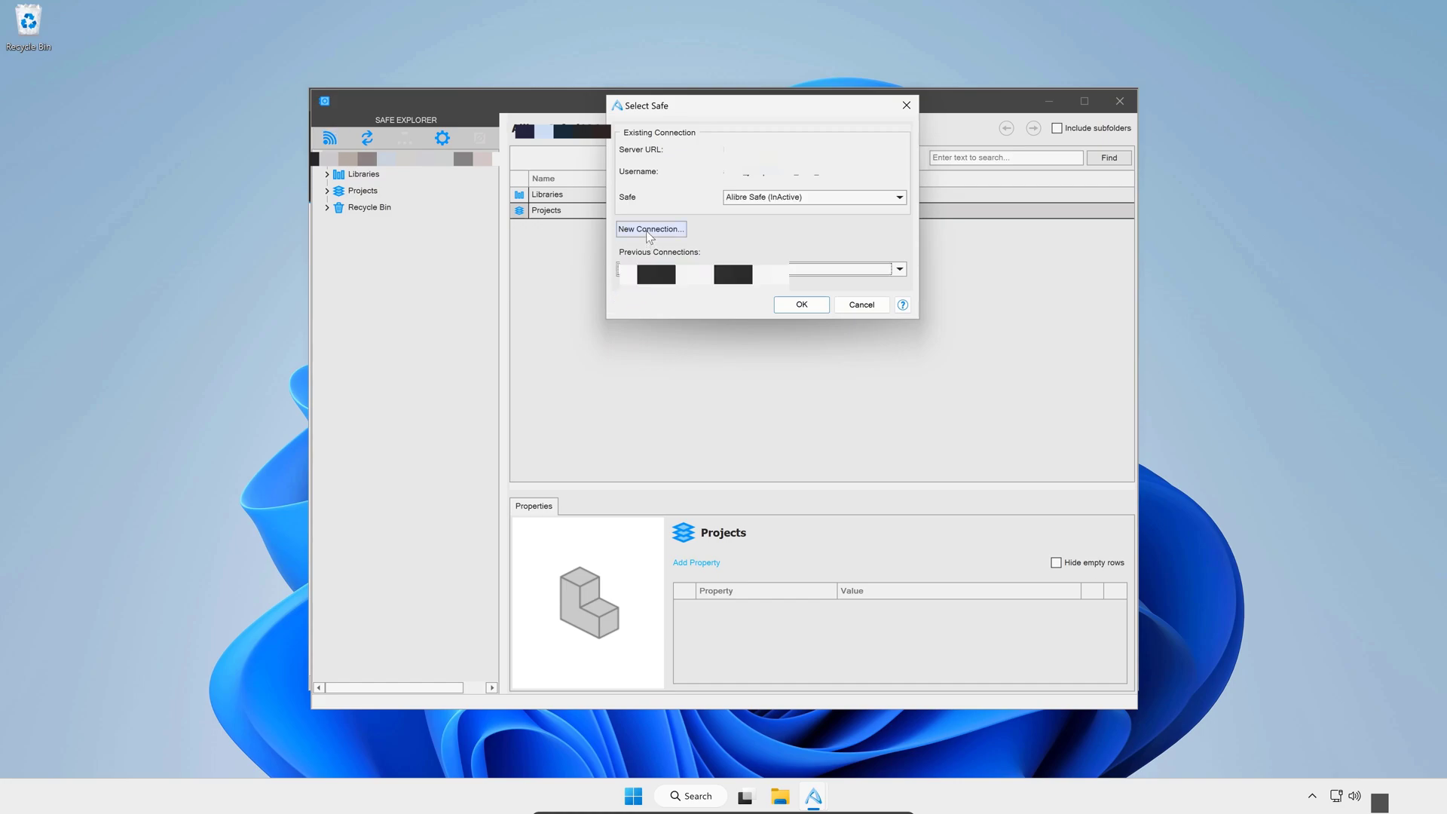
pyautogui.click(650, 229)
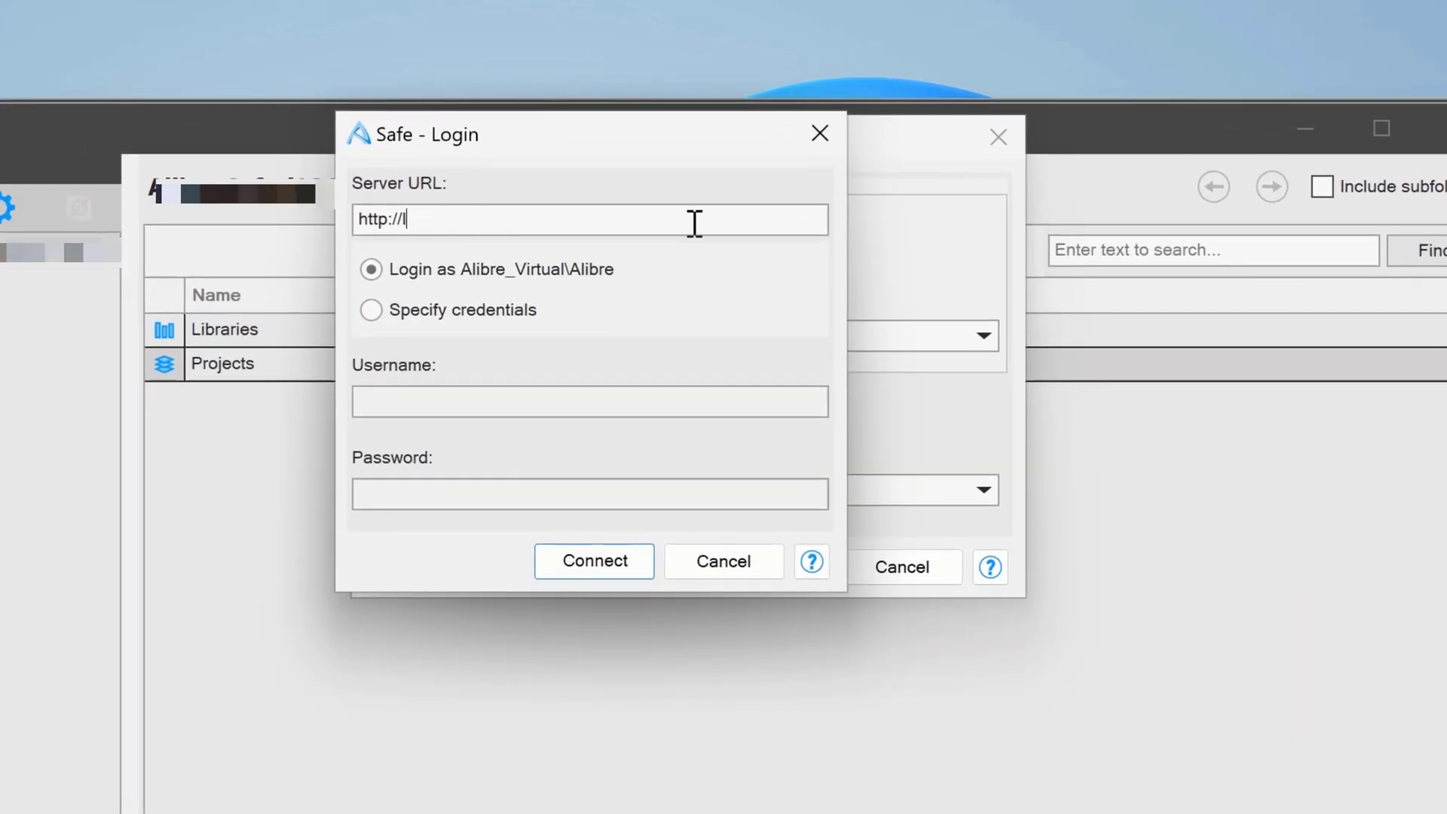
pyautogui.press('Backspace')
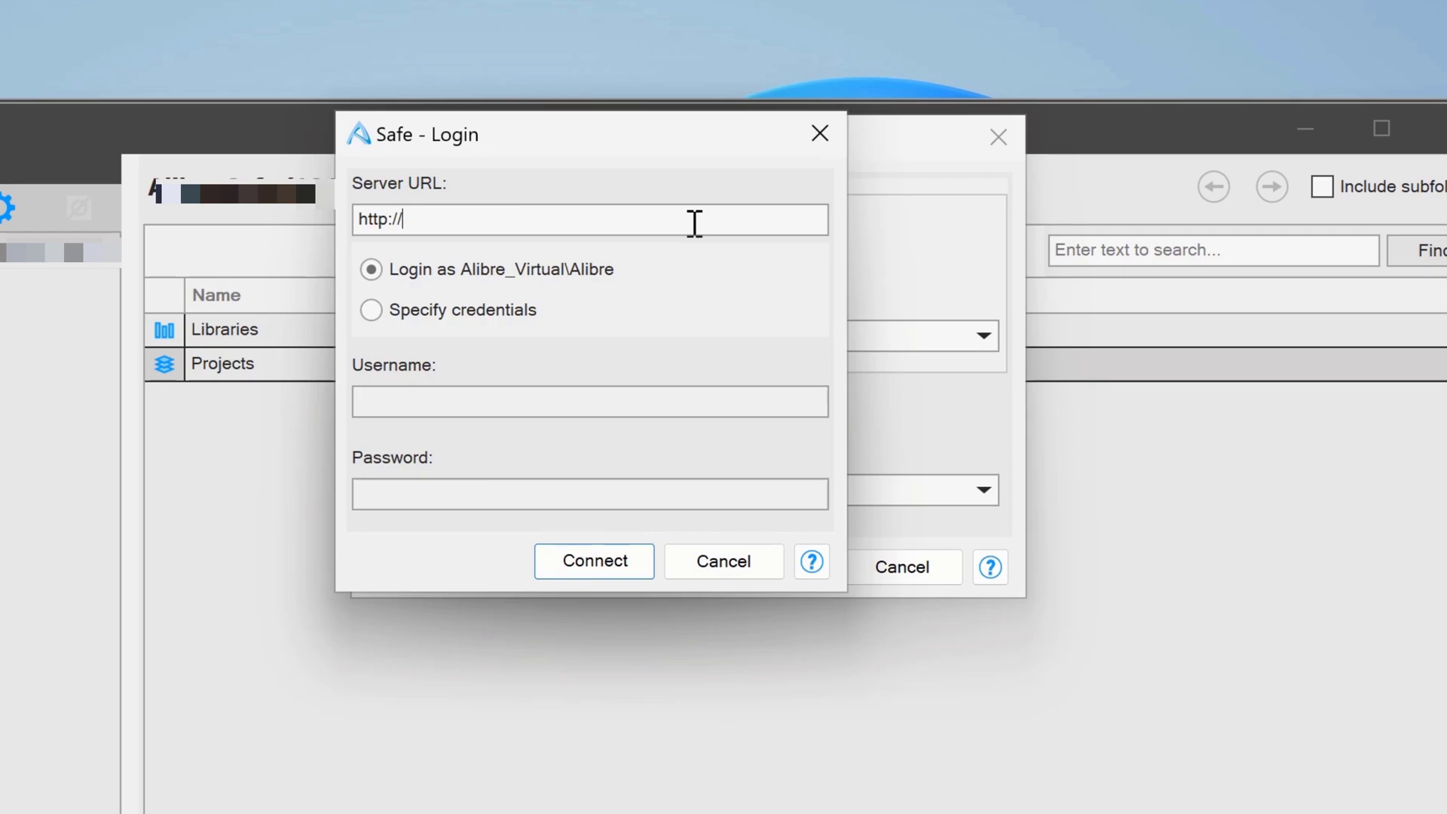
pyautogui.write('192.168')
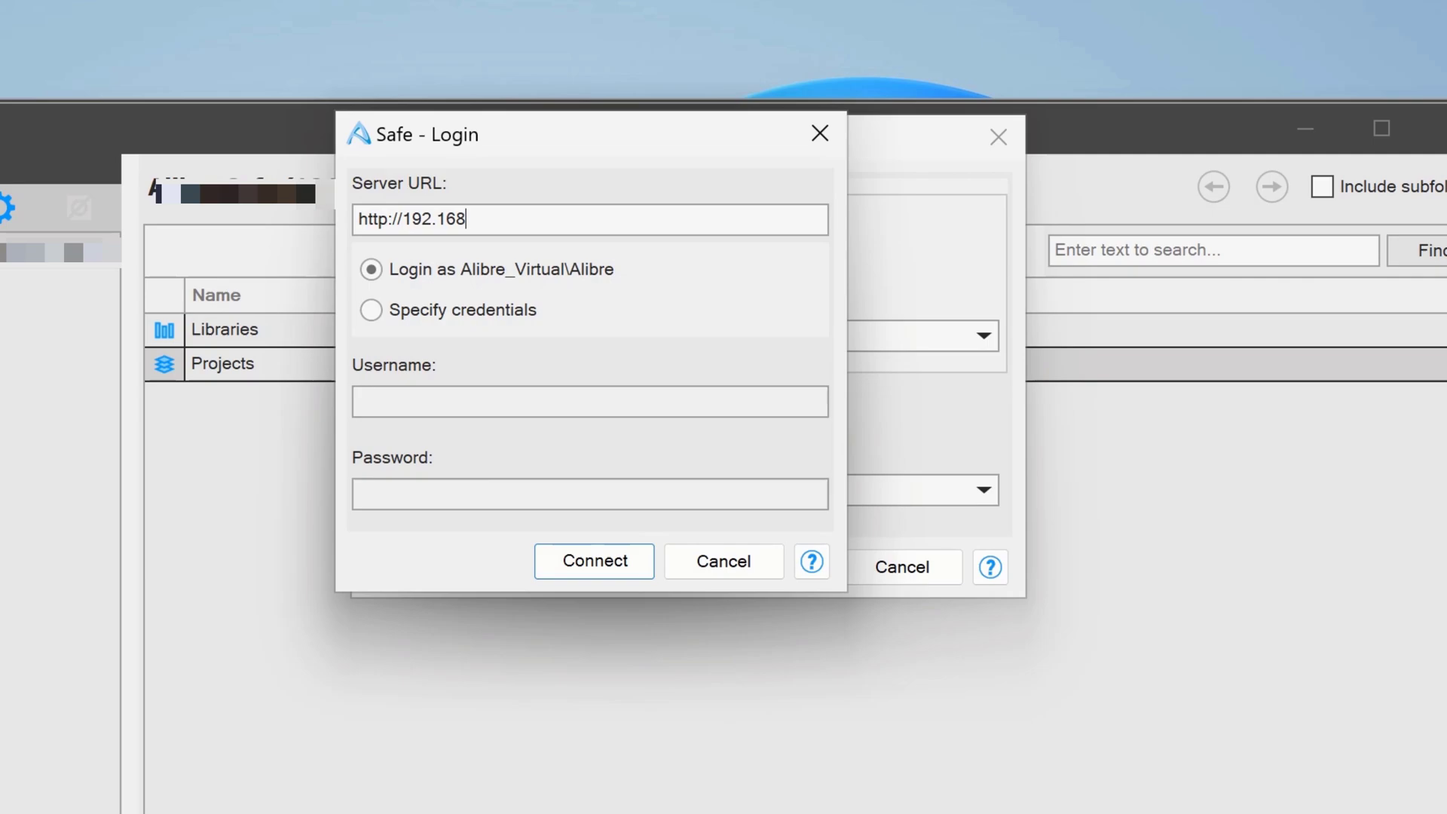
pyautogui.write('.1.212')
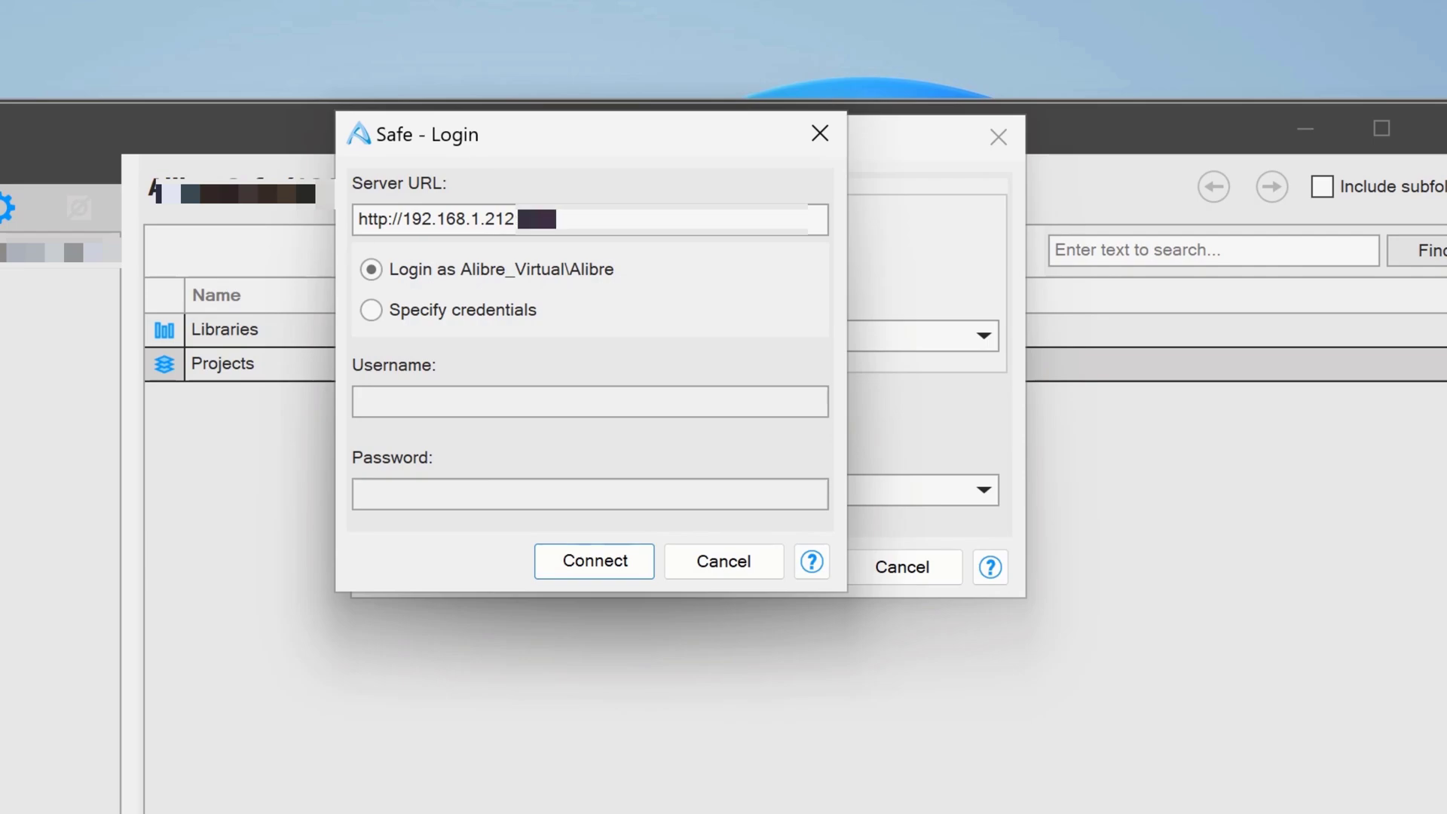
pyautogui.moveTo(605, 358)
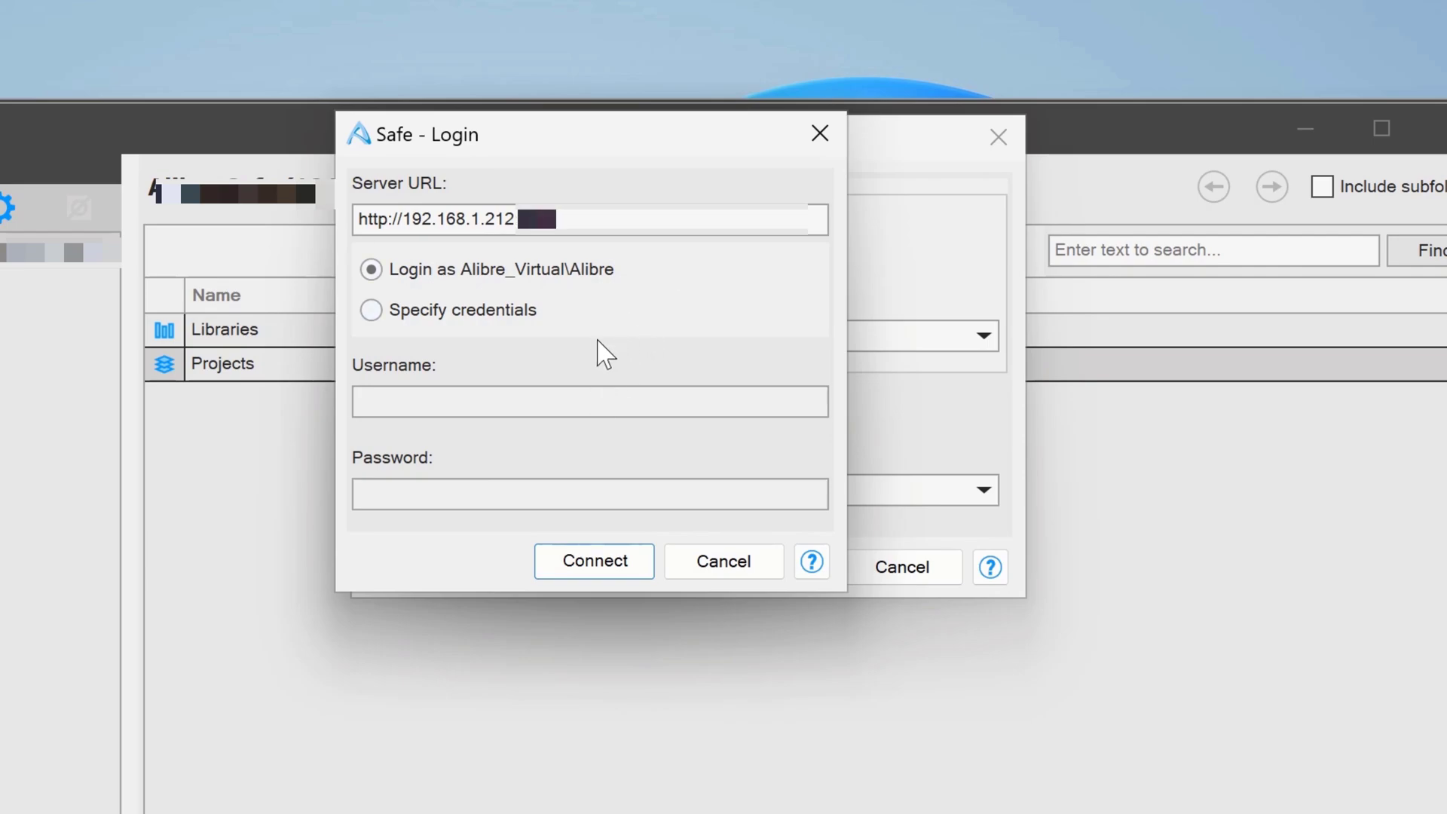
pyautogui.click(370, 309)
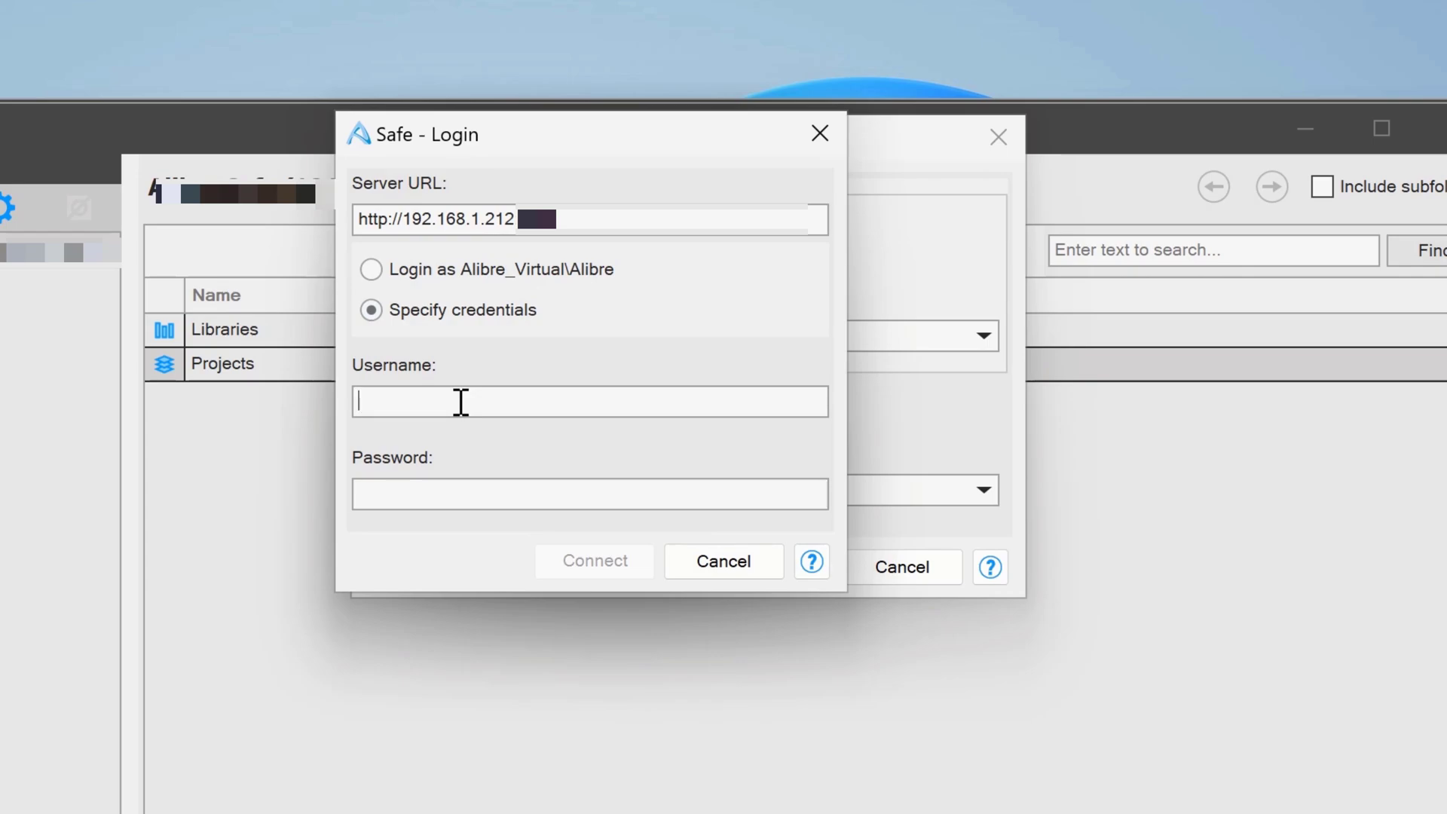
# Log in as 'Alibr\Alibre_User', connect, and confirm Select Safe to go online
pyautogui.write('Alibre_Joseph')
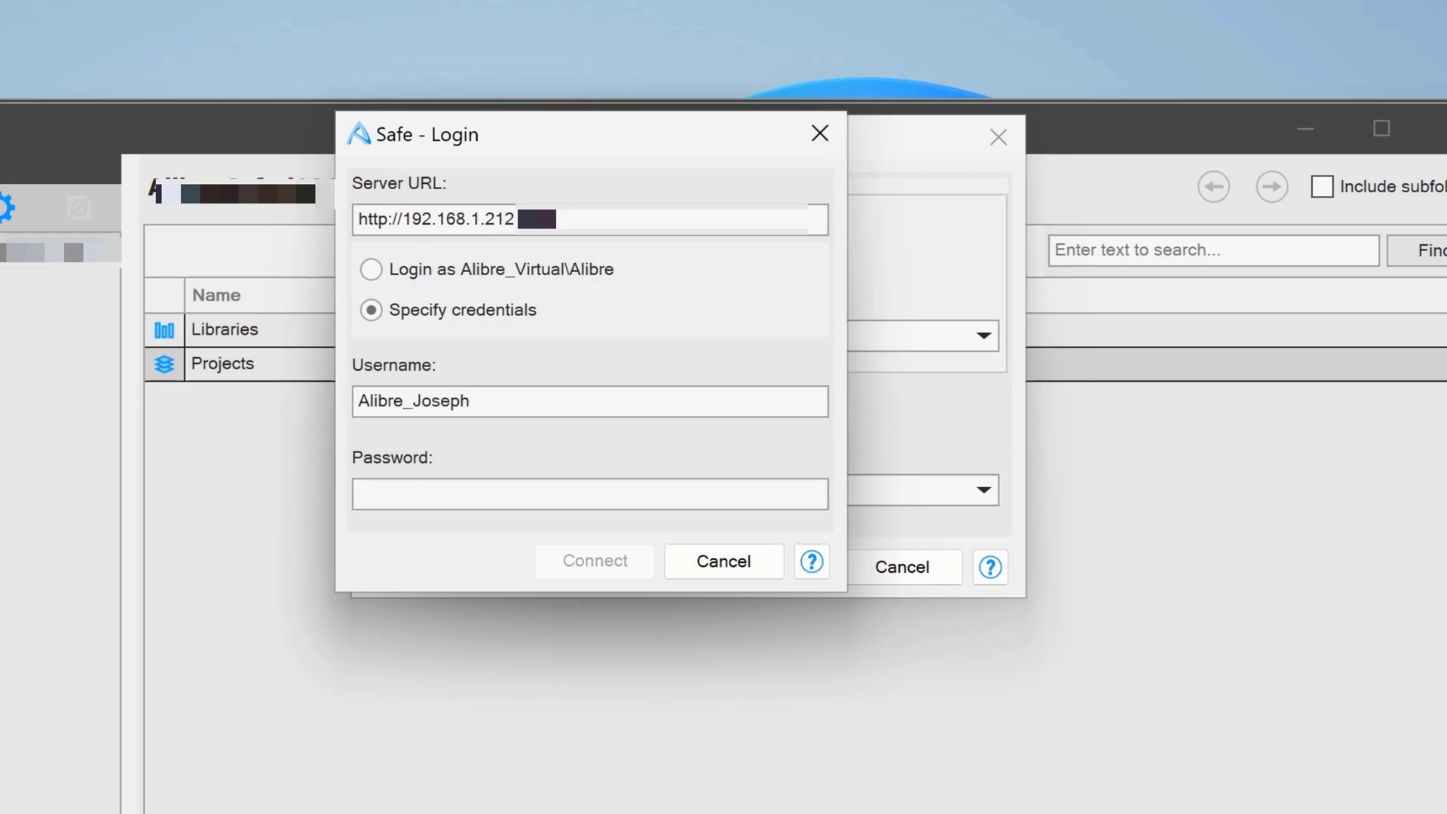
pyautogui.write('\\')
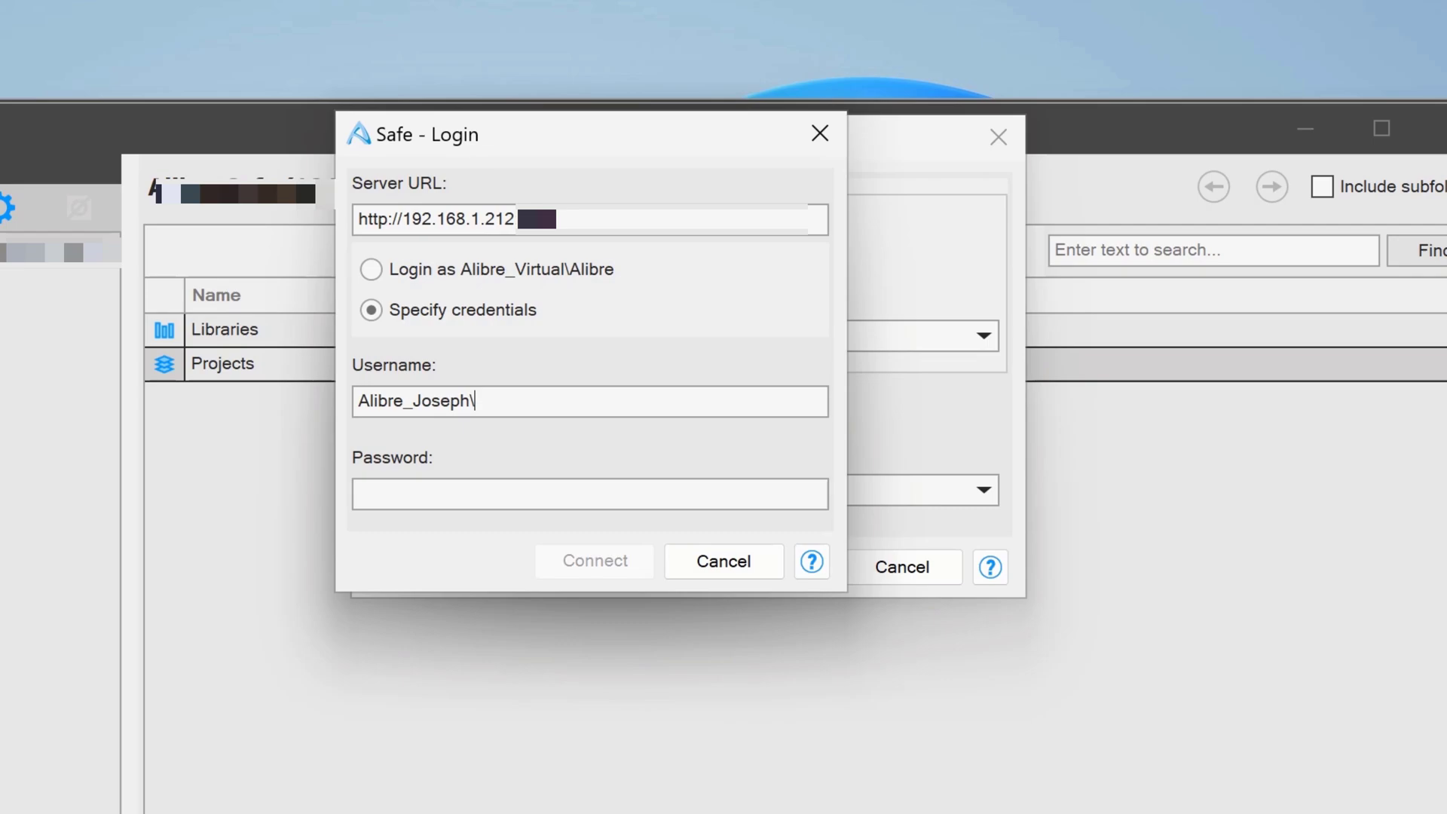
pyautogui.write('Alibre')
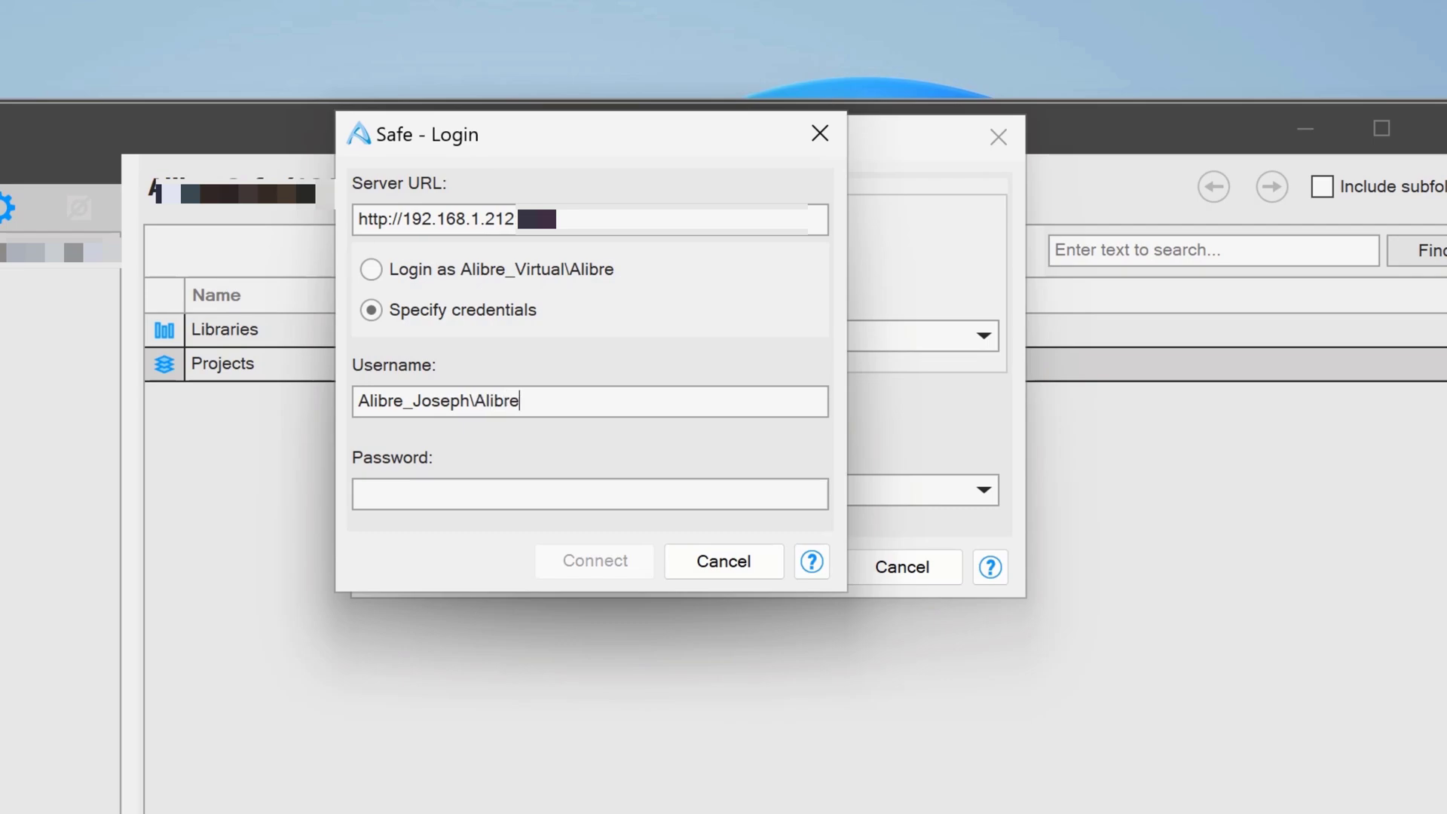
pyautogui.write('_User')
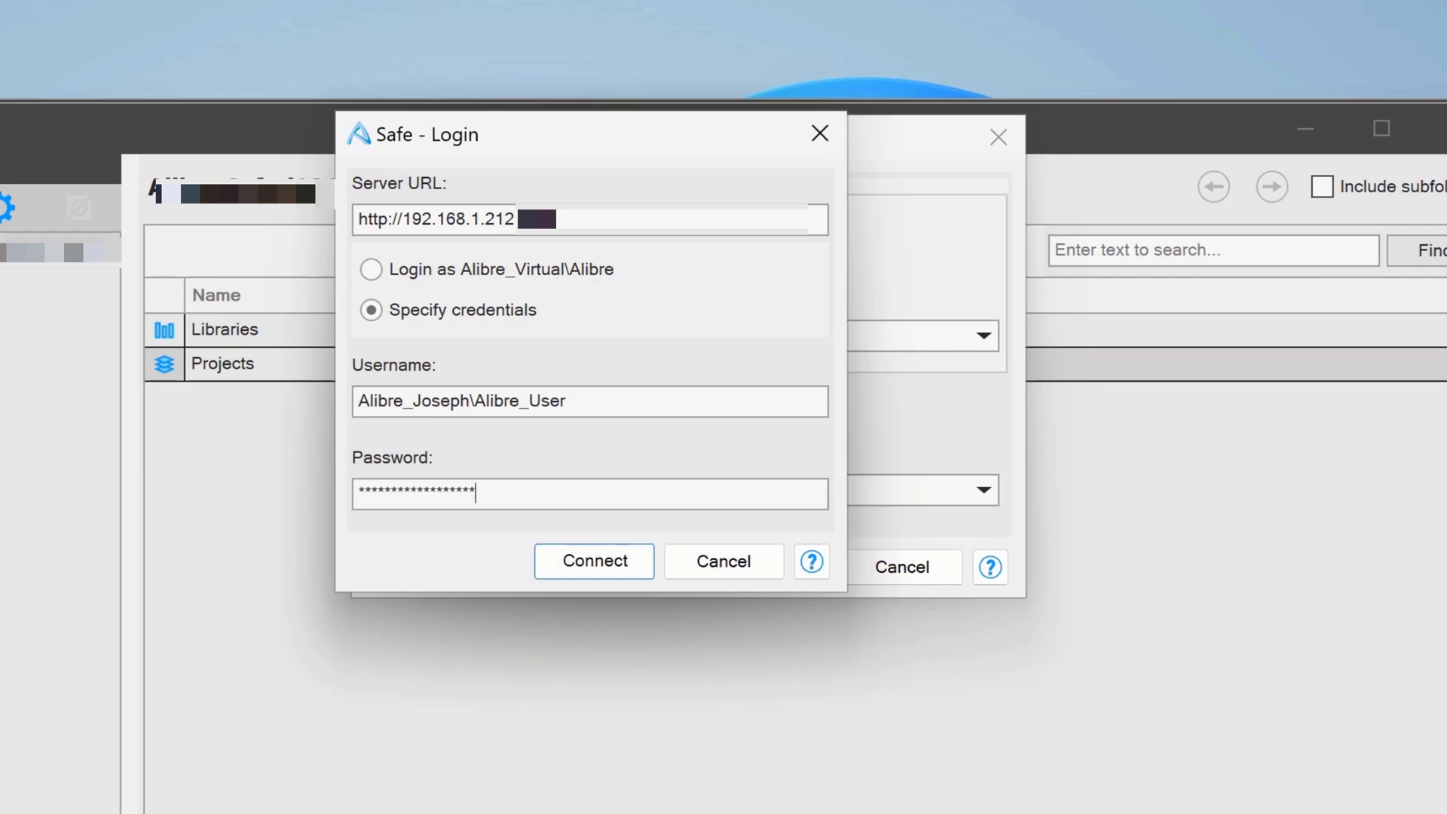
pyautogui.click(592, 561)
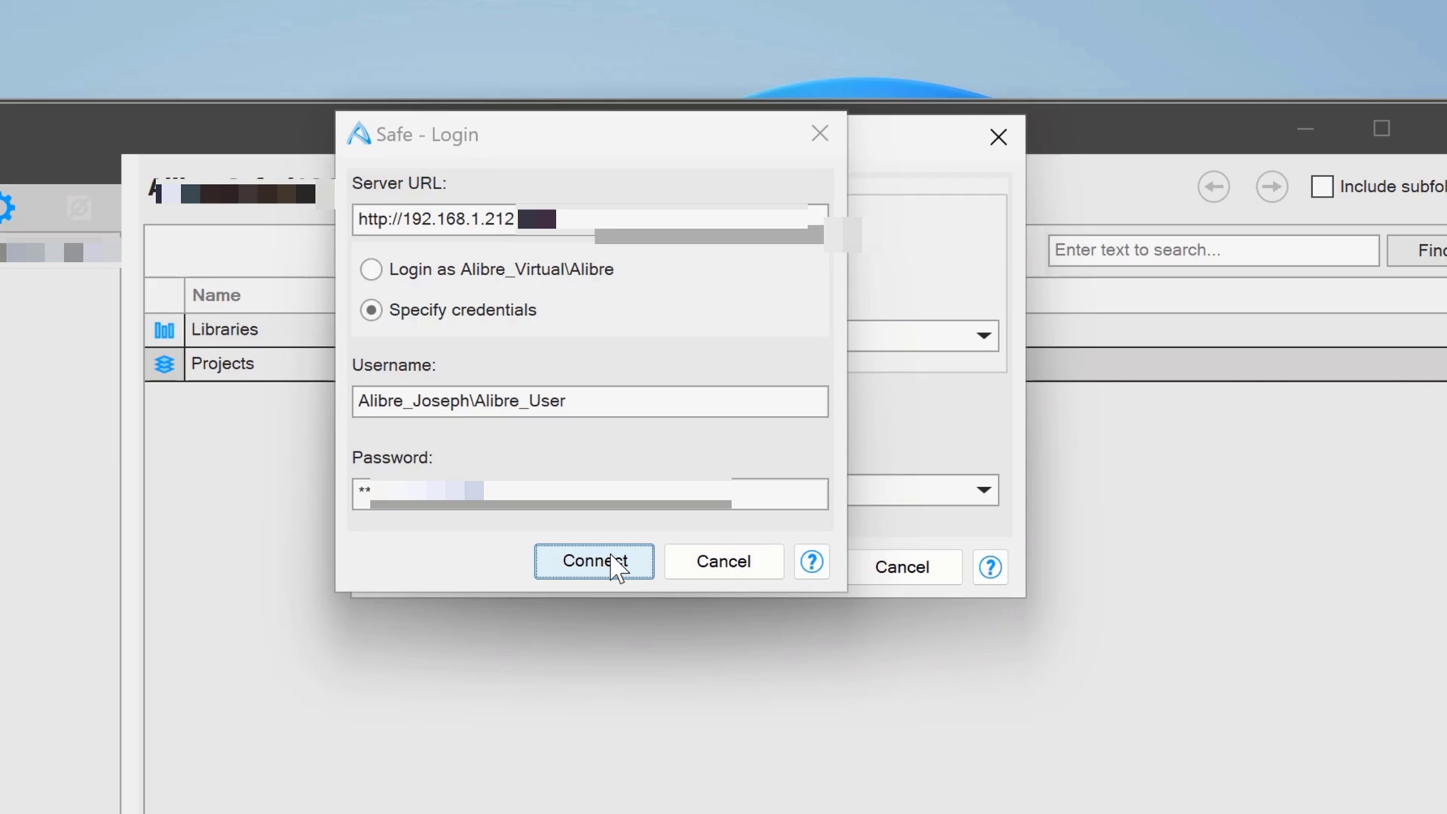
pyautogui.click(594, 561)
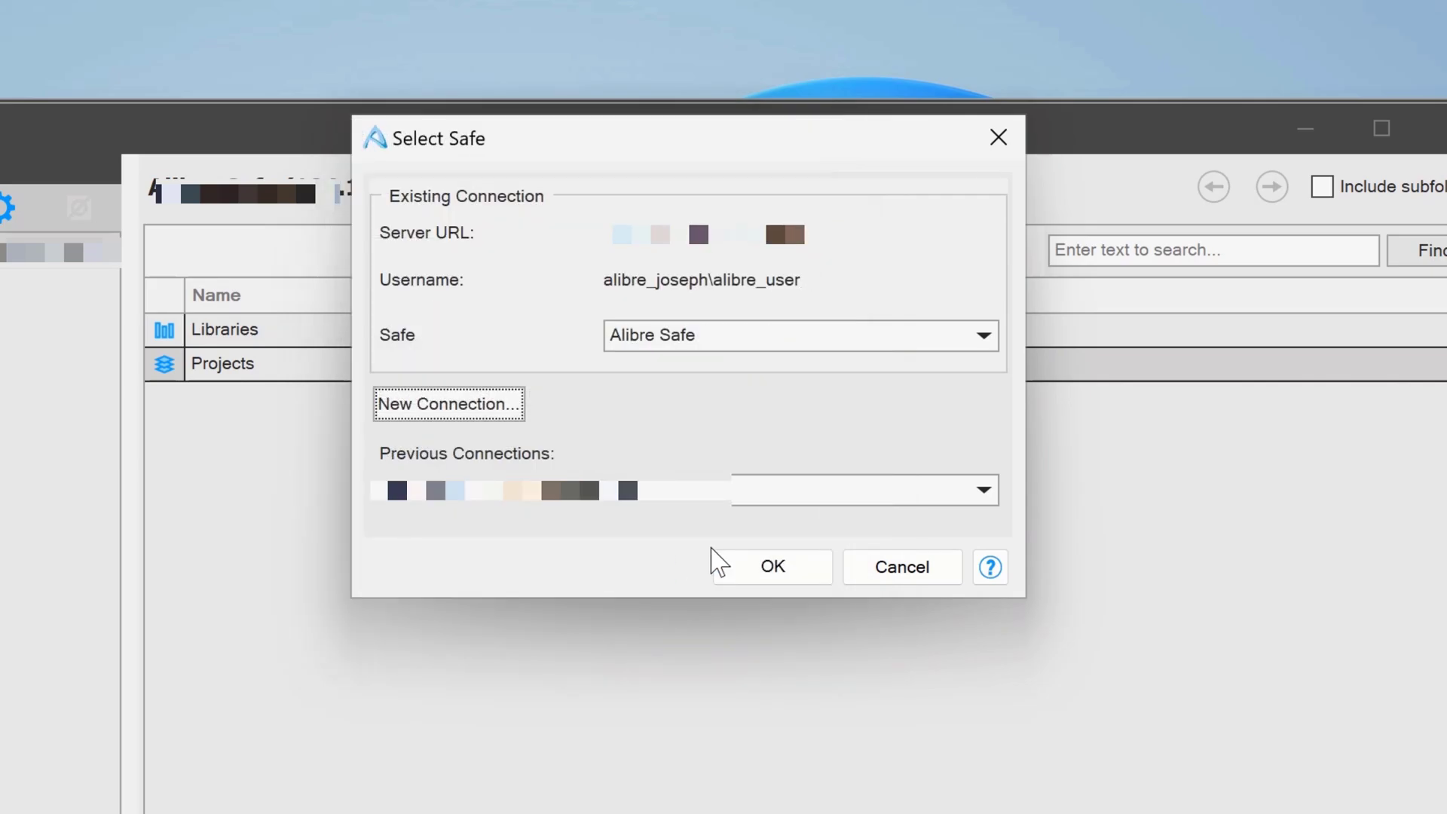
pyautogui.click(772, 567)
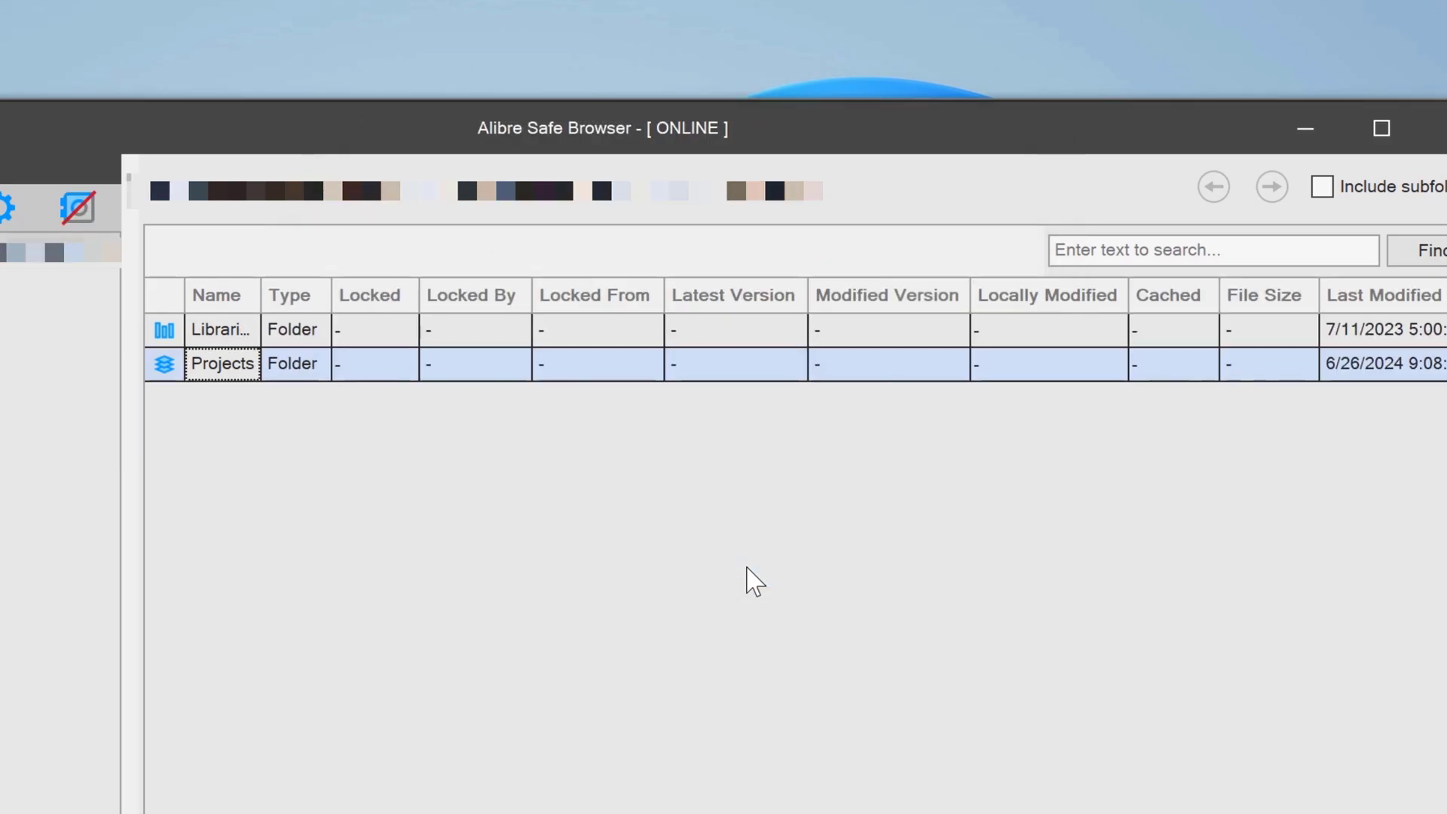